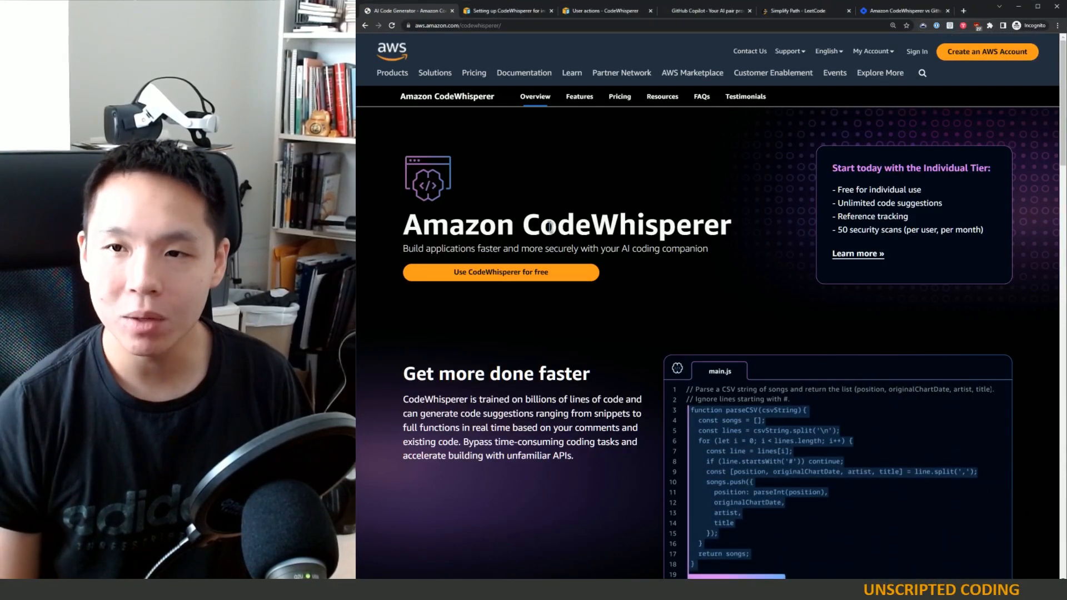
Bring up the GitHub Copilot pricing cards: Individuals $10 and Business $19 per month.
double_click(549, 224)
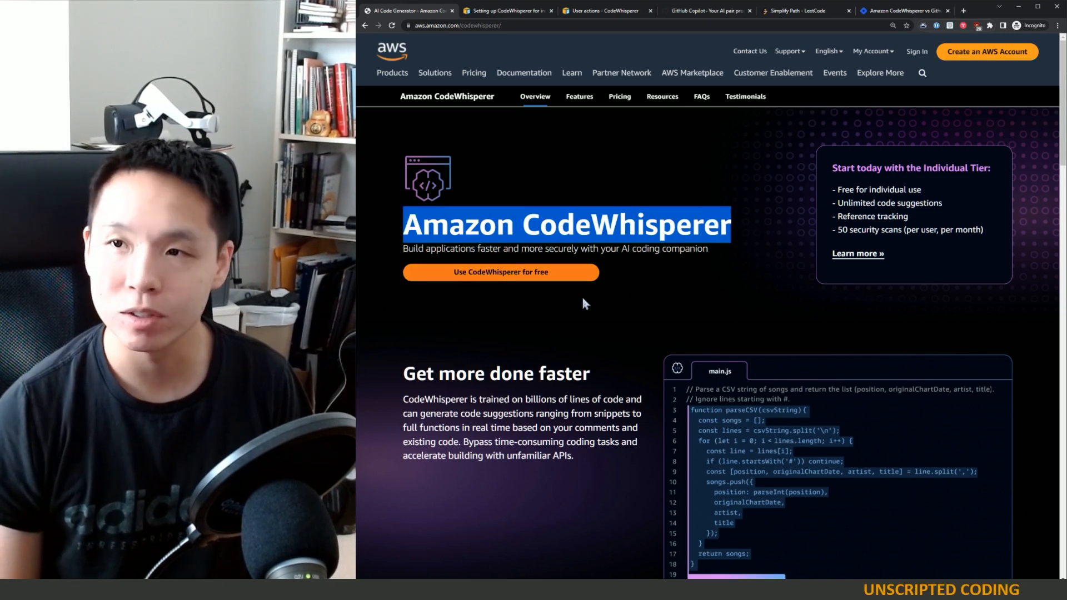
left_click(795, 10)
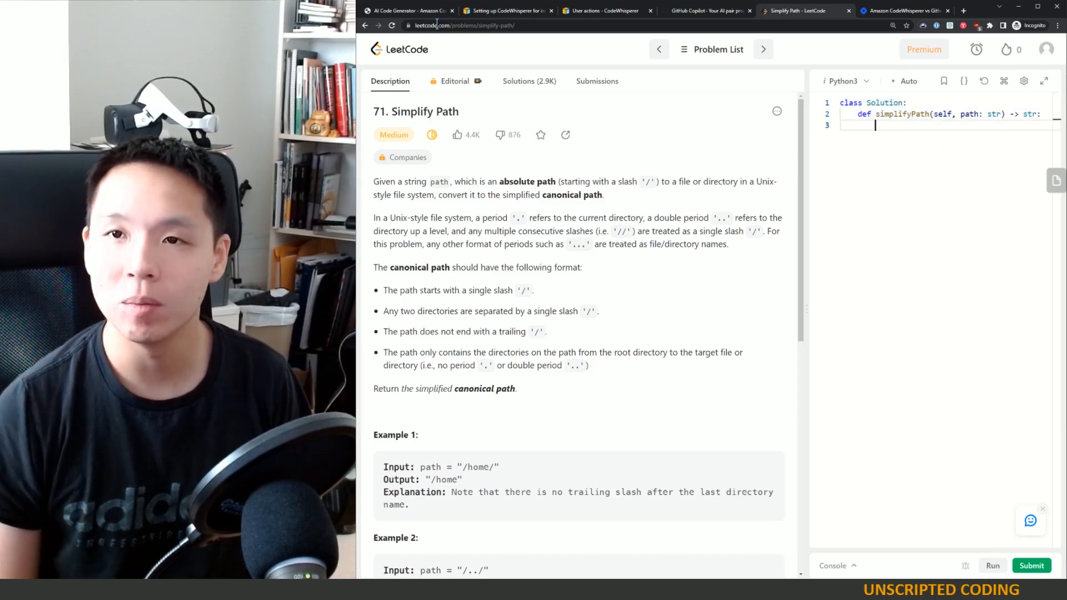
left_click(907, 10)
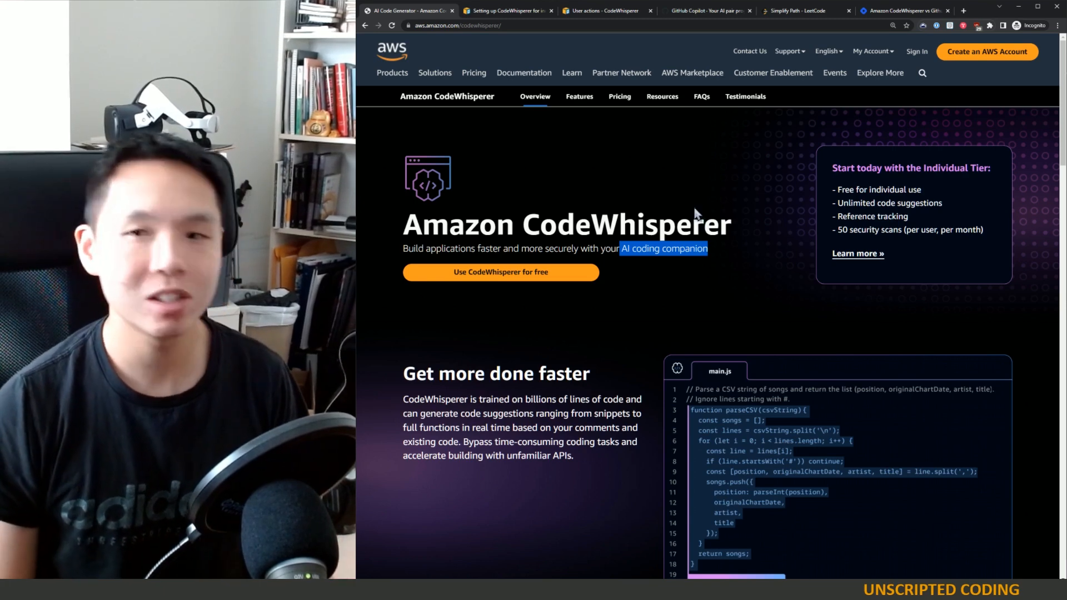
mouse_move(673, 236)
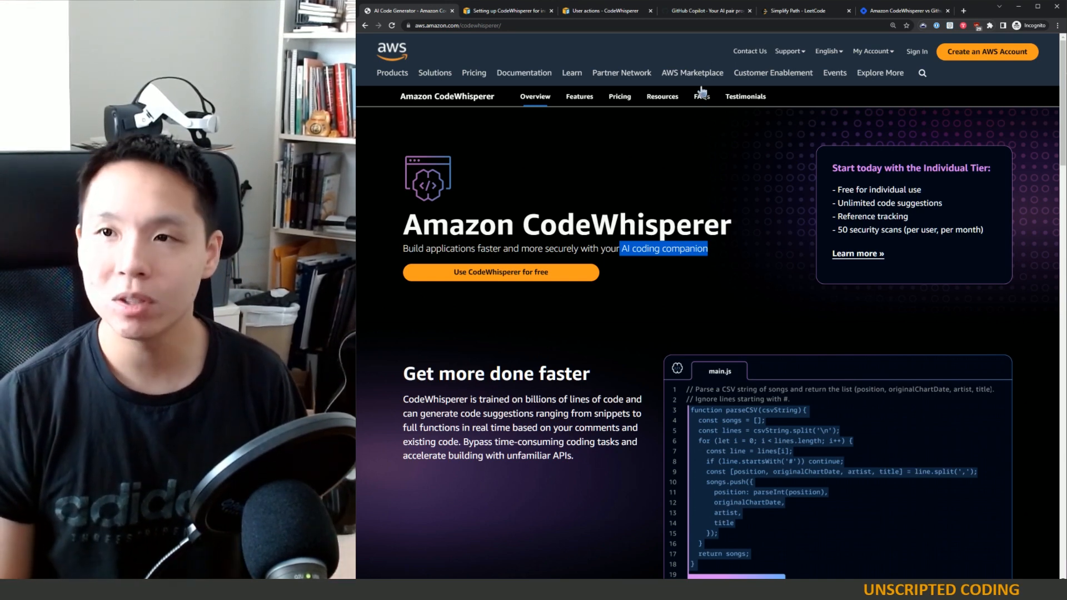
left_click(707, 10)
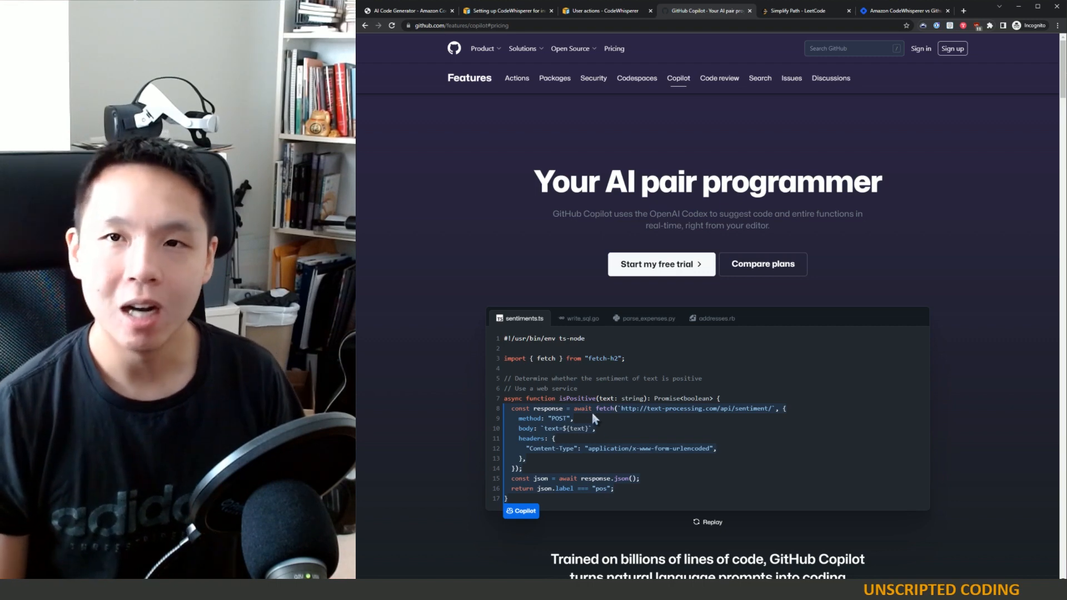
mouse_move(601, 389)
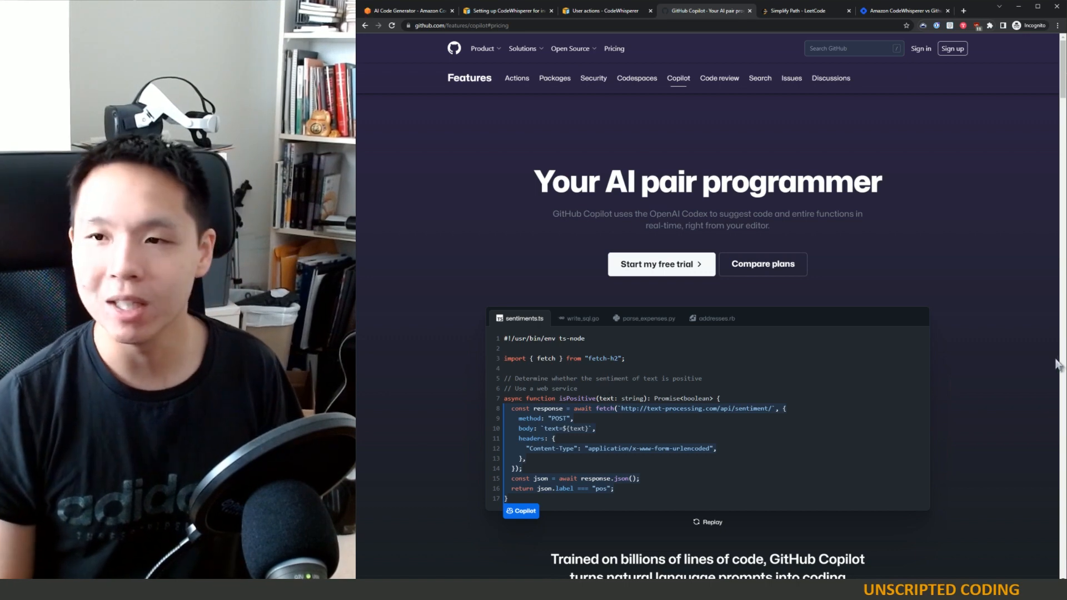
mouse_move(860, 290)
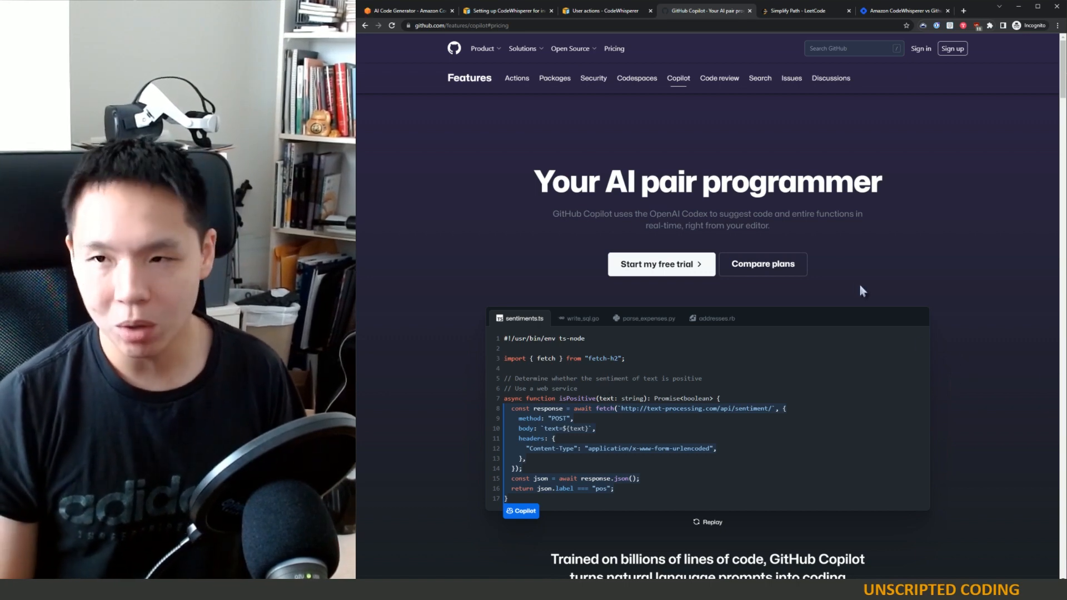
scroll("down", 3)
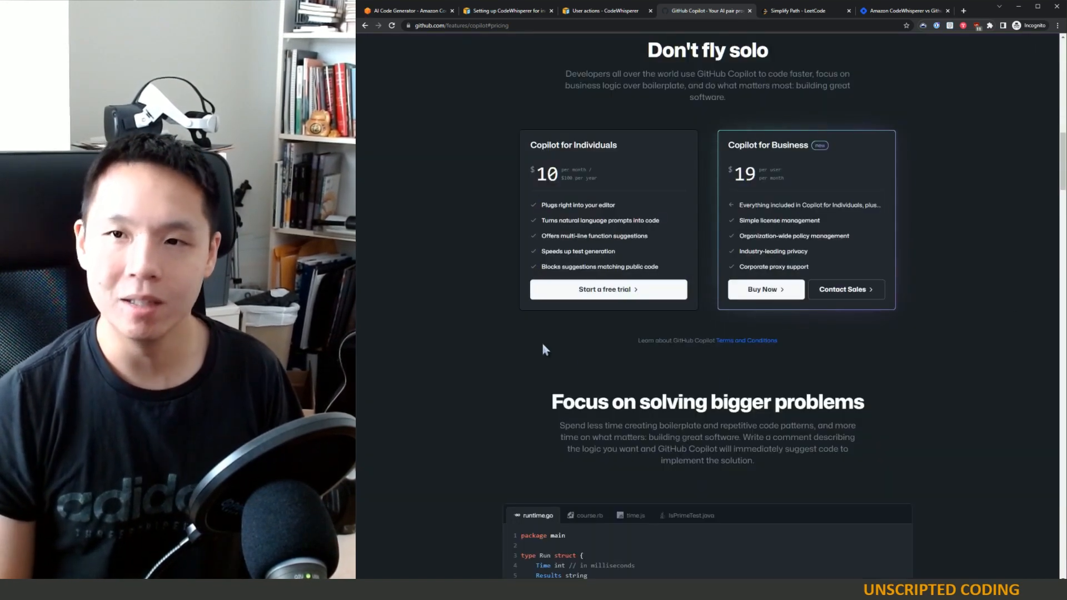
mouse_move(727, 156)
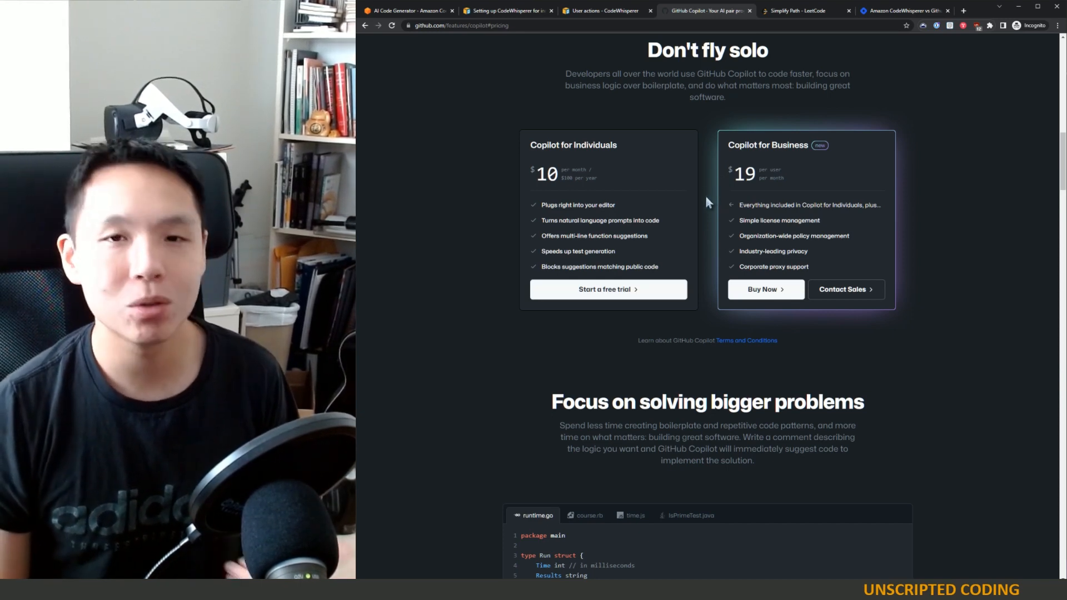
mouse_move(491, 50)
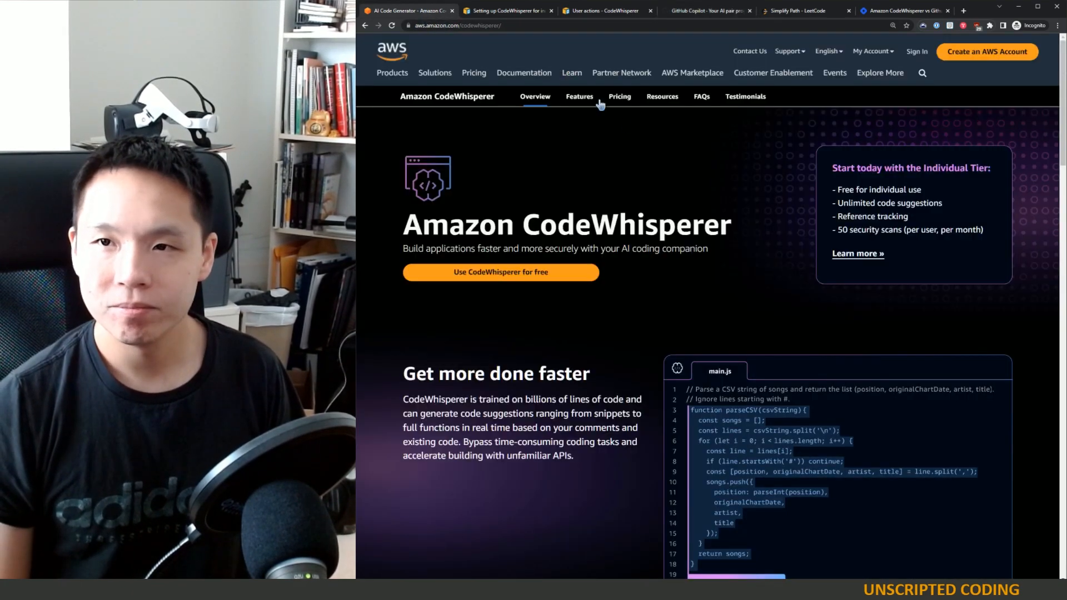
View CodeWhisperer pricing: free Individual tier vs $19/user/month Professional, highlighting security-scan limits.
left_click(620, 96)
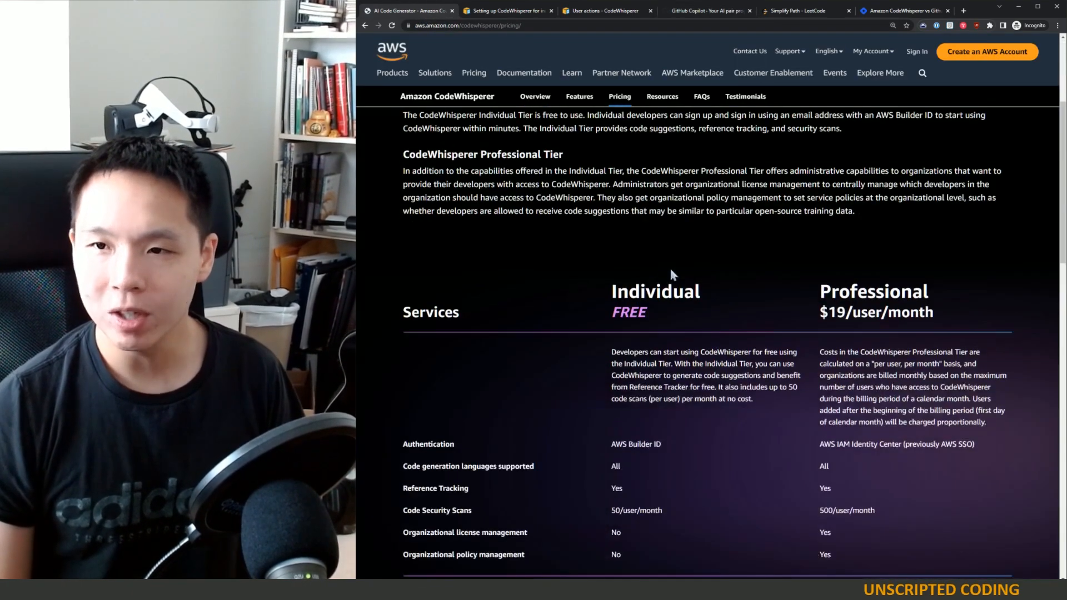
scroll("down", 3)
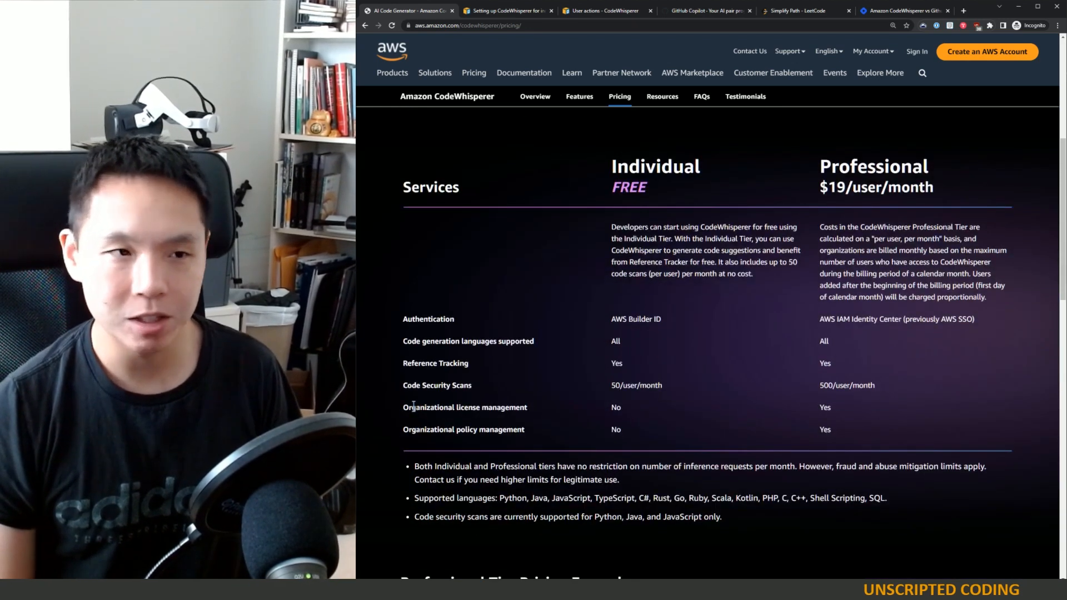
double_click(437, 384)
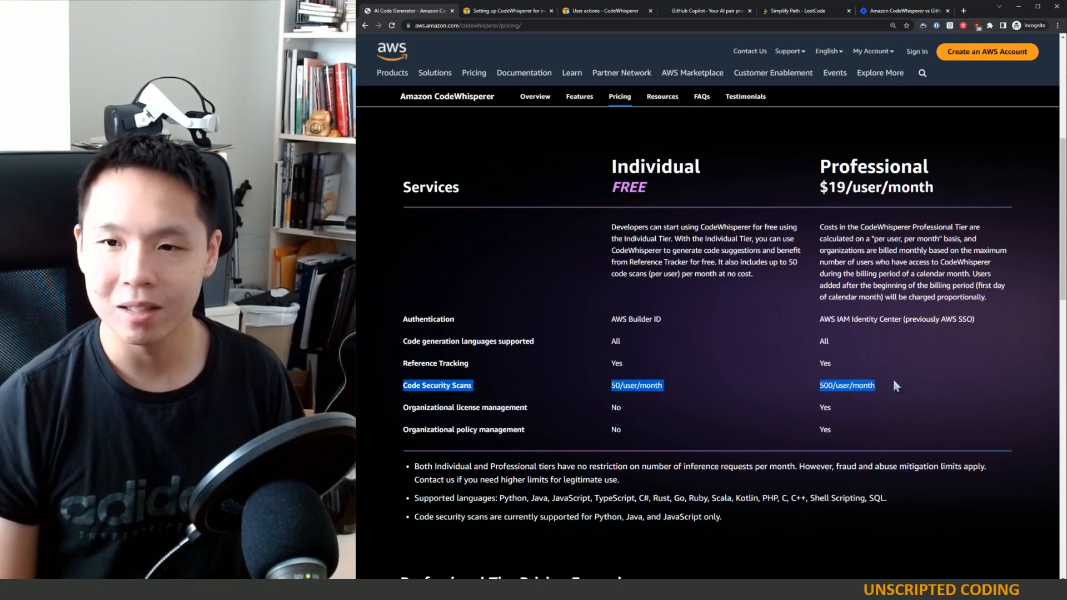
mouse_move(608, 233)
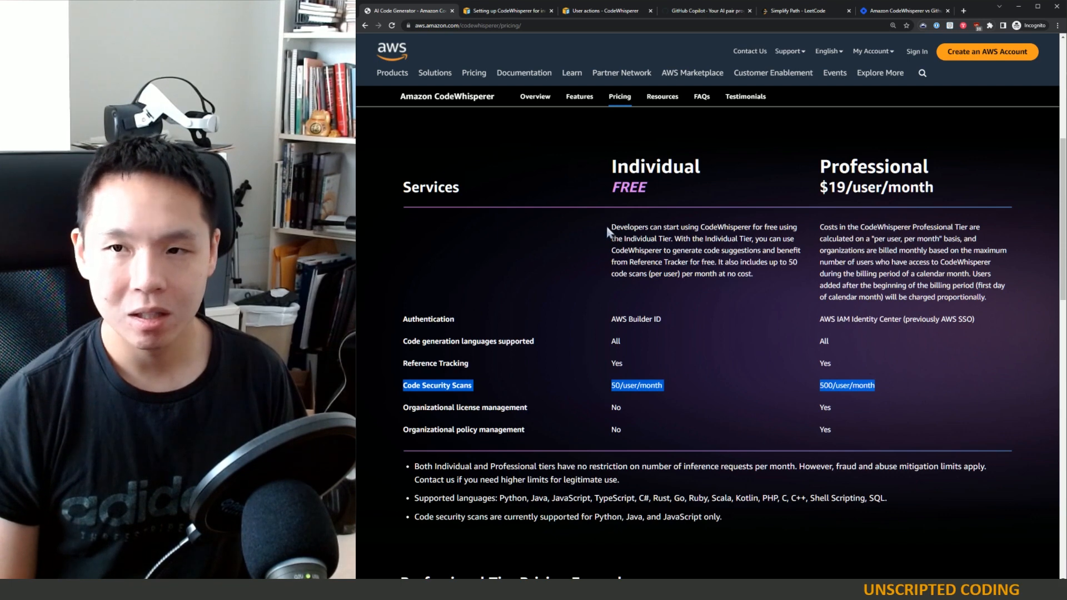
left_click_drag(610, 227, 754, 274)
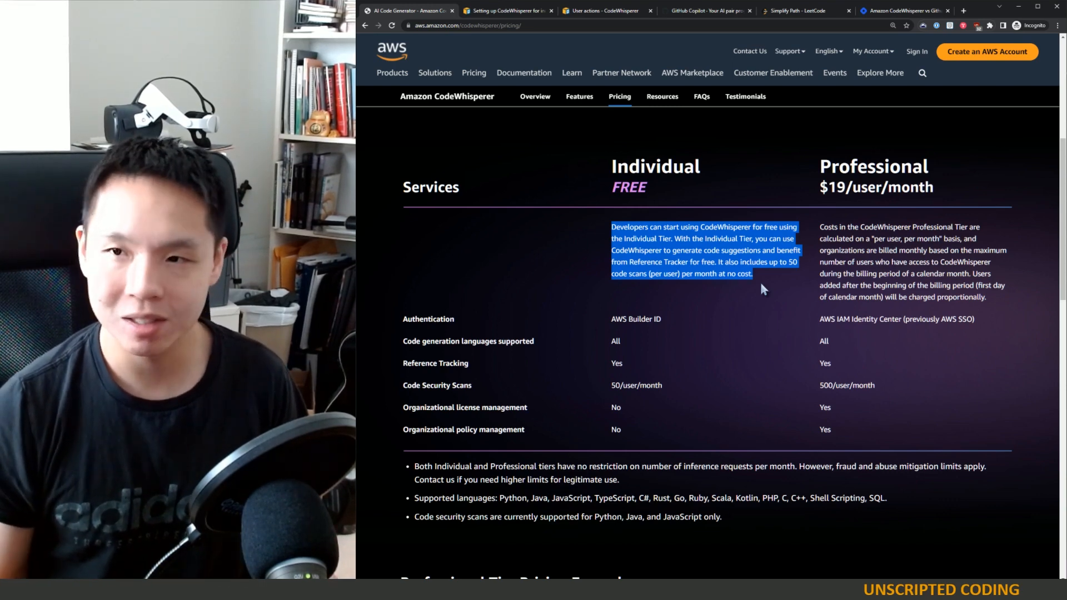
mouse_move(787, 329)
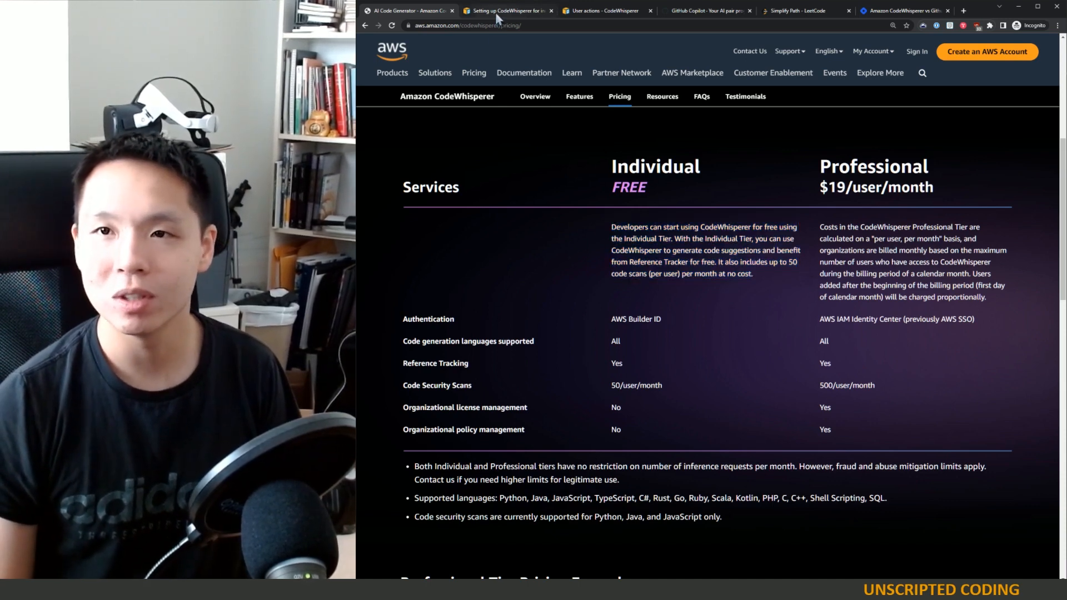
Read the AWS guide on setting up CodeWhisperer for individual developers.
left_click(509, 10)
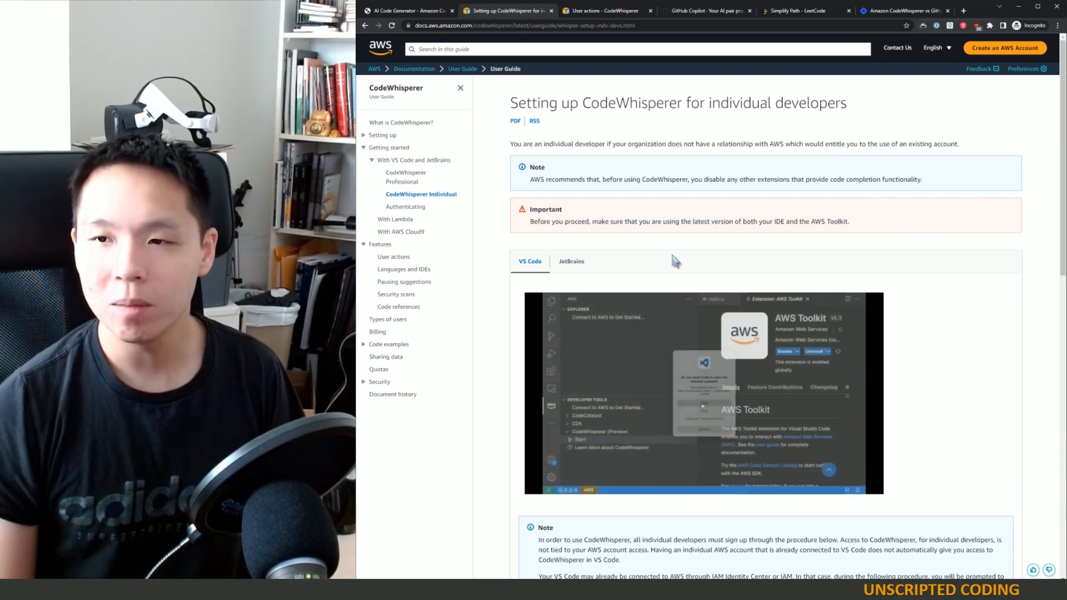
scroll("down", 3)
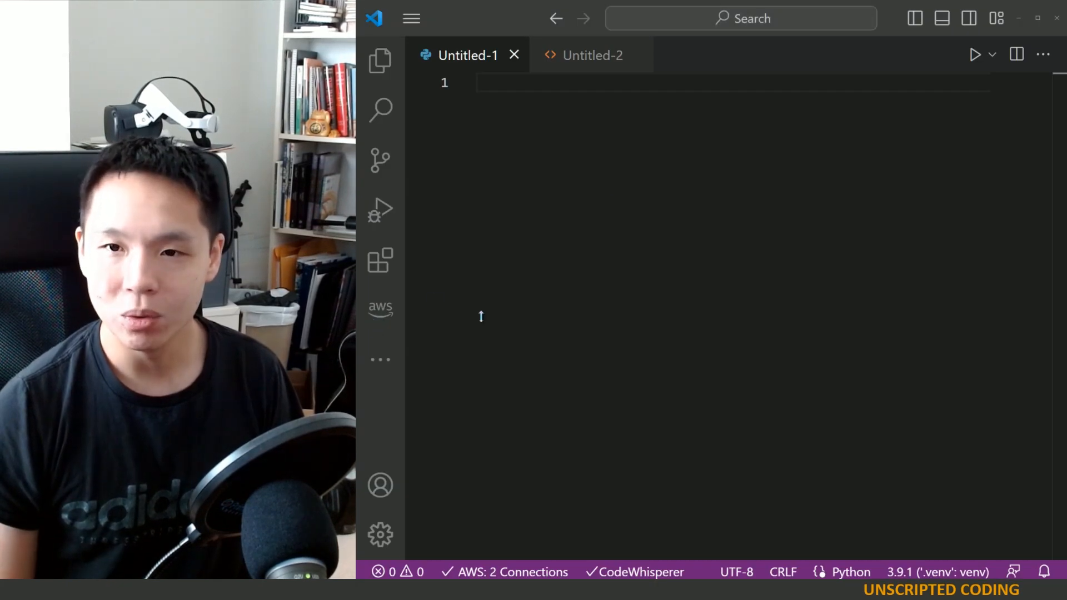
Show the AWS Explorer panel with CodeWhisperer connected under Developer Tools.
left_click(380, 307)
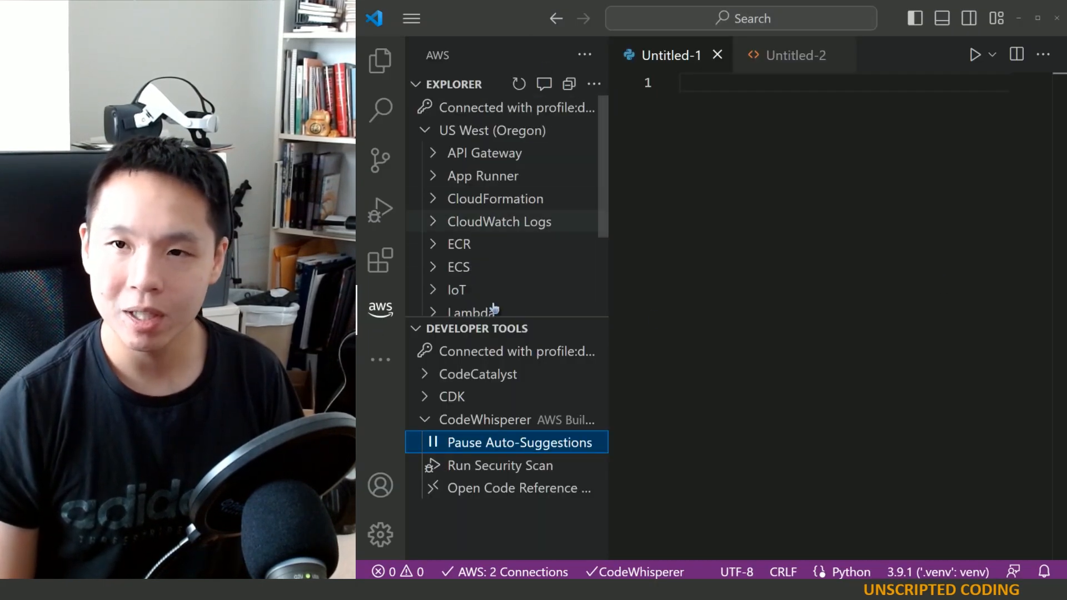
mouse_move(488, 227)
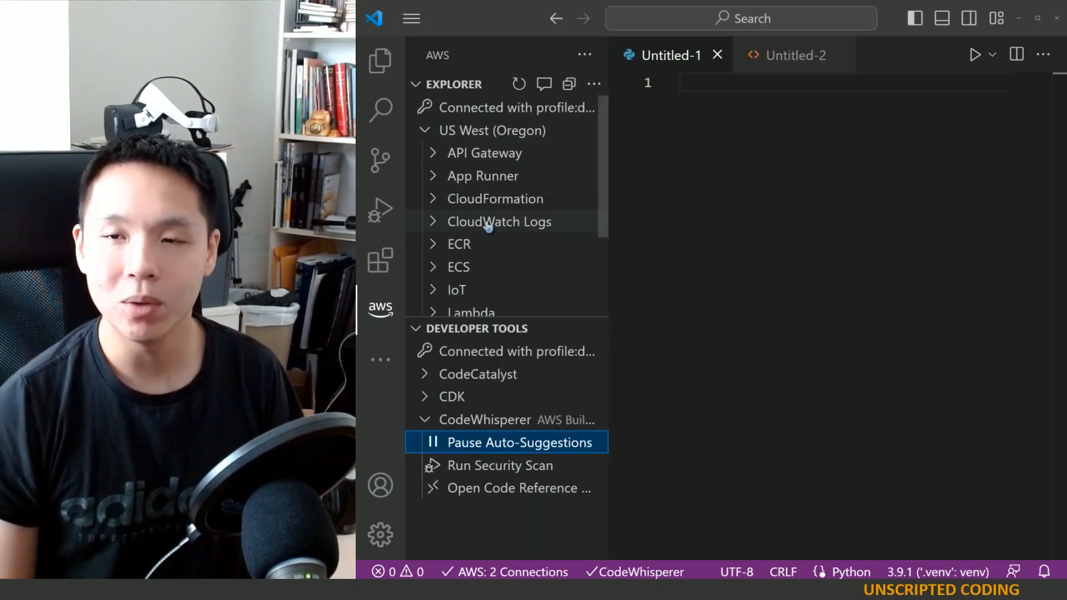
scroll("down", 3)
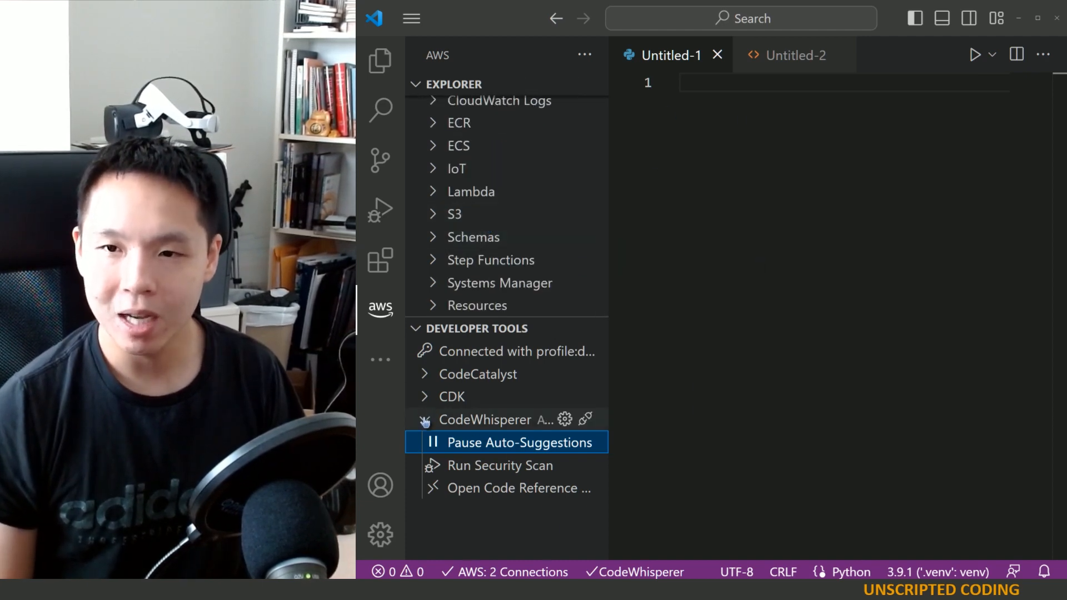
left_click(485, 420)
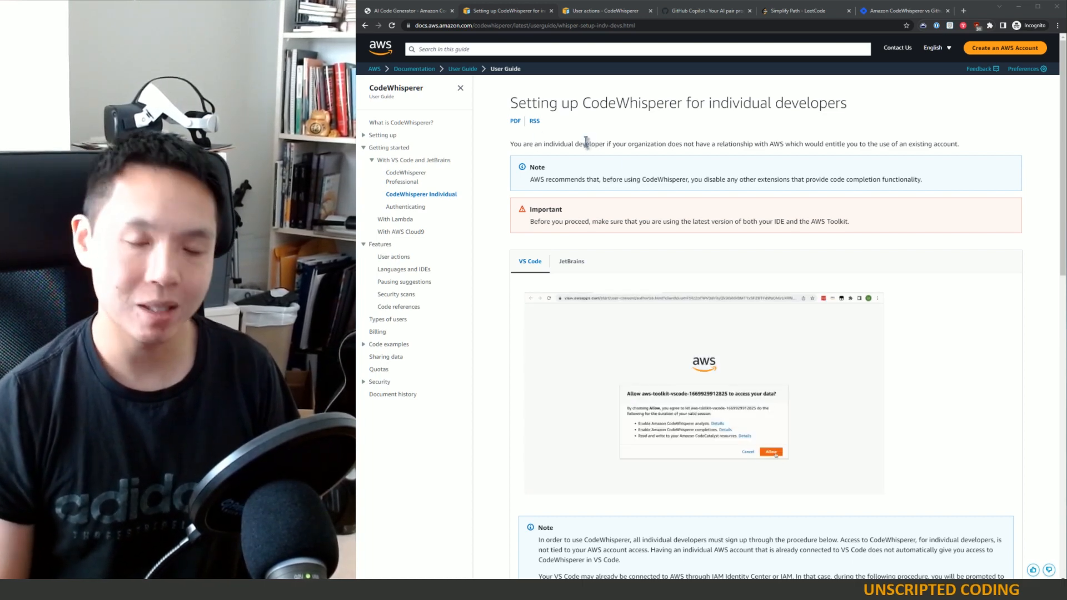
Return from the AWS docs to the empty Python file in VS Code.
left_click(772, 451)
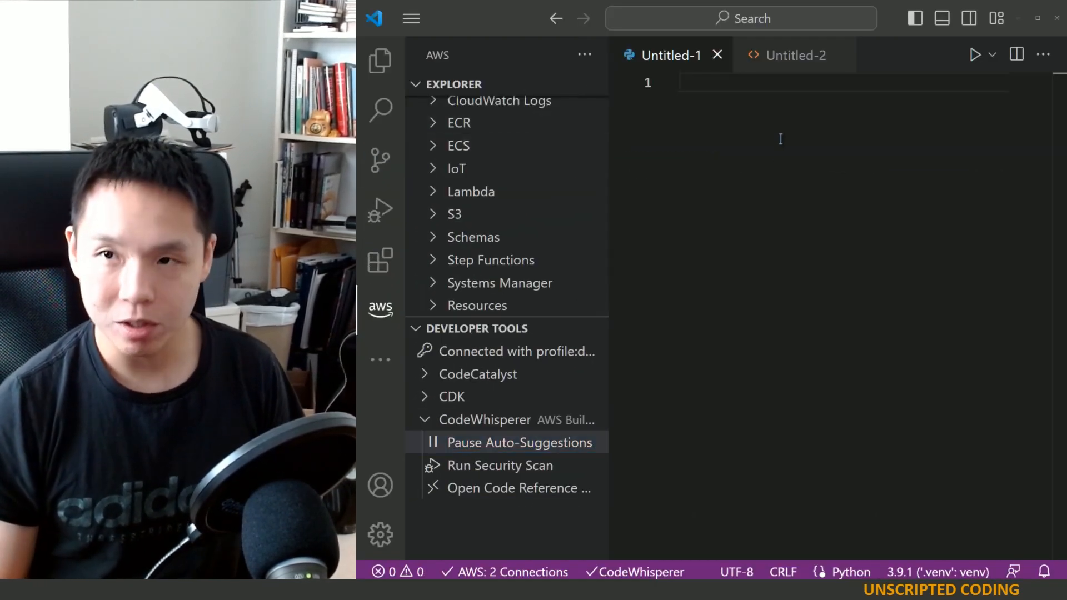
Accept CodeWhisperer's suggested print_concat function that prints the array's strings joined.
type("def")
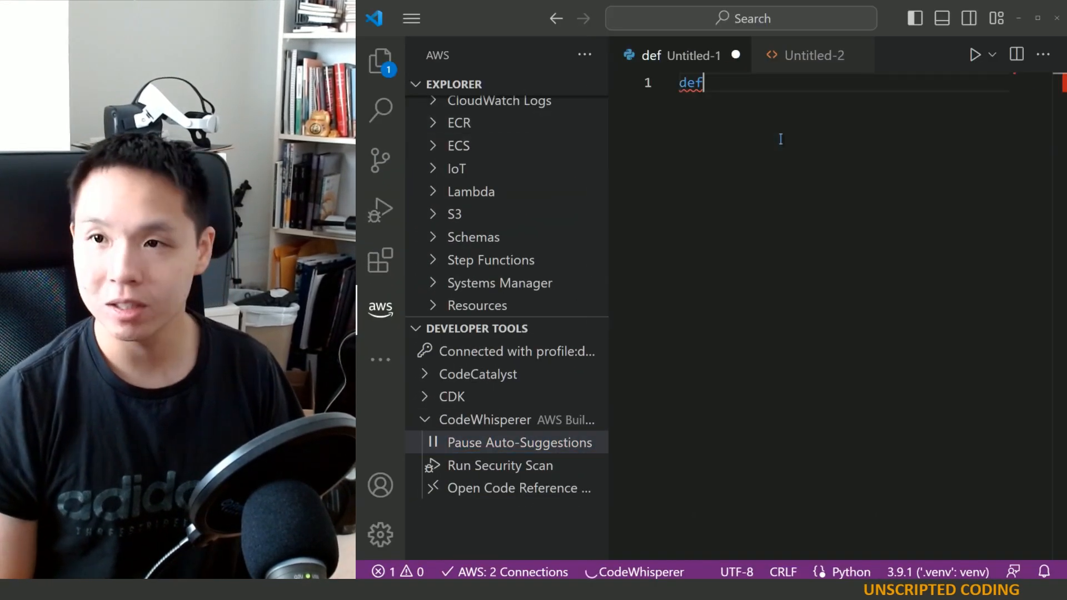
type("print_concat(array):")
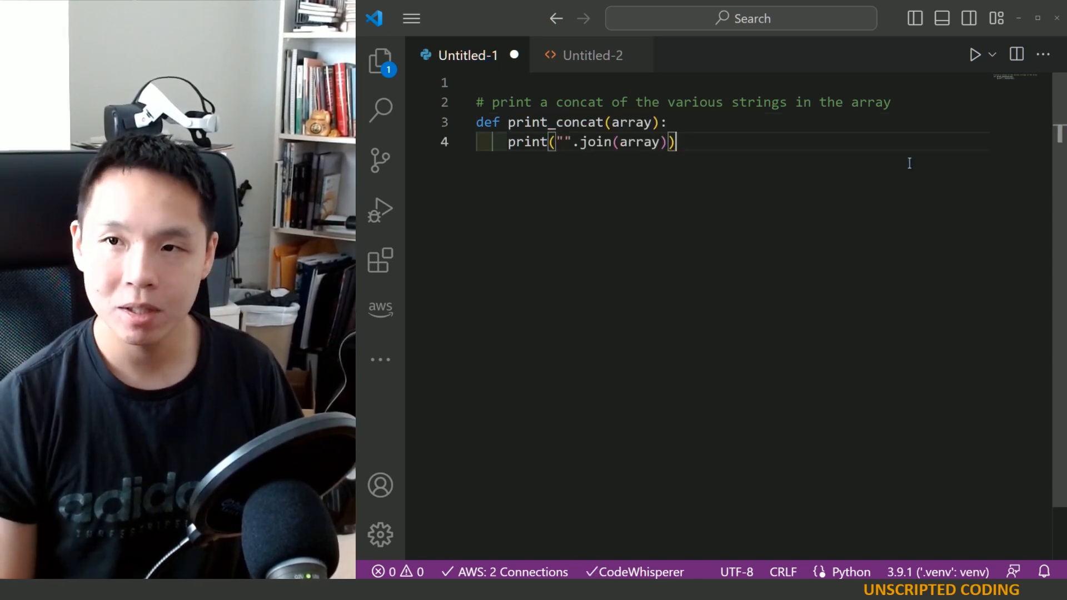
Delete print_concat, retype 'def print_concat:' while dismissing suggestions, leaving Untitled-1 empty.
left_click_drag(553, 122, 674, 143)
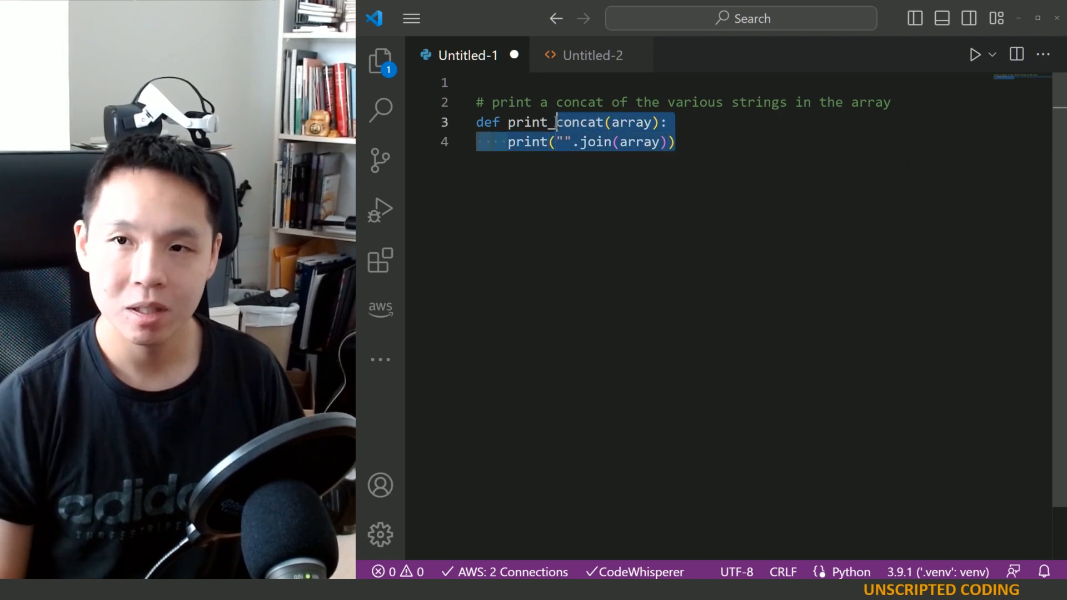
key("Delete")
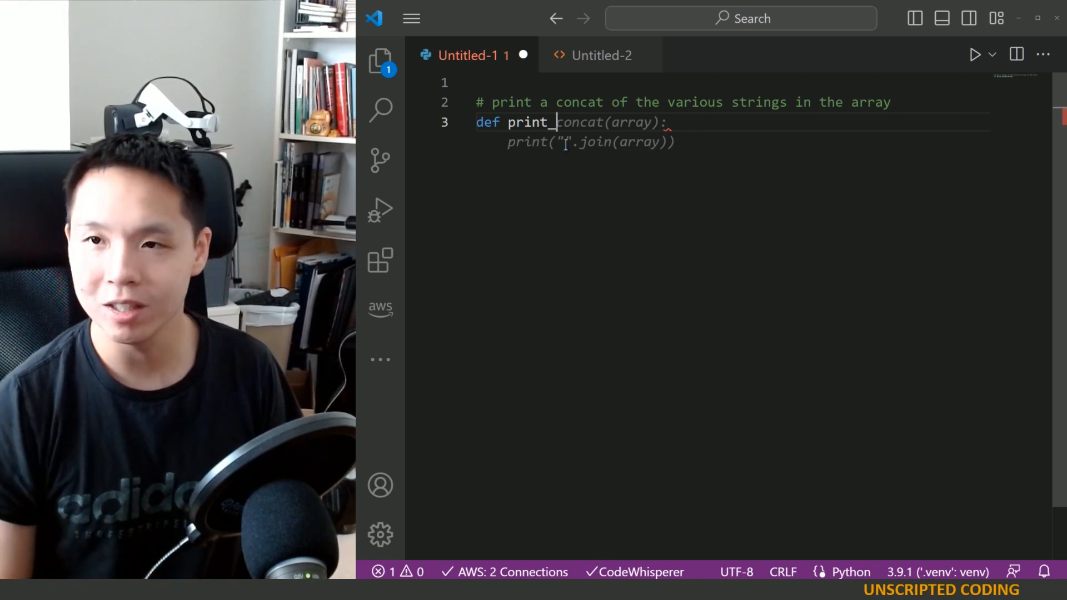
key("Backspace")
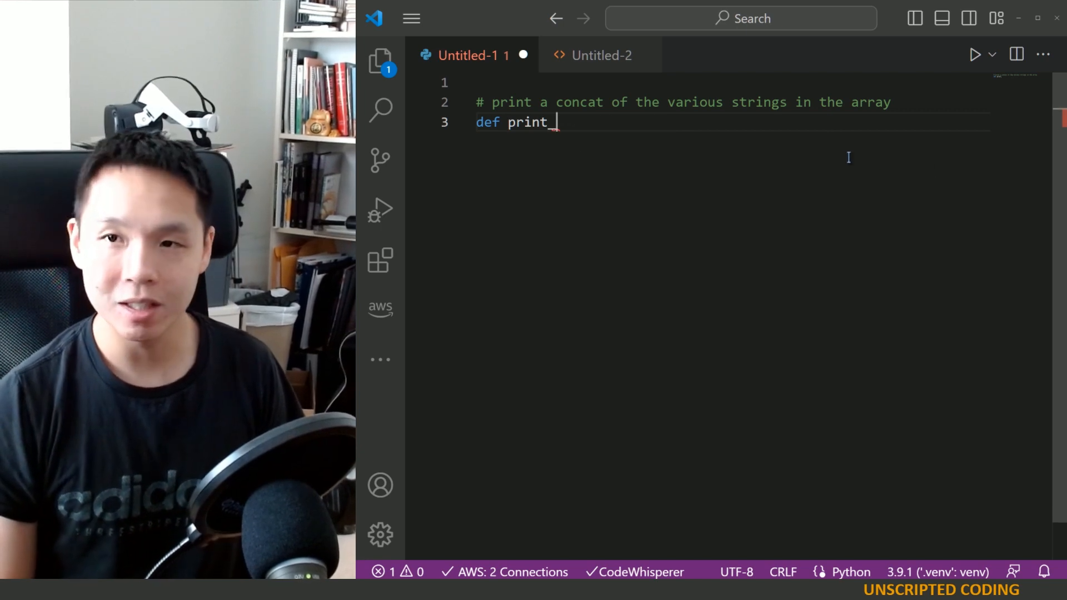
type("ca")
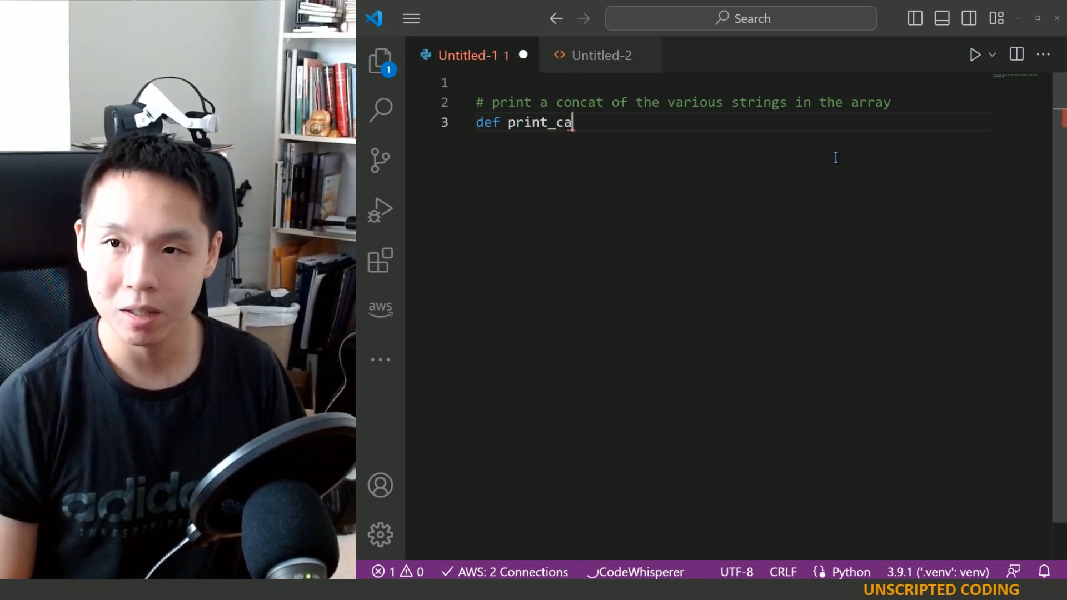
type("ncat:")
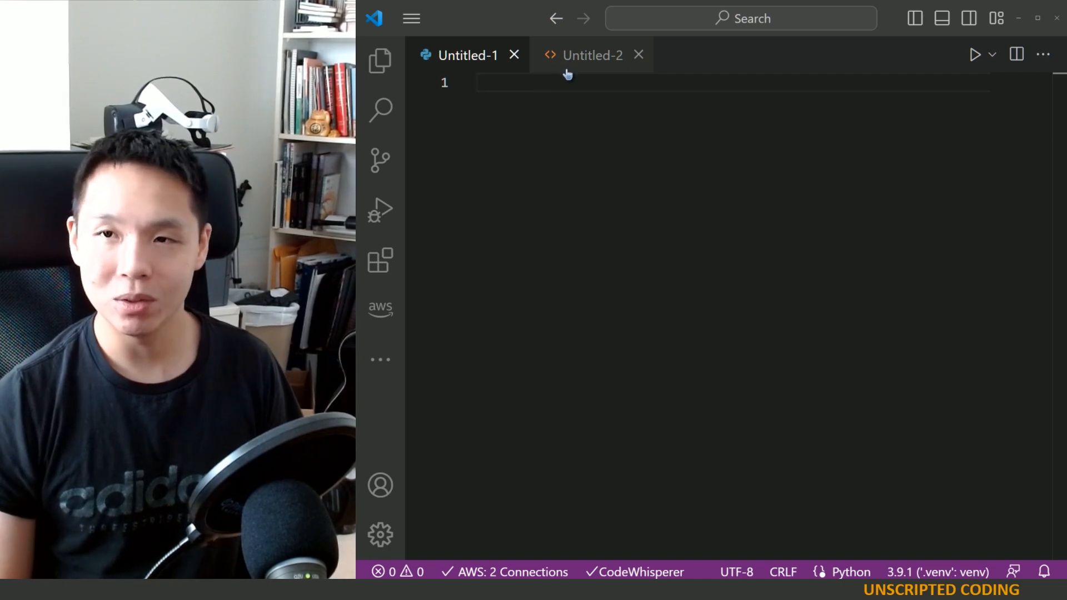
Add an <html></html> element to Untitled-2, then return to the CodeWhisperer setup guide.
left_click(592, 56)
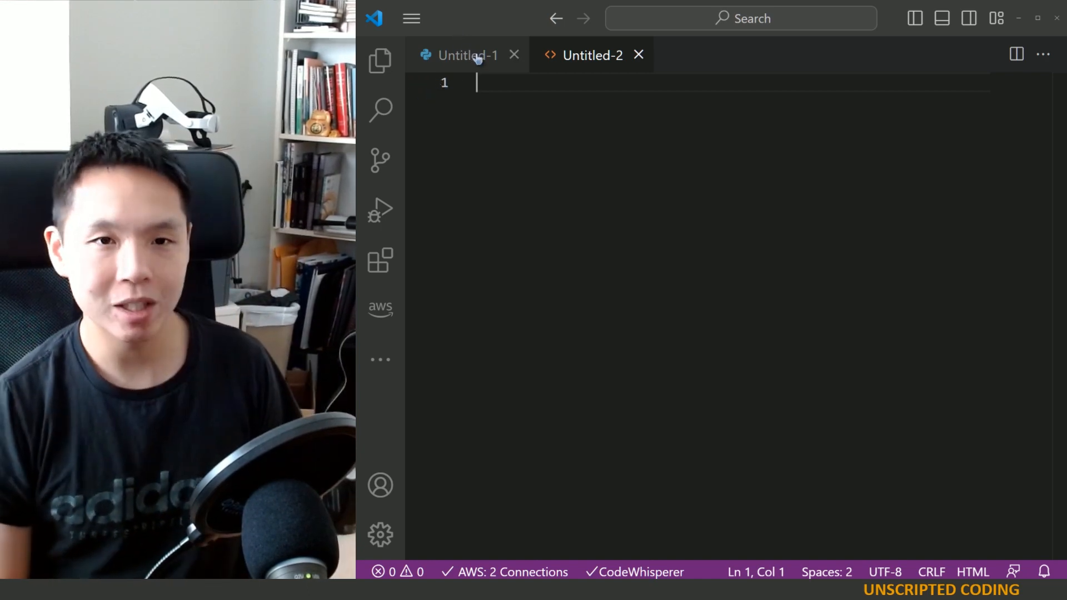
mouse_move(475, 58)
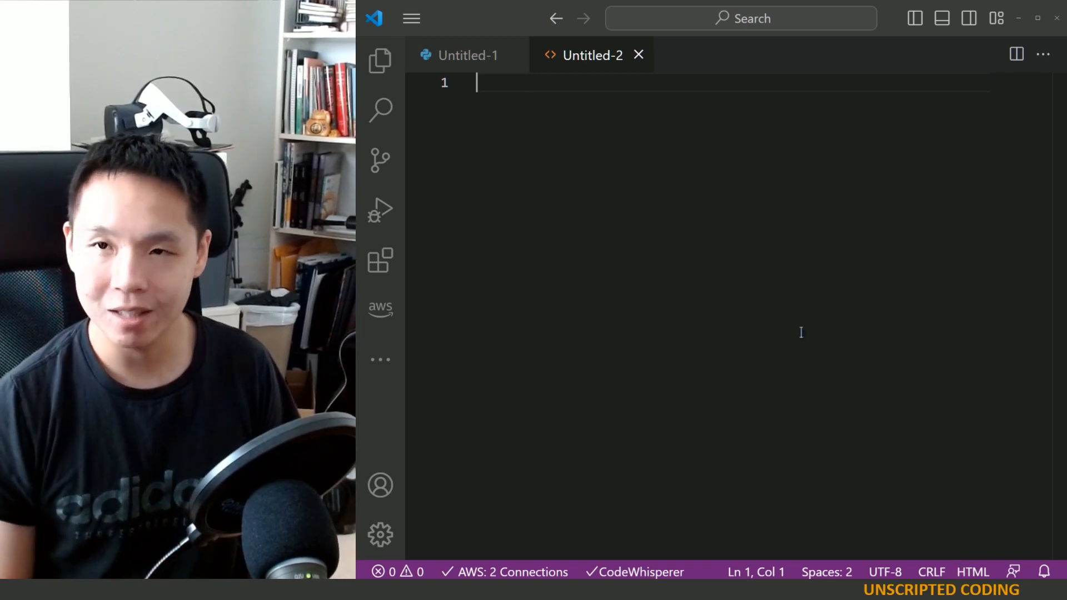
type("<html>")
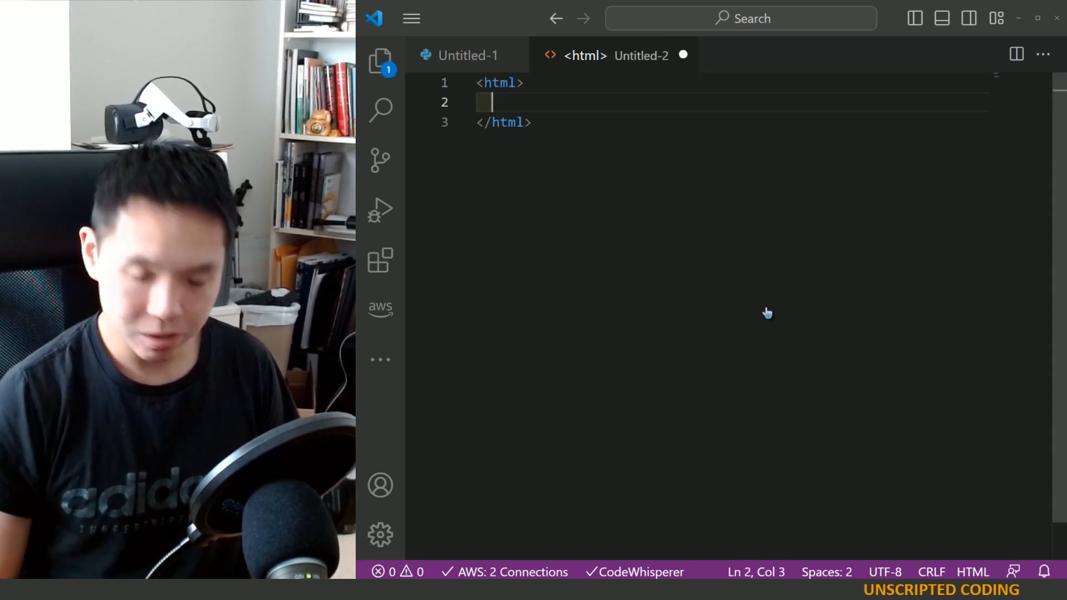
type("<")
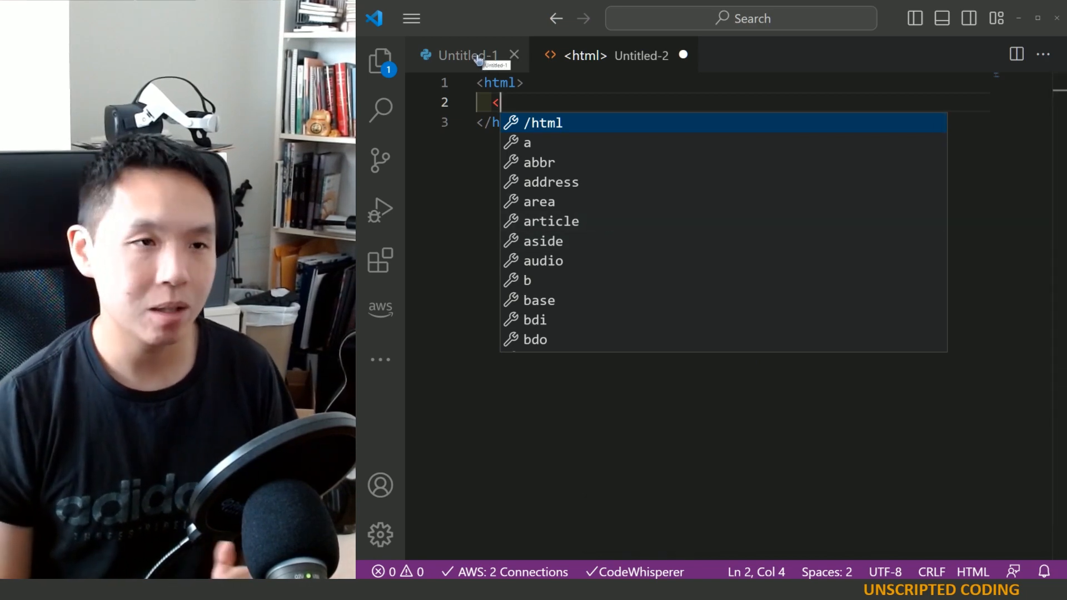
left_click(471, 55)
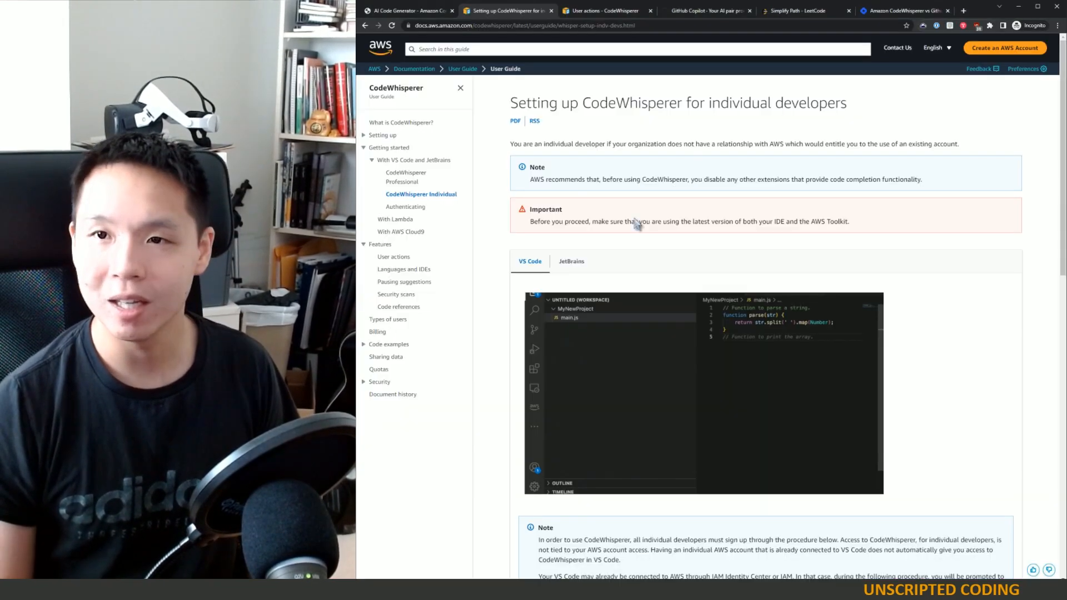
Bring up the LeetCode Simplify Path problem page.
left_click(797, 10)
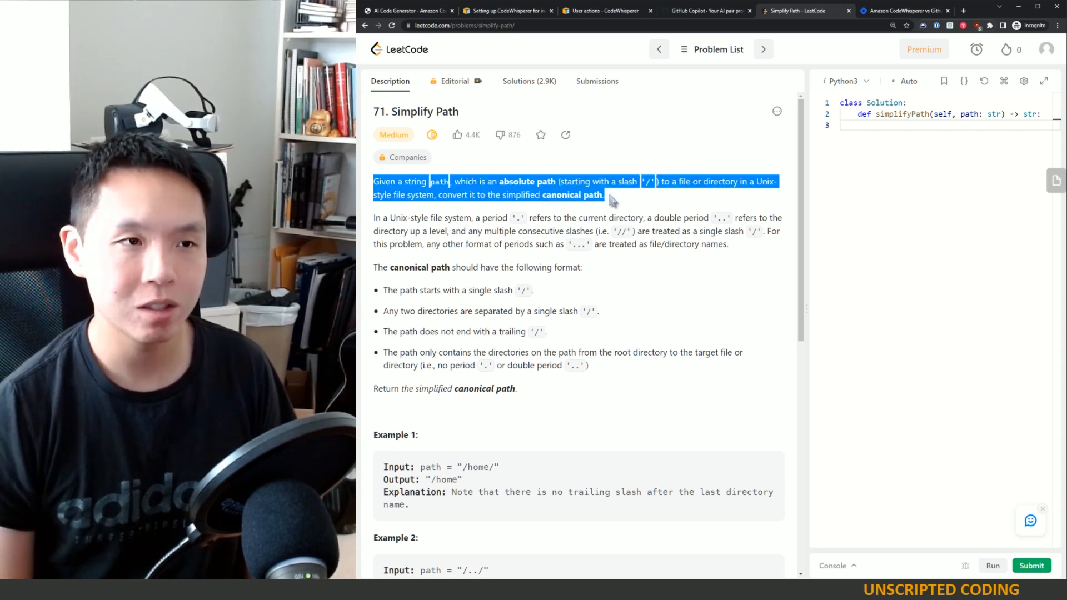
Highlight and read the rules on single period, double period and multiple slashes.
left_click(614, 199)
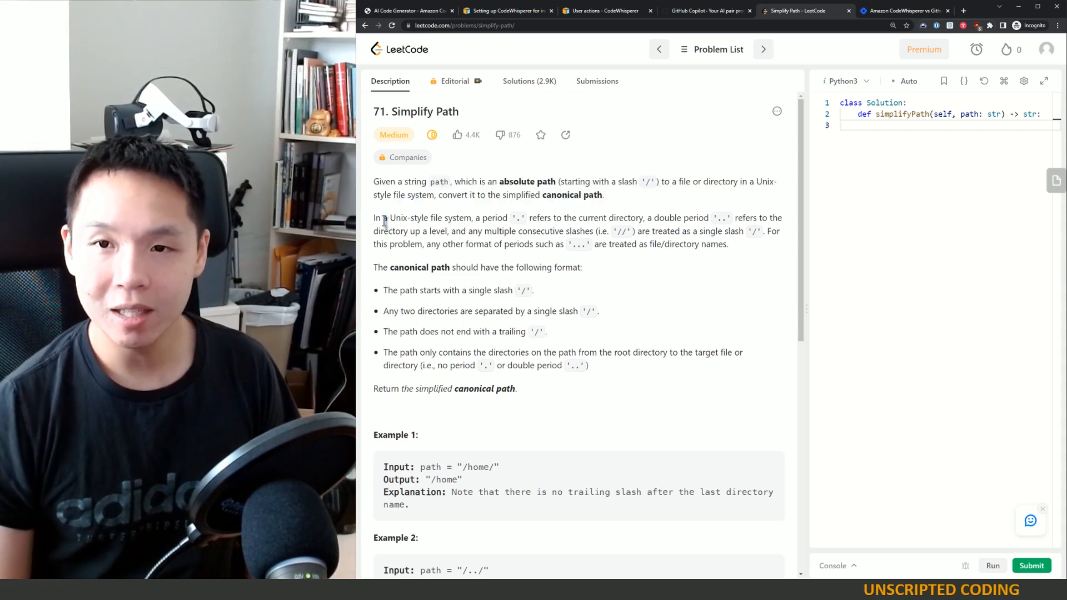
left_click_drag(384, 217, 579, 217)
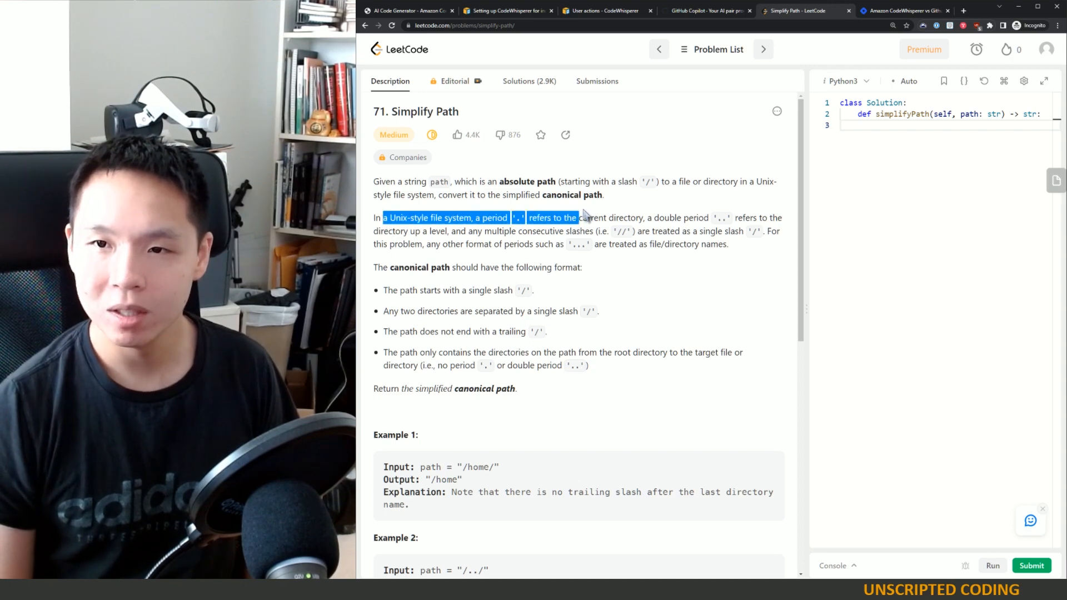
left_click_drag(582, 218, 731, 218)
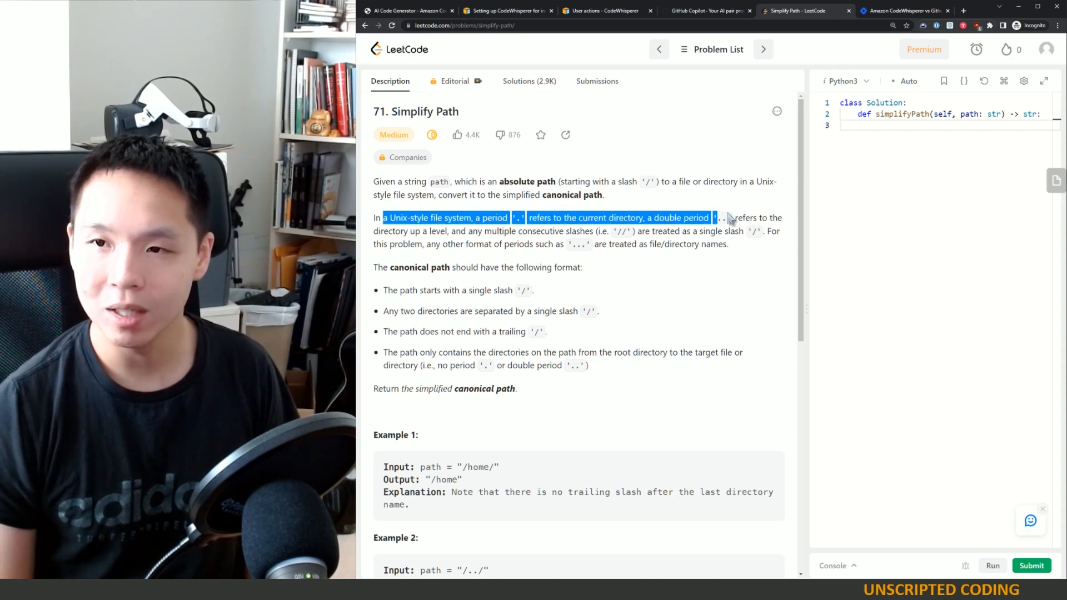
left_click_drag(728, 217, 423, 243)
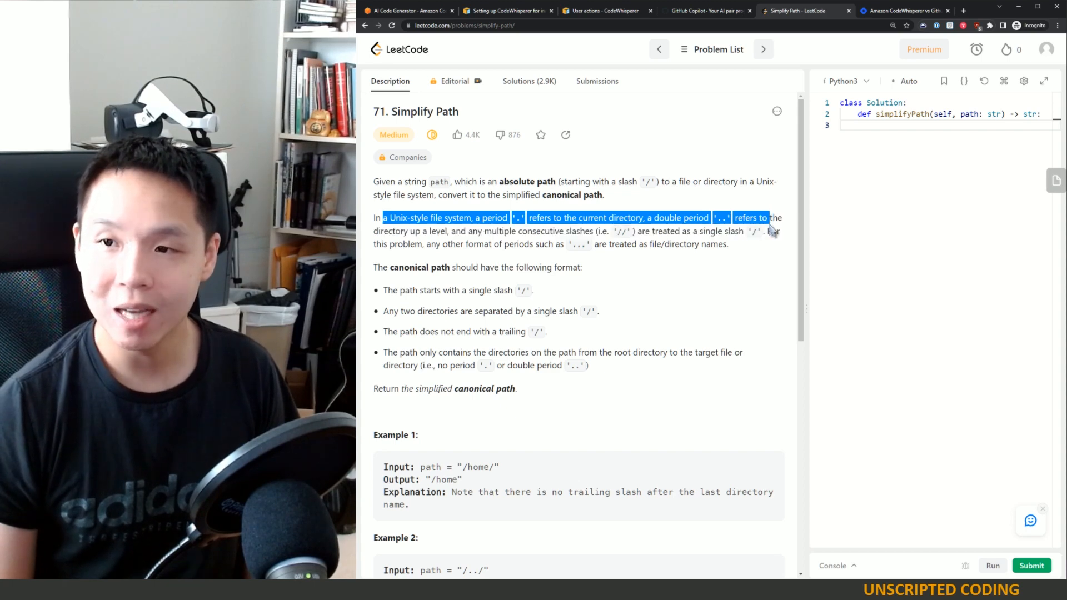
left_click_drag(766, 217, 463, 245)
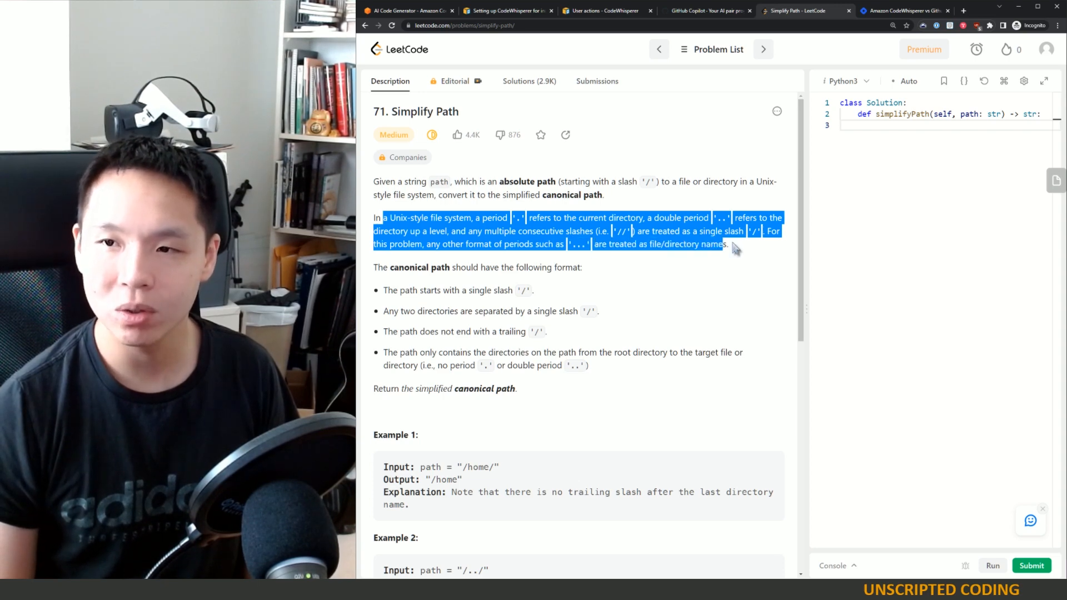
Highlight and read the canonical path rules: leading slash, no trailing slash, directories from root.
left_click(495, 290)
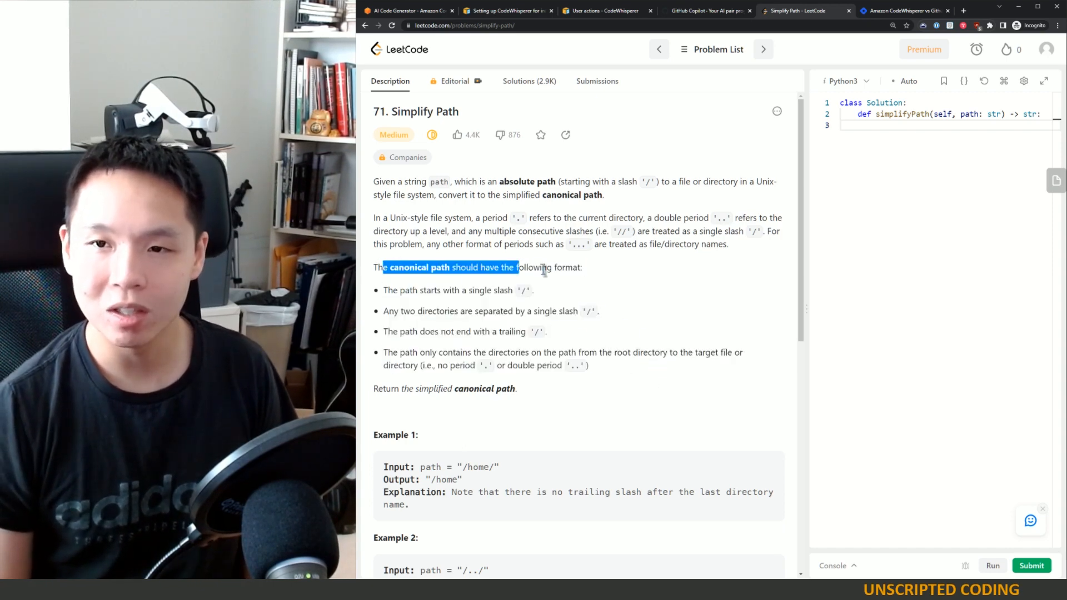
left_click_drag(516, 267, 475, 290)
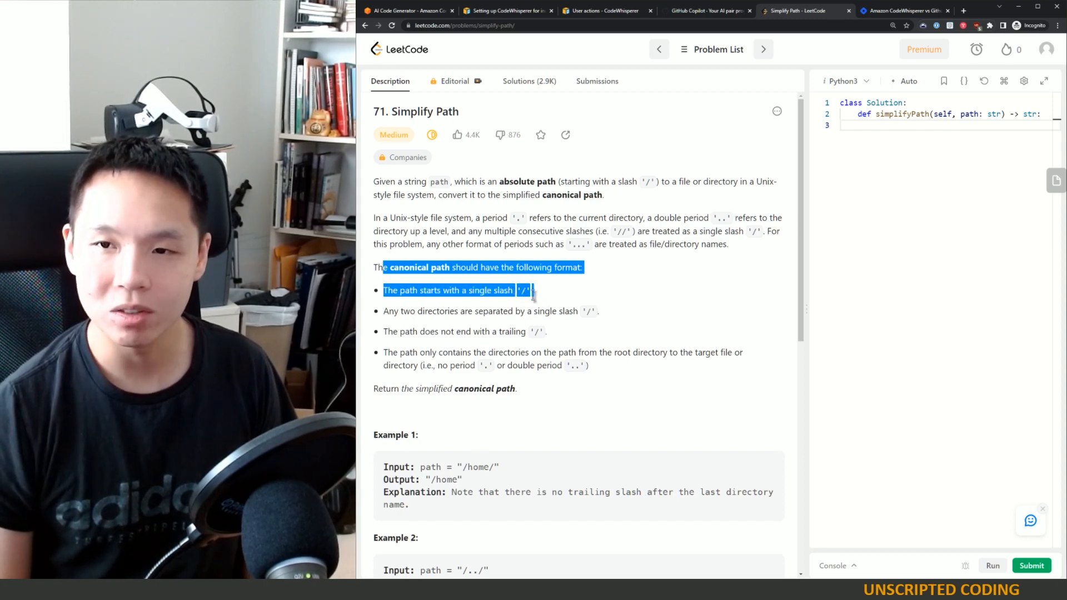
left_click_drag(535, 291, 555, 311)
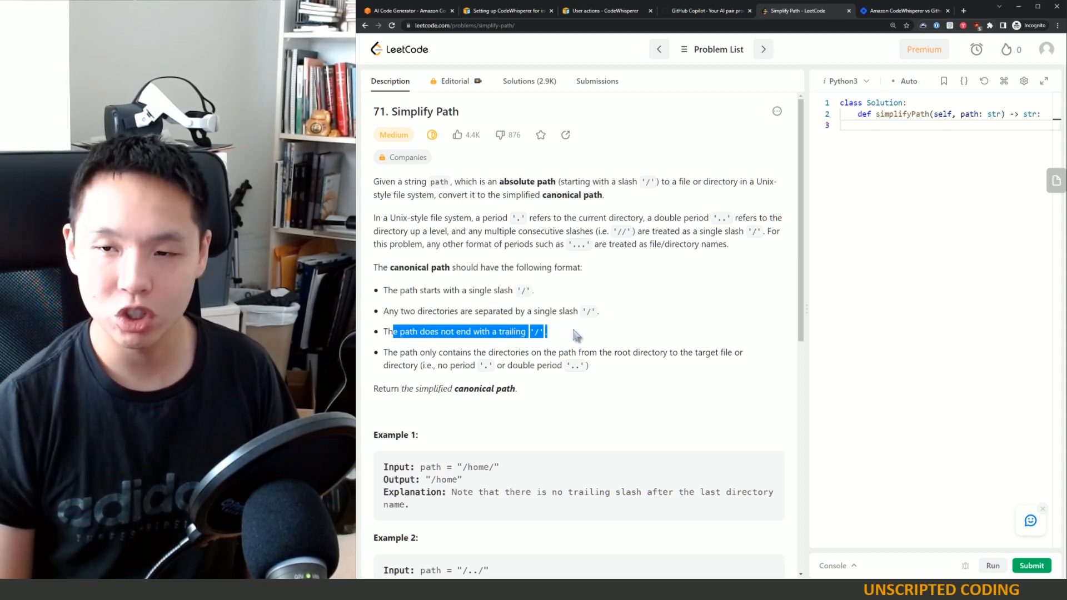
left_click_drag(400, 352, 611, 352)
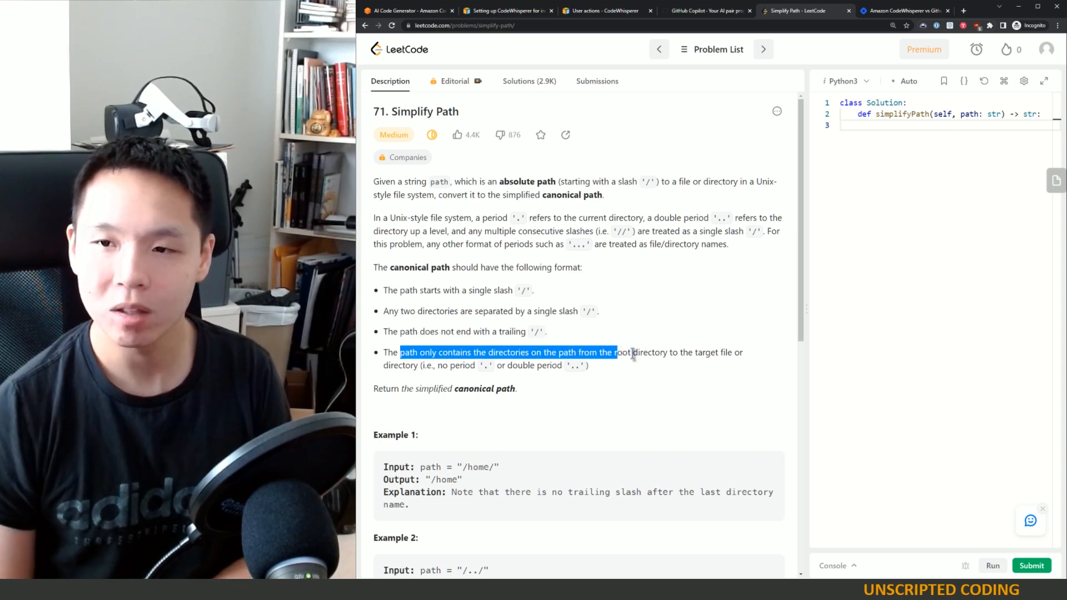
left_click_drag(615, 352, 718, 352)
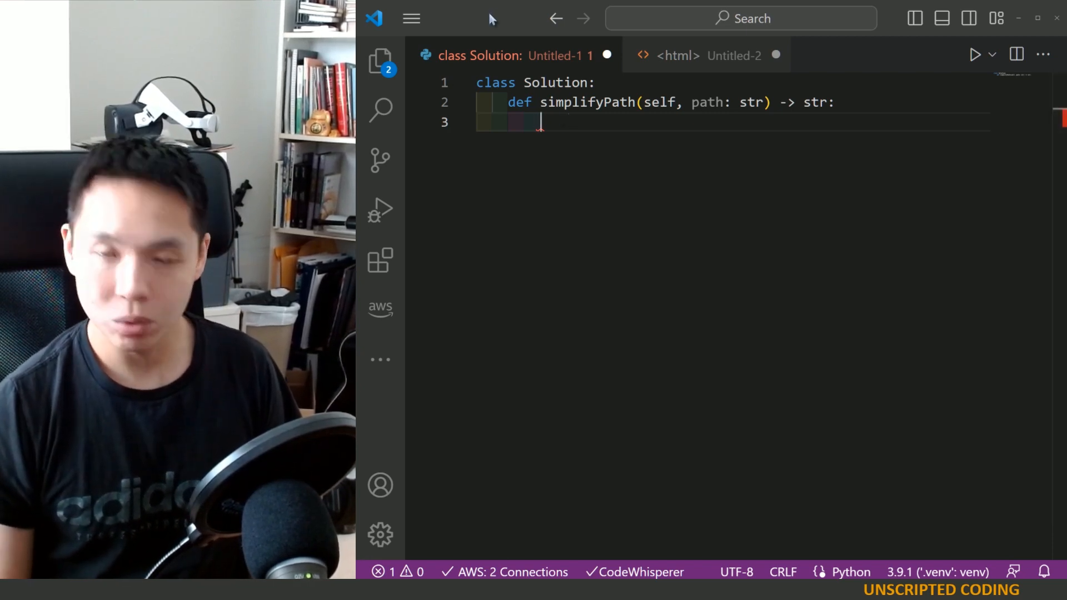
Add a comment about removing the trailing slash and accept the path.rstrip('/') suggestion.
type("# split the path by '/'")
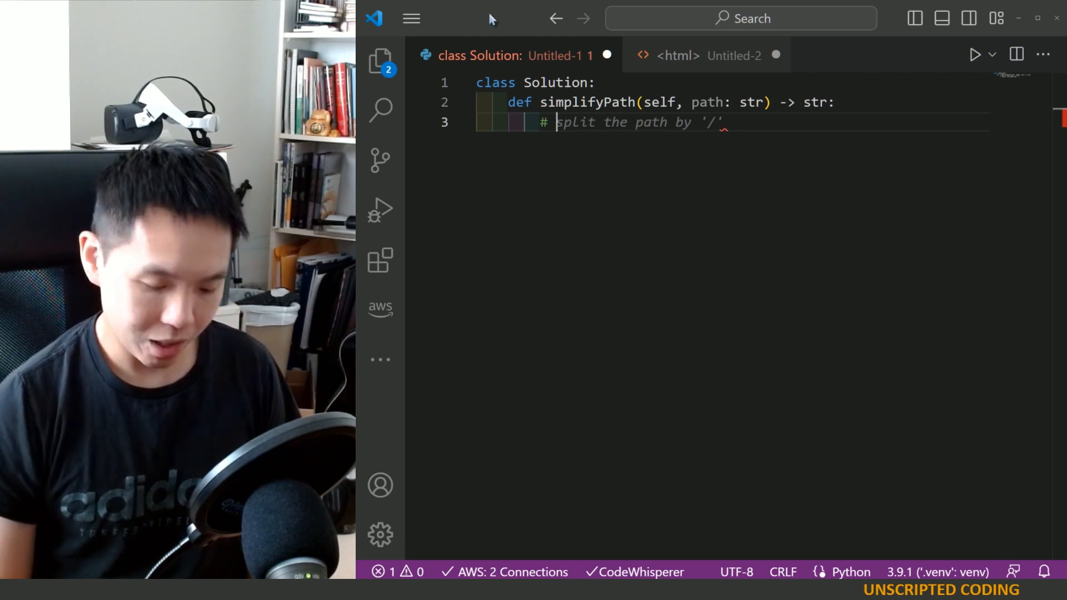
type("remove any trailing s")
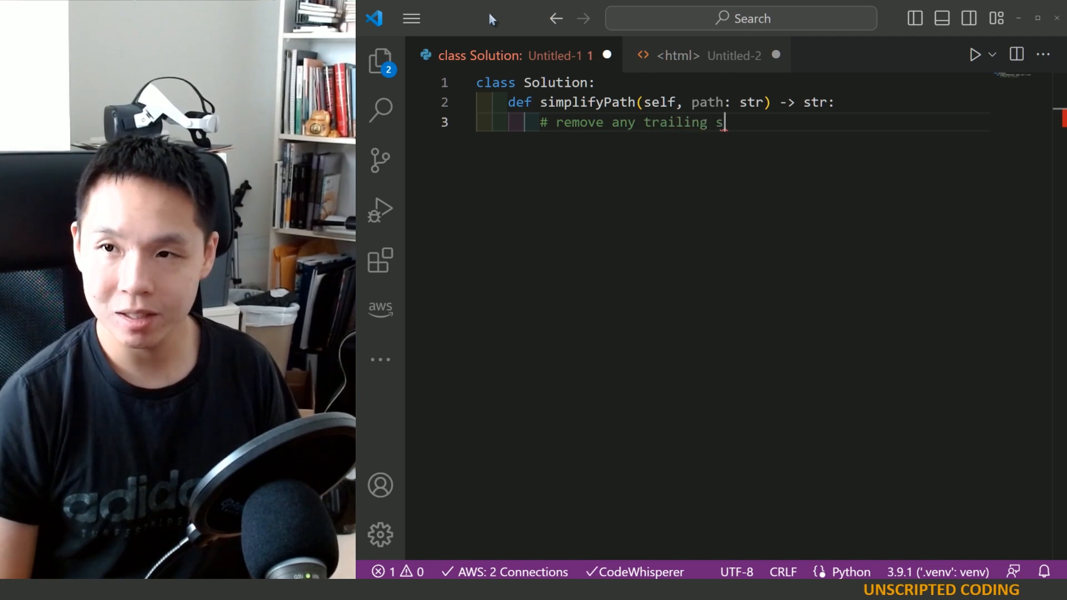
type("lash at the end of path")
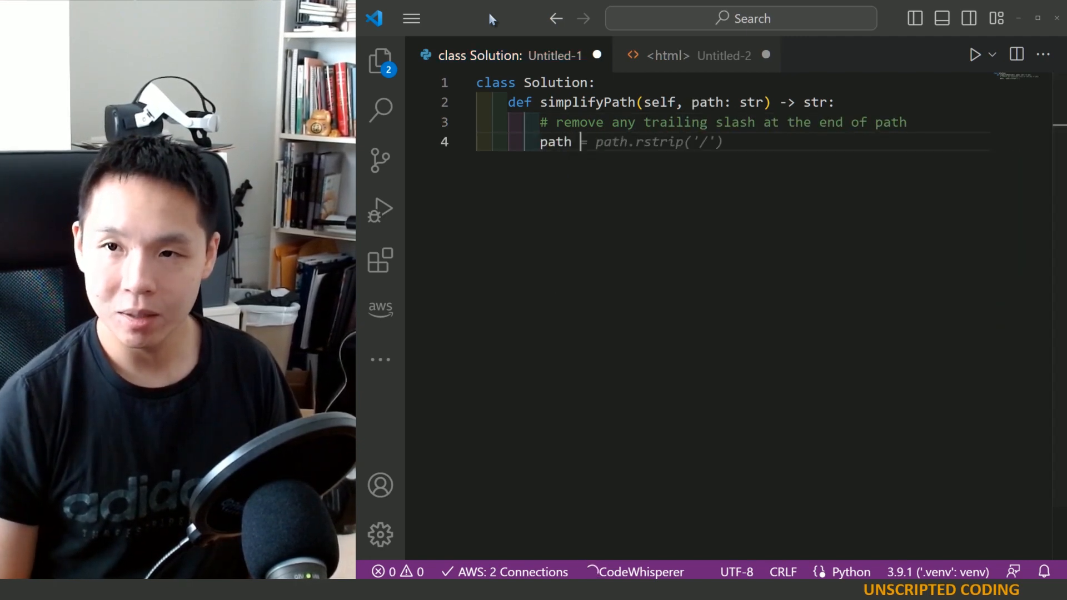
key("Tab")
type("#")
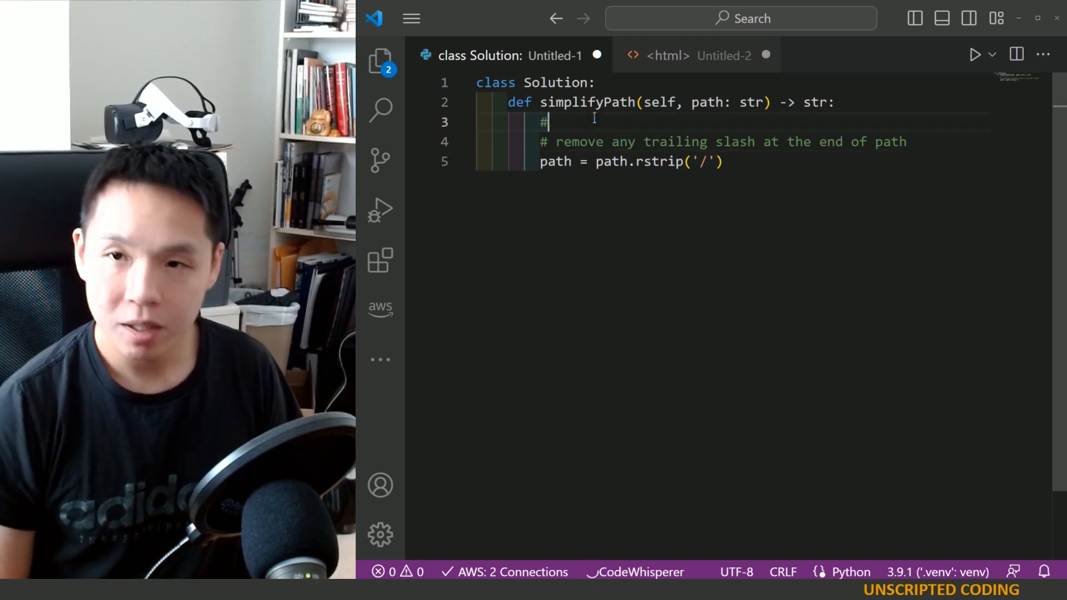
Write the description comment about changing an absolute path to a canonical one.
type("Change path from a")
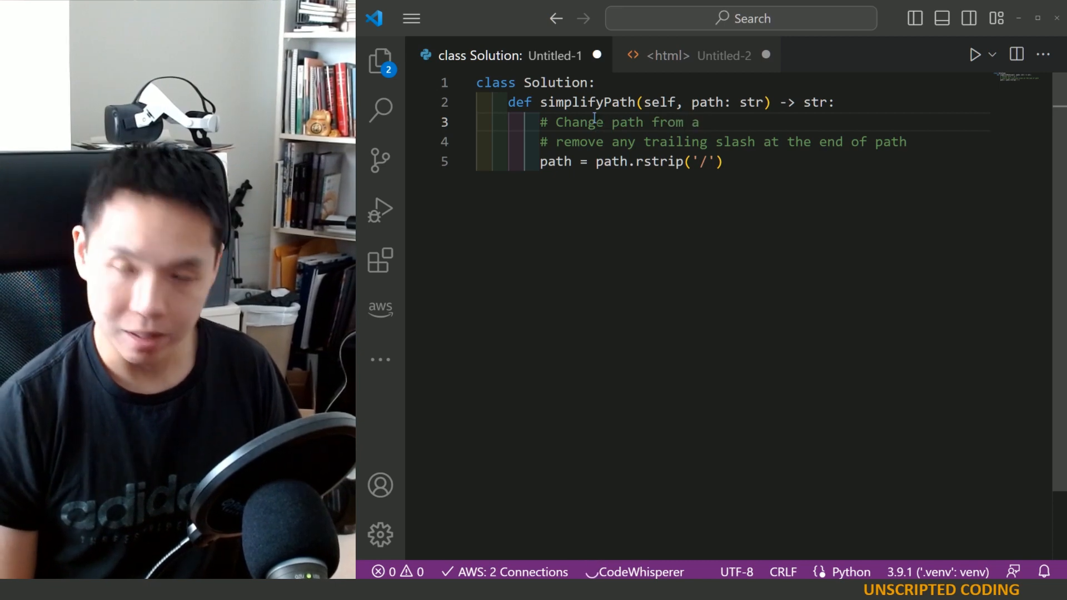
type("n absolute path t")
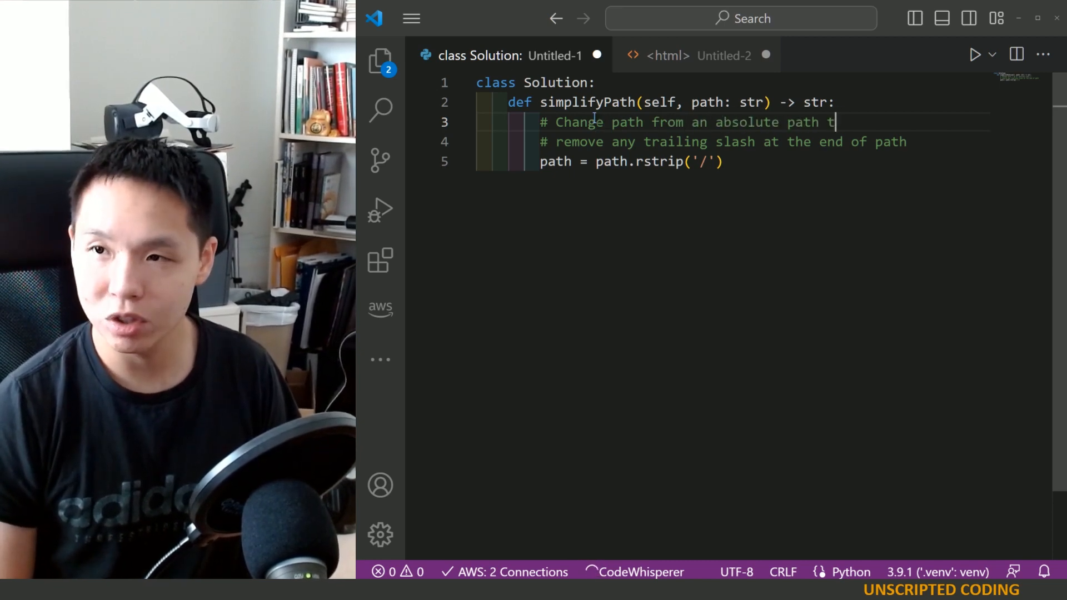
type("o a canonical path")
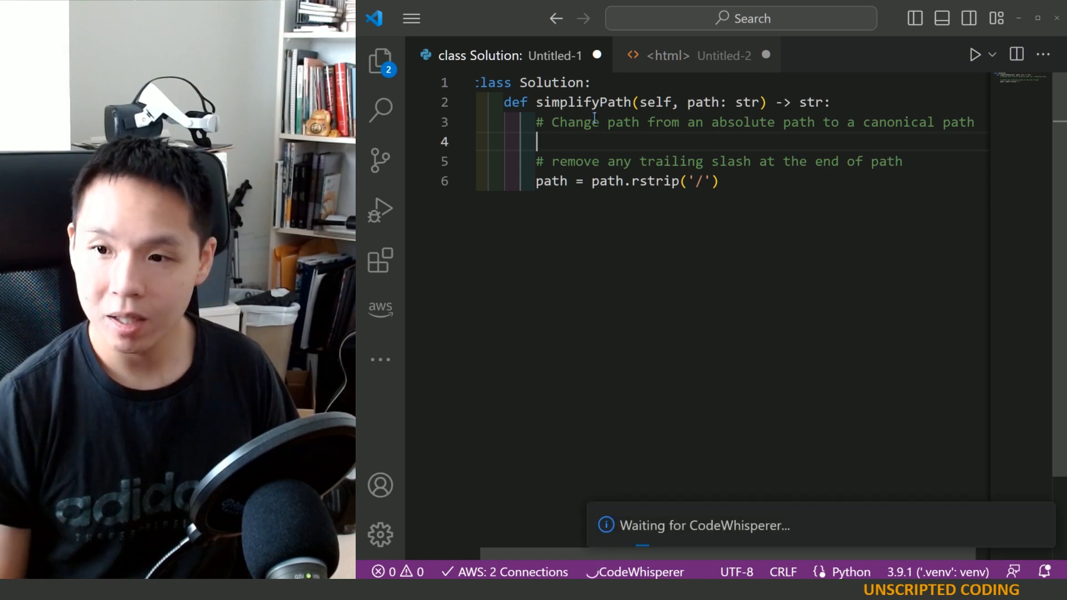
Draft the numbered plan comments (split into tokens, remove trailing slash) then pare them back to the rstrip step.
type("# 1. Split the path into tokens")
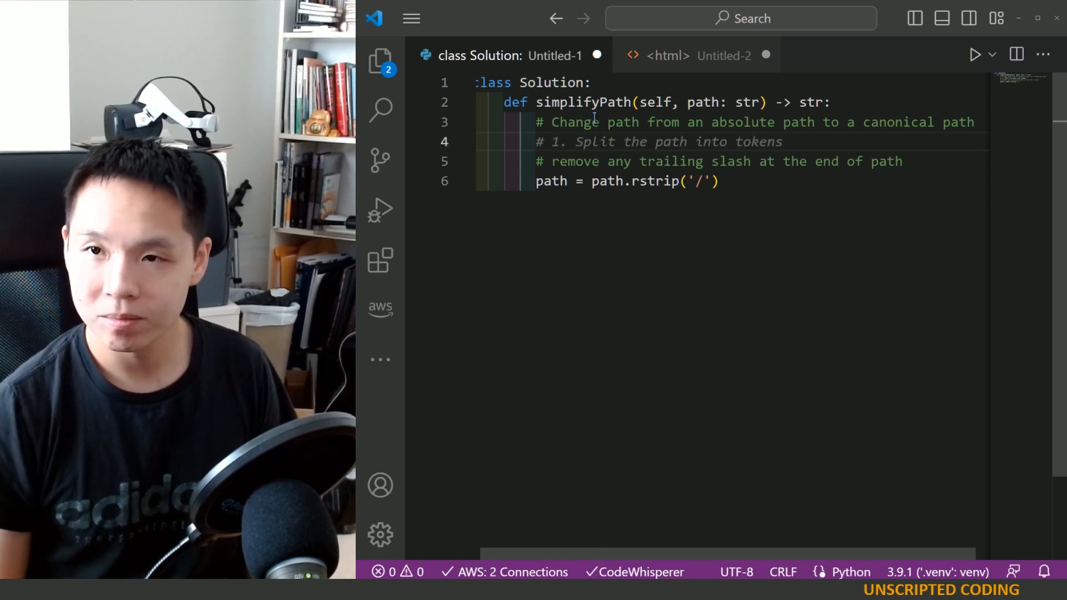
type("# 2. Remove any trailing slash")
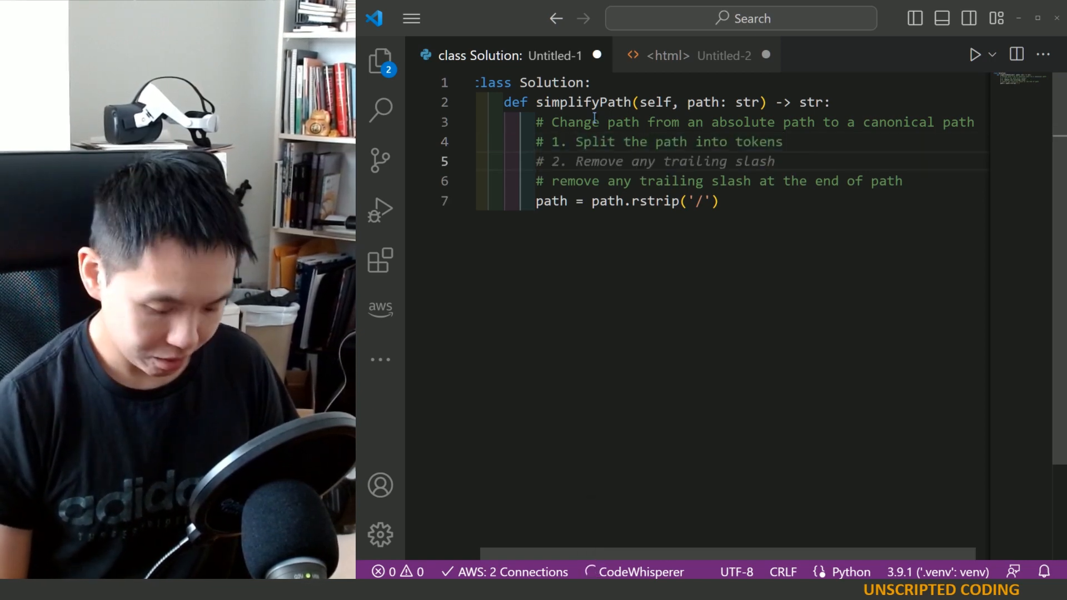
left_click(411, 18)
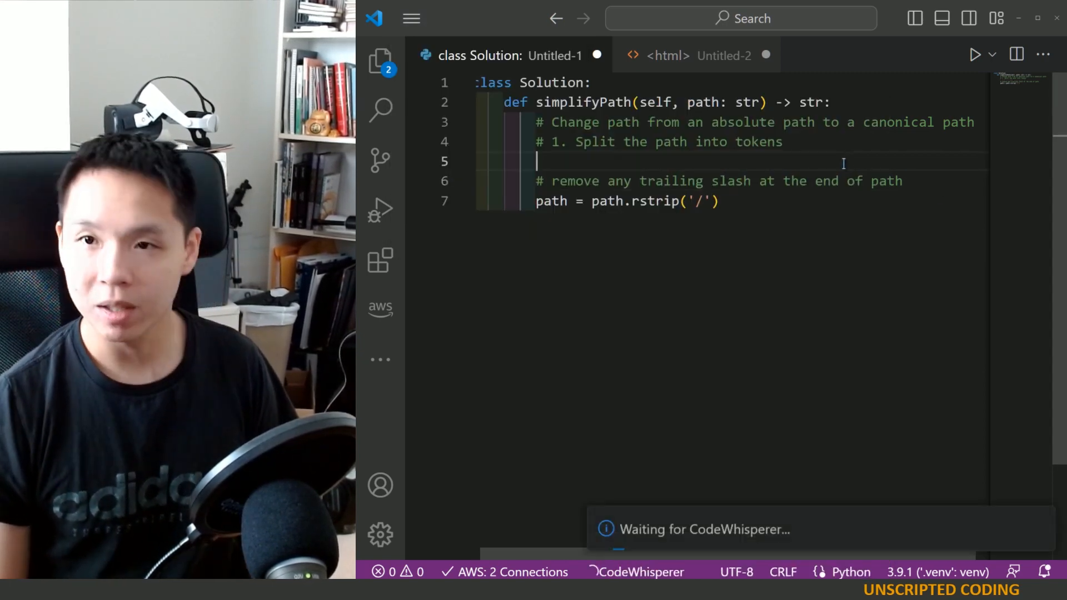
type("# 2. Remove any trailing slash")
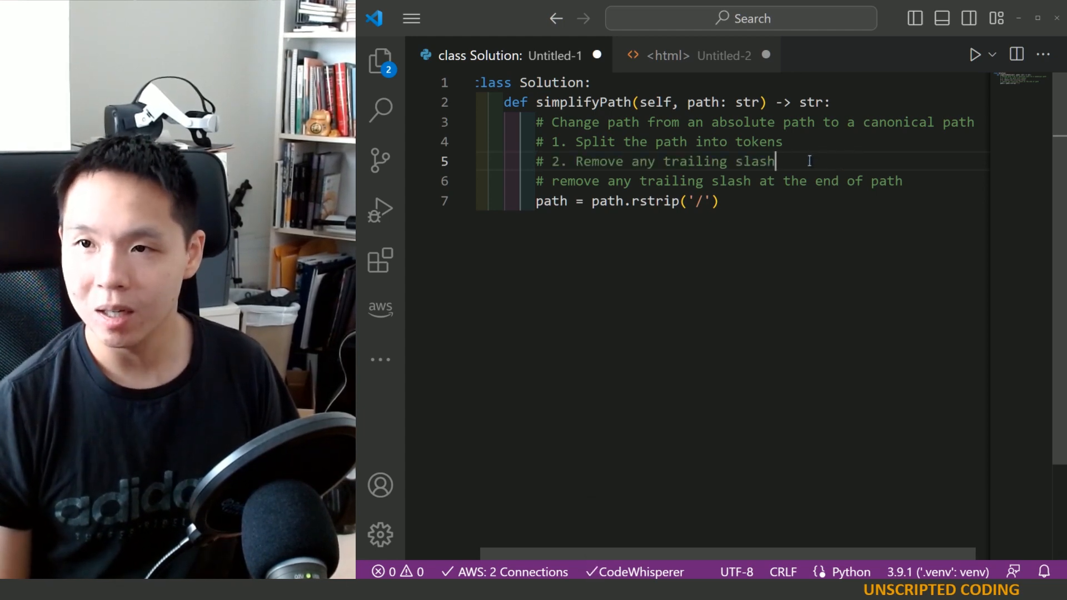
type("path")
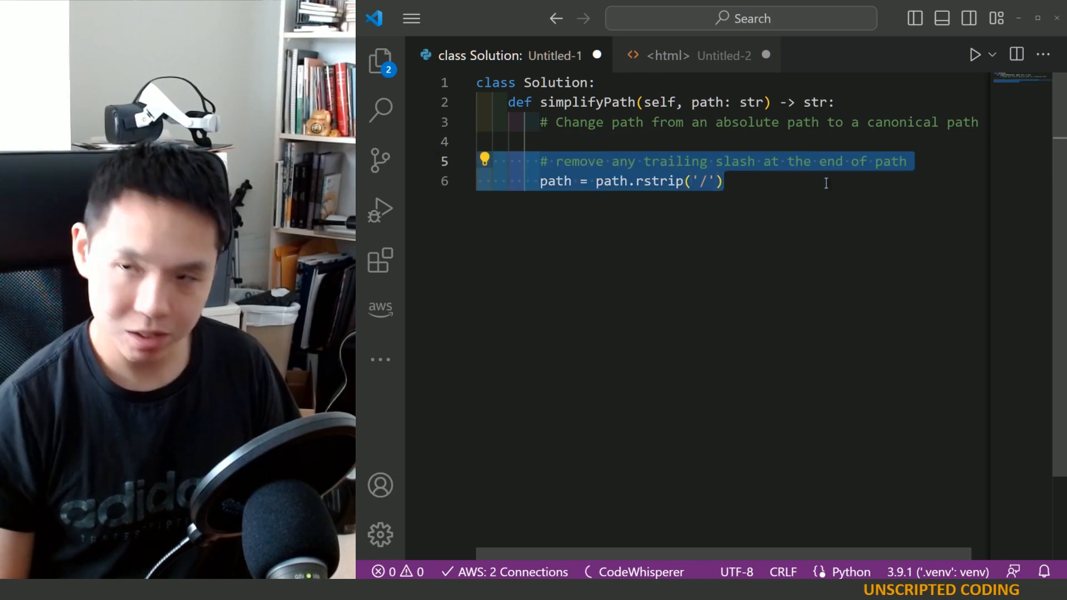
Reject the path_list = path.split('/') suggestion and start a new line after the trailing-slash strip.
key("Delete")
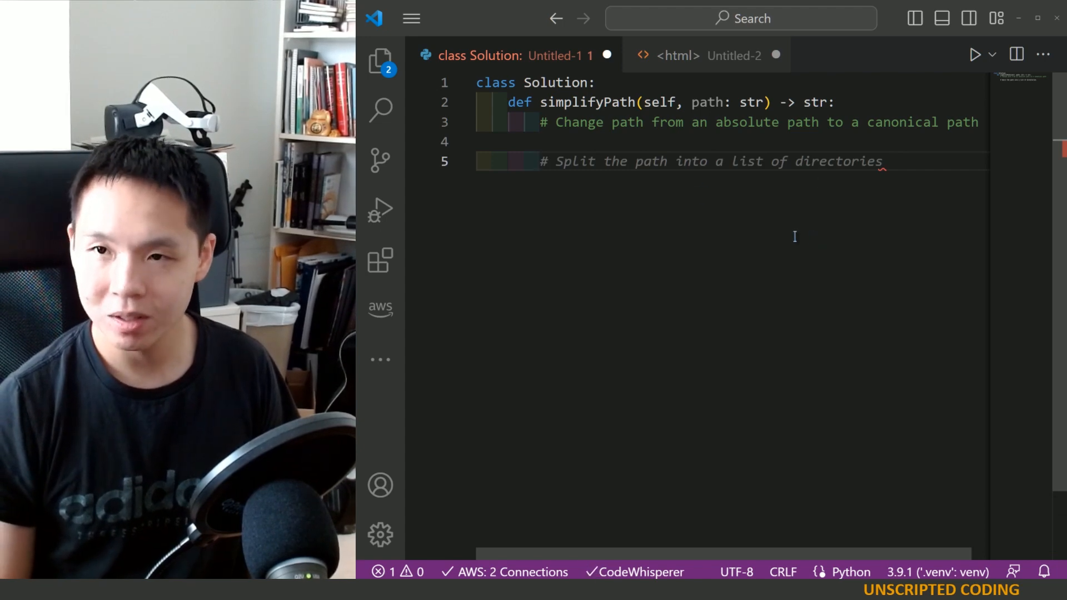
type("path_list = path.split(\"/\")")
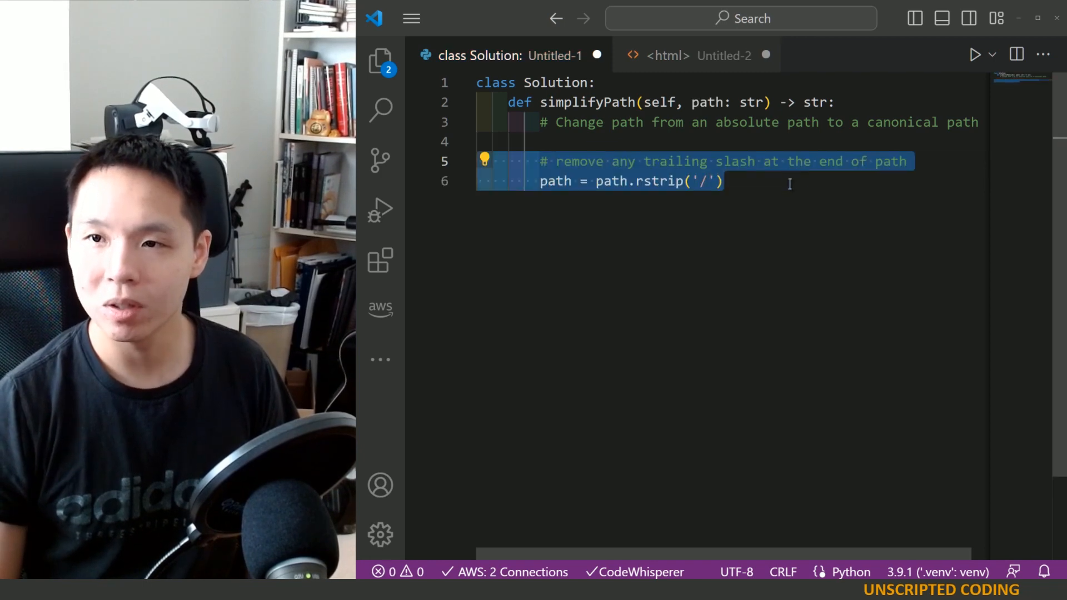
key("Enter")
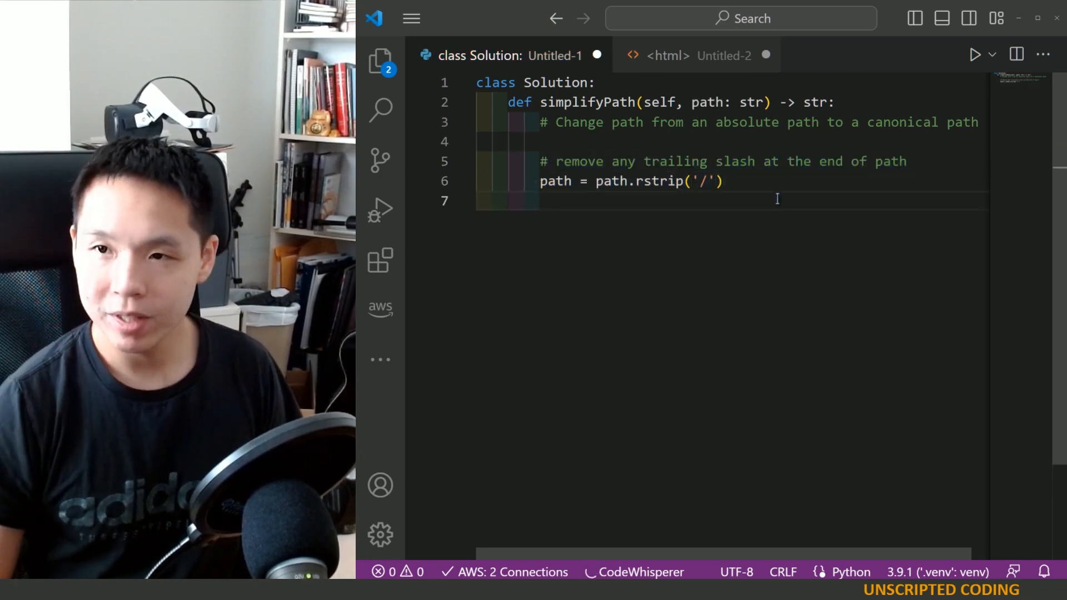
Write the comment 'ensure the path begins with an initial slash'.
type("# remove the initial slash a")
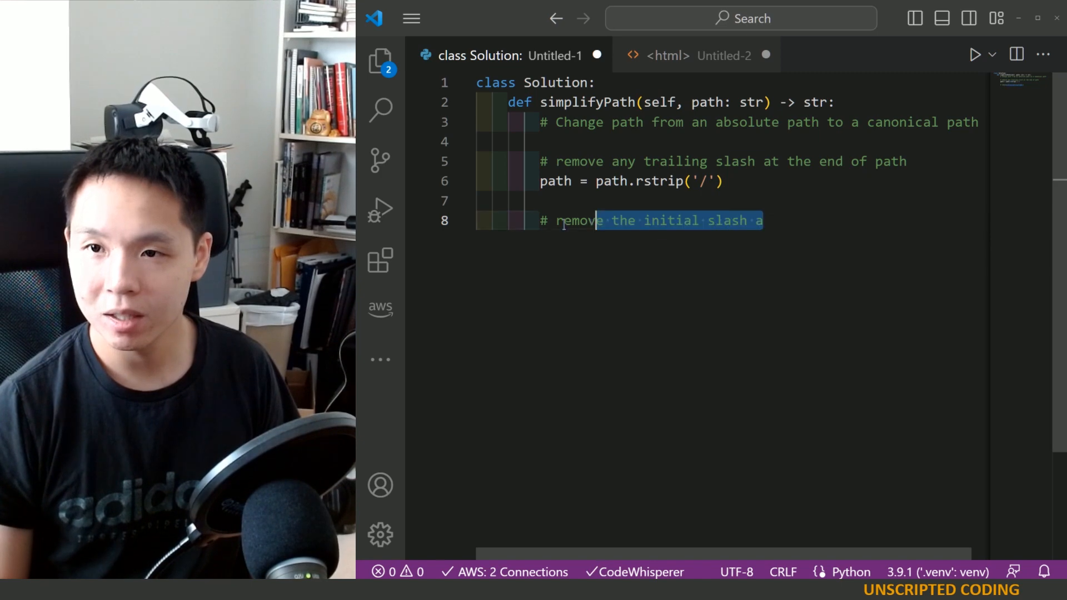
type("ensure the")
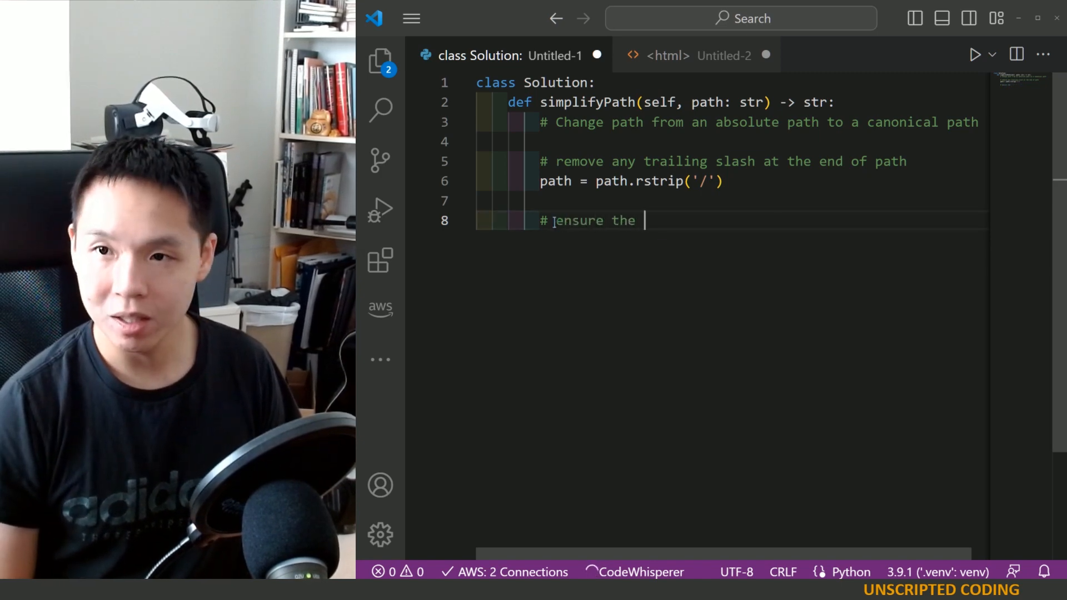
type("path begins")
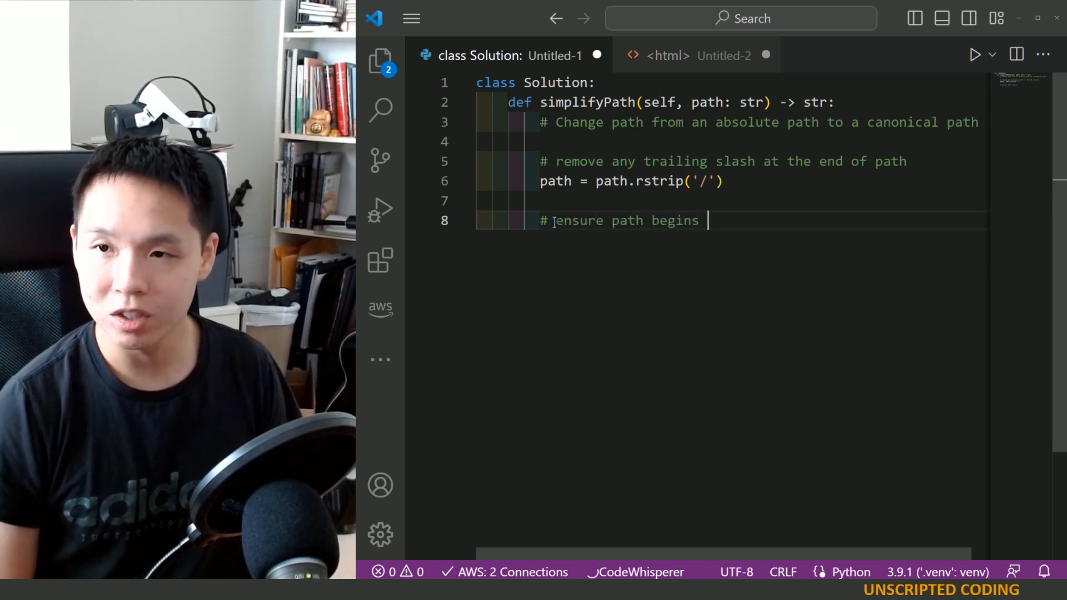
type("with an initial s")
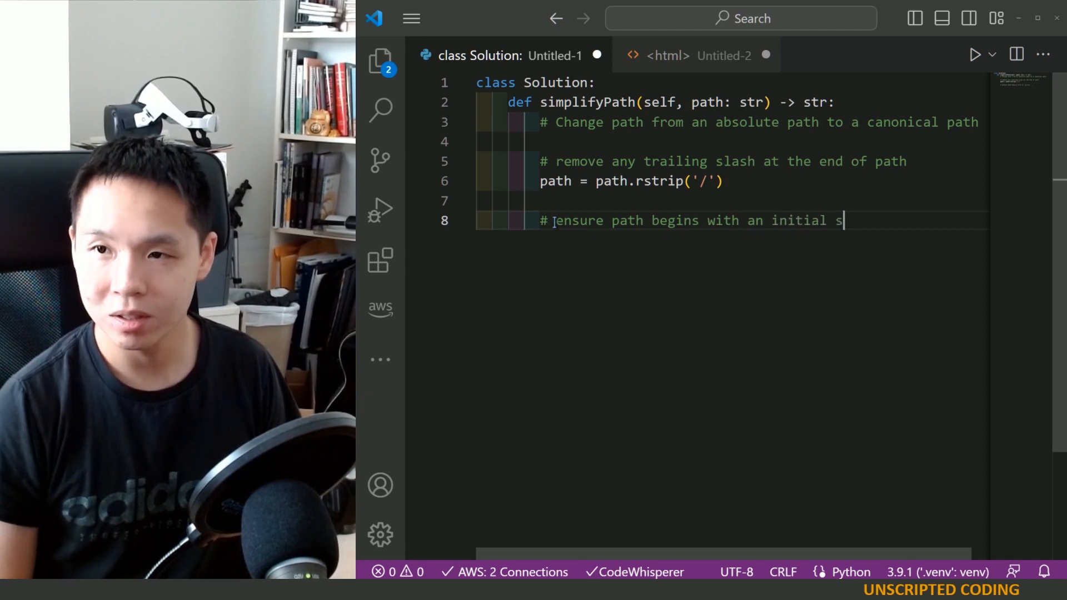
type("lash")
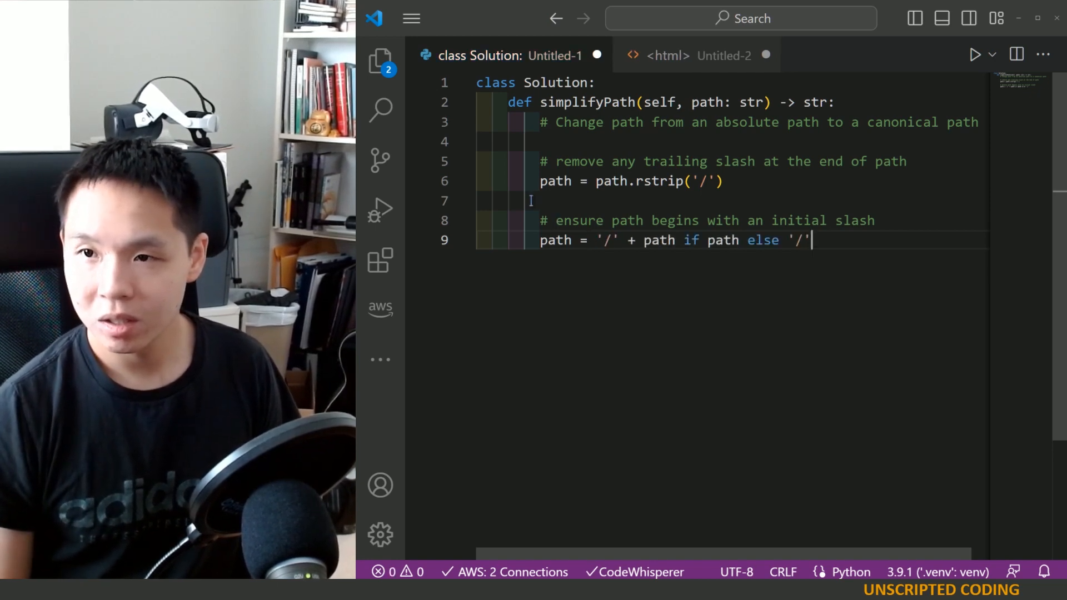
Discard the one-line suggestion and write the if not path.startswith('/') block that prepends a slash.
key("Backspace")
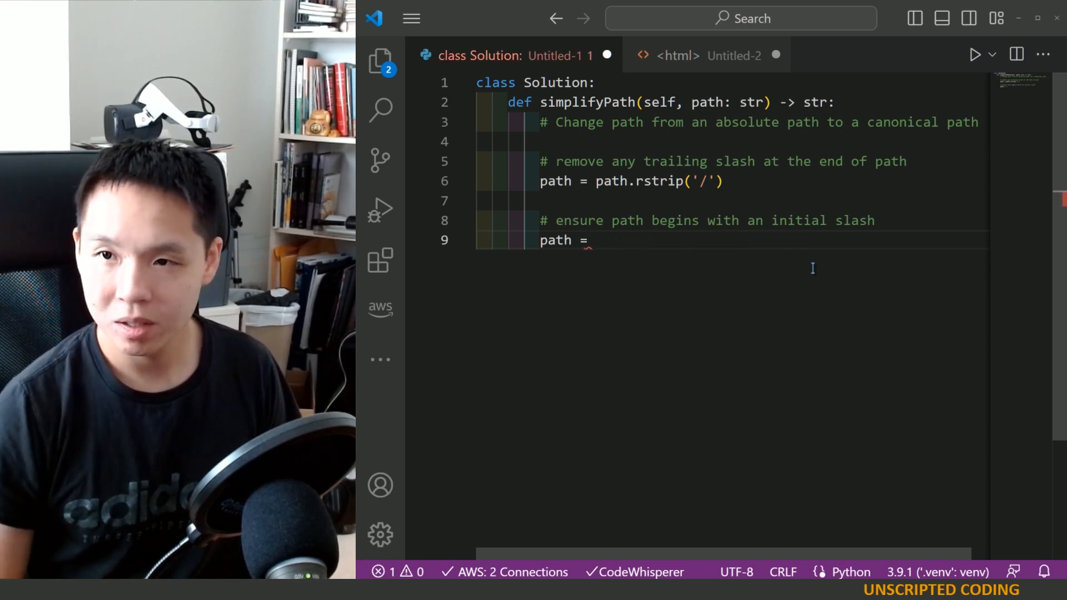
type("if")
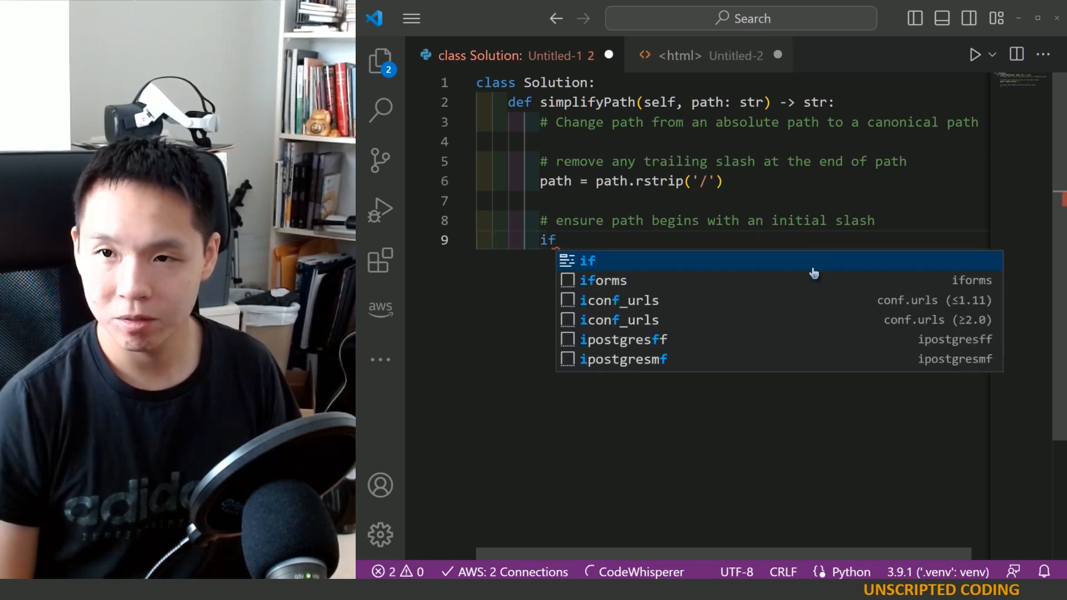
type("not path.startswith('/'):")
type("path = '/' + path")
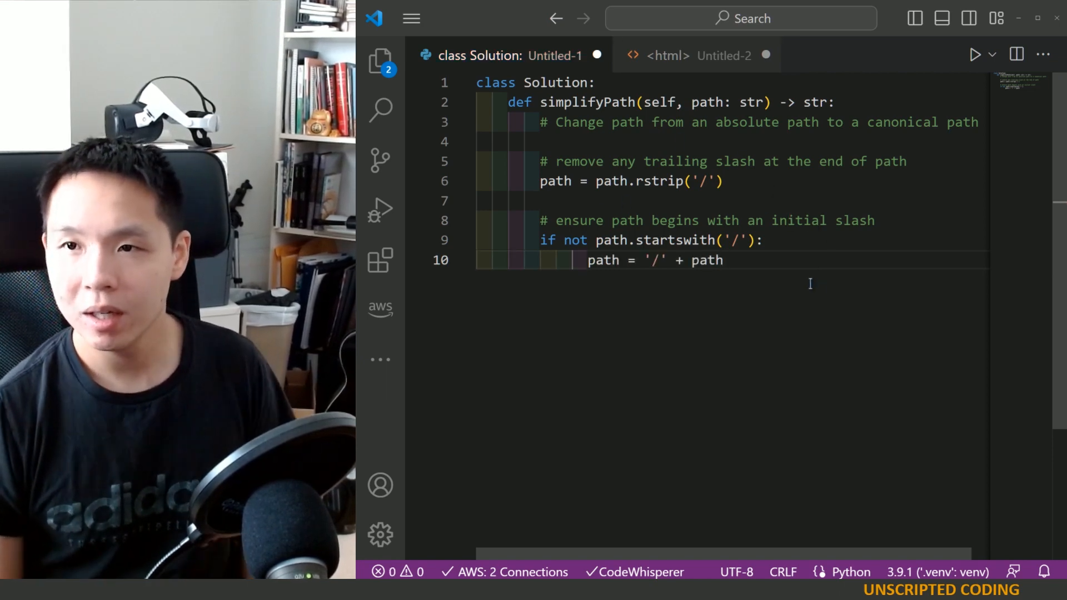
left_click_drag(542, 221, 723, 260)
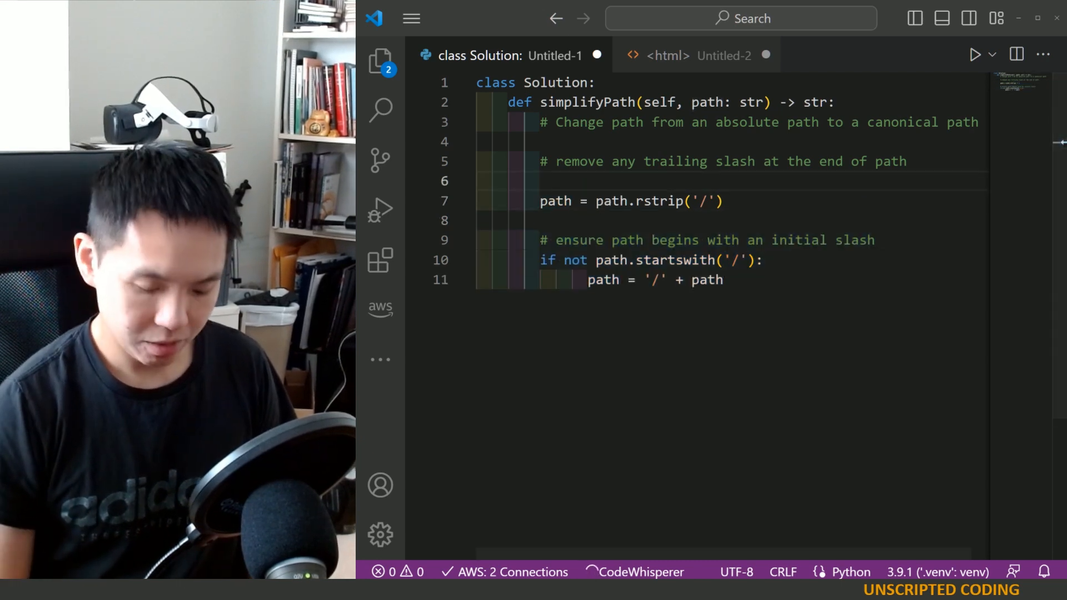
Guard the rstrip call with 'if len(path) > 1:'.
type("if len(")
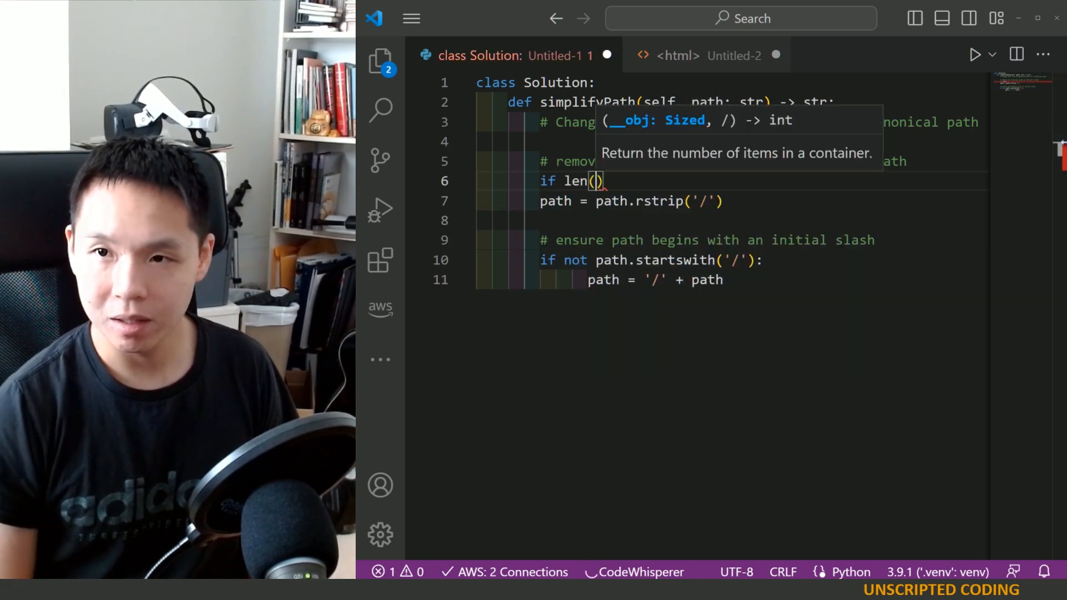
type("path")
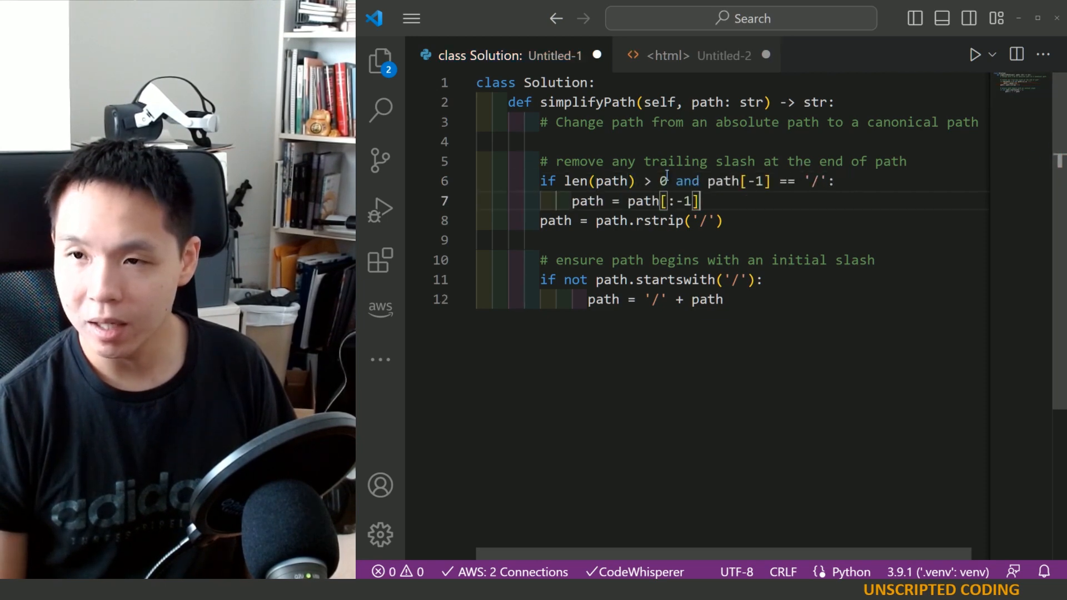
type("1:")
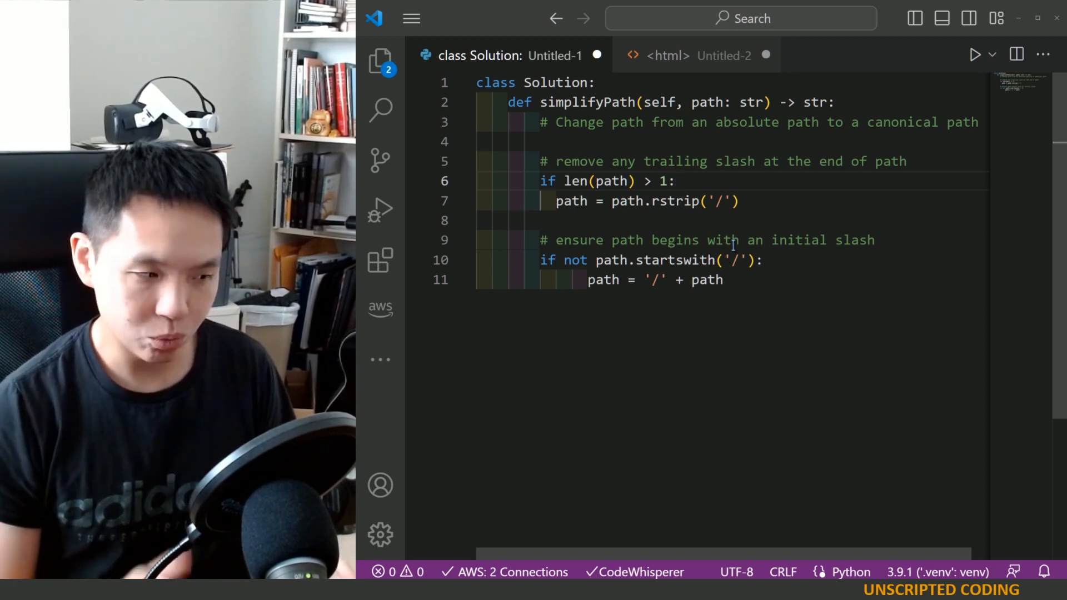
Move the length-guarded trailing-slash block with its comment to after the leading-slash check.
left_click_drag(541, 181, 738, 202)
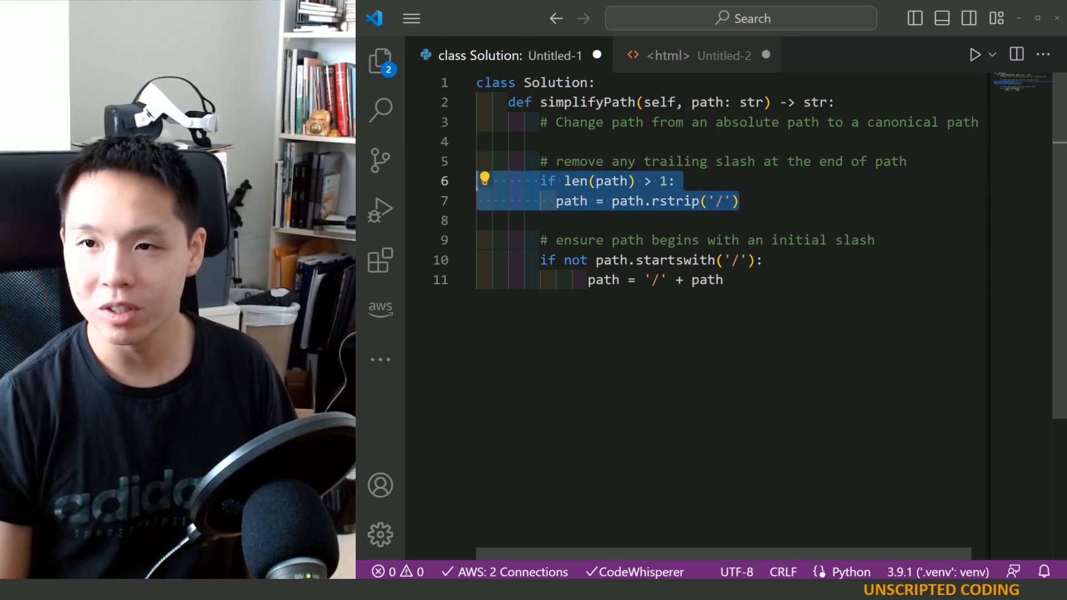
key("Delete")
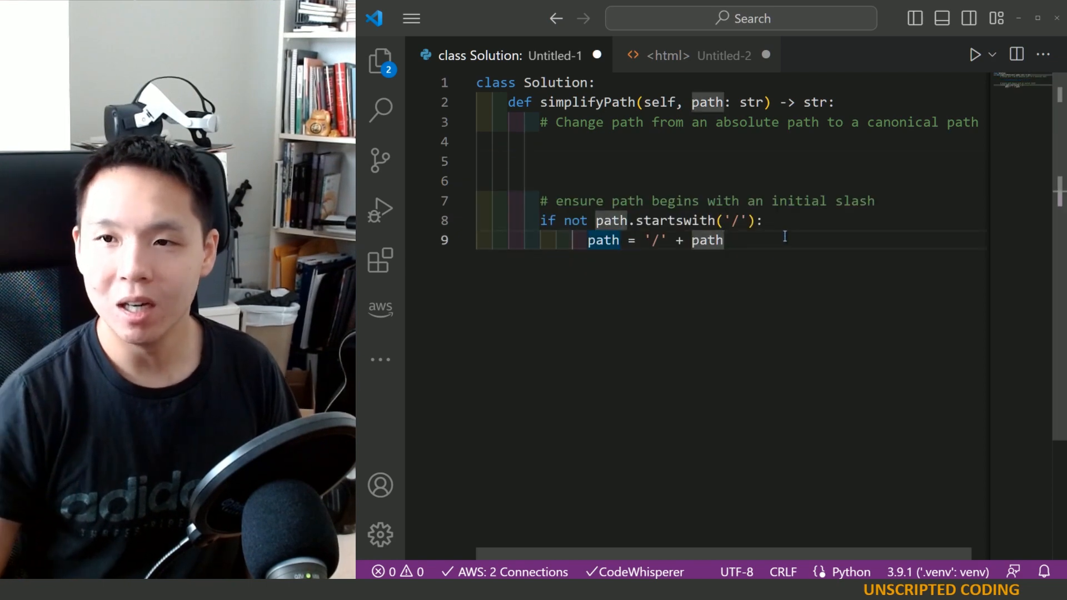
type("# remove any trailing slash at the end of path")
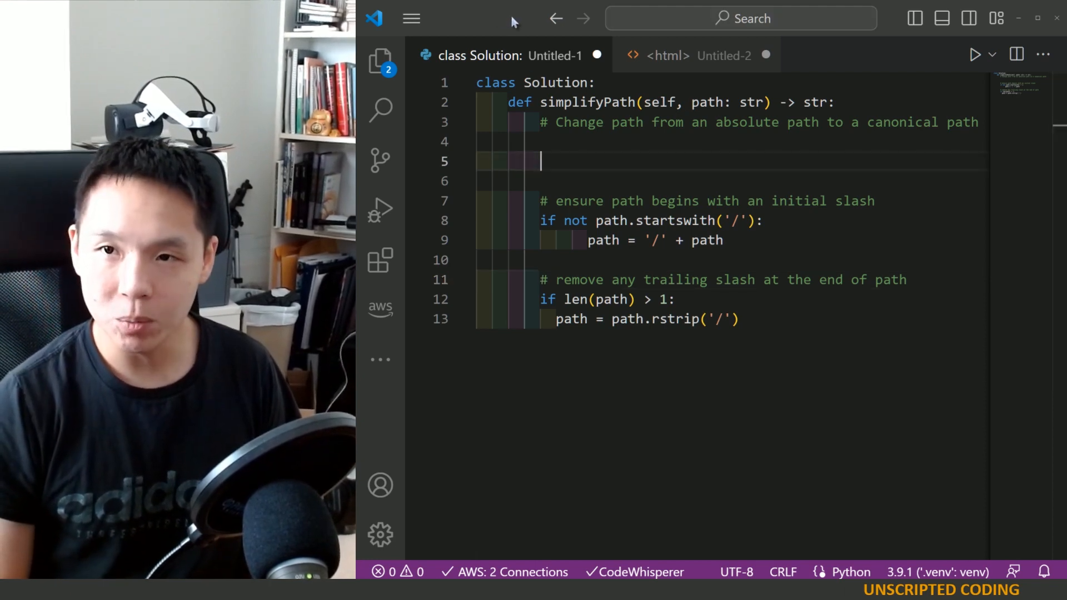
Rework the top comment into '# remove periods from path' and start a new line below it.
type("# remove any")
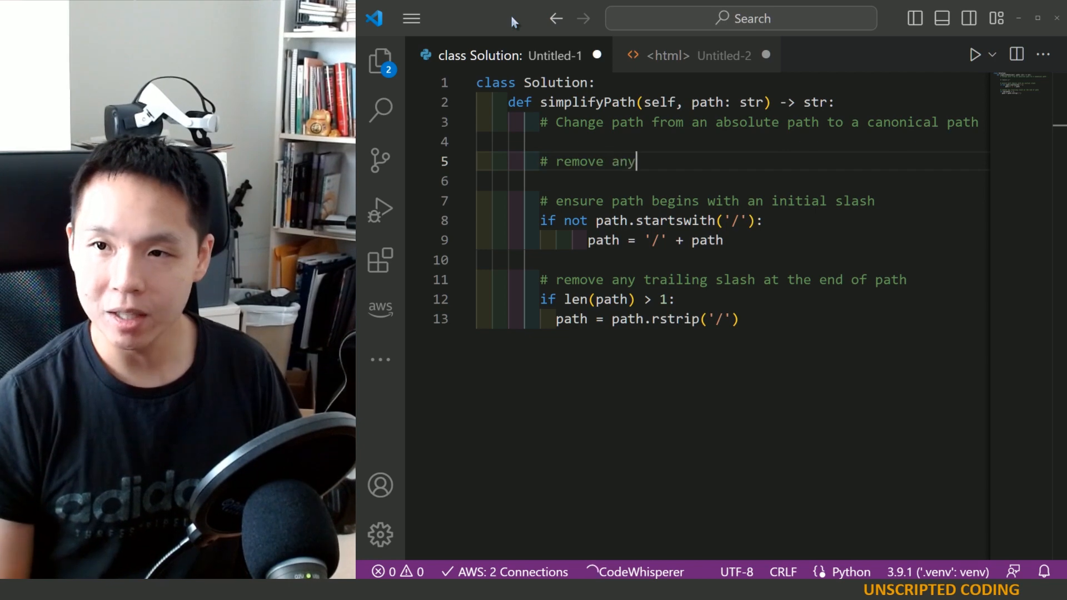
type("double per")
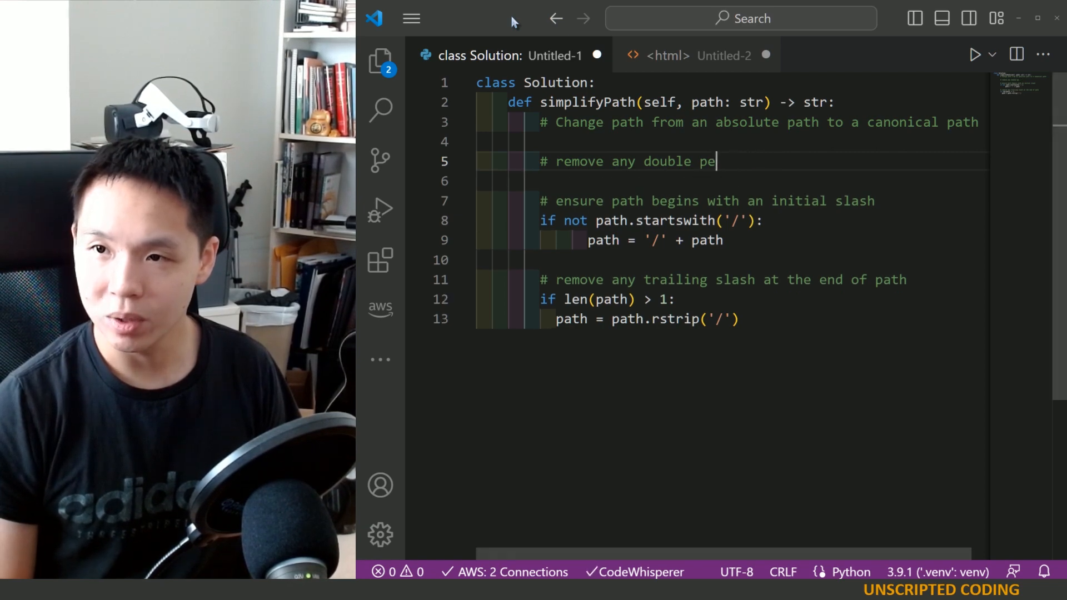
type("slashes")
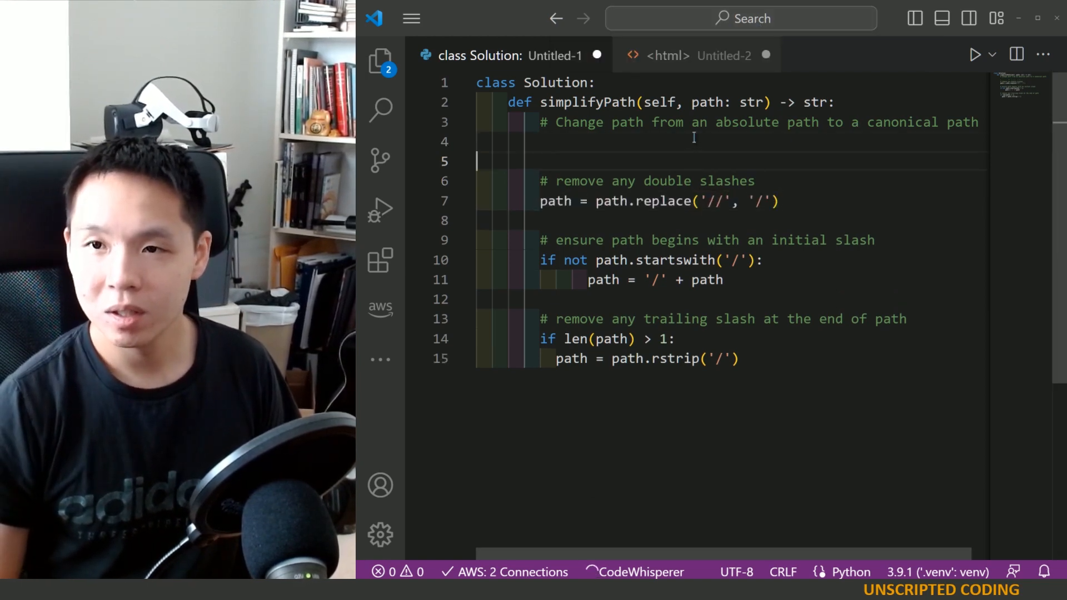
type("# remove any leading and trailing slashes")
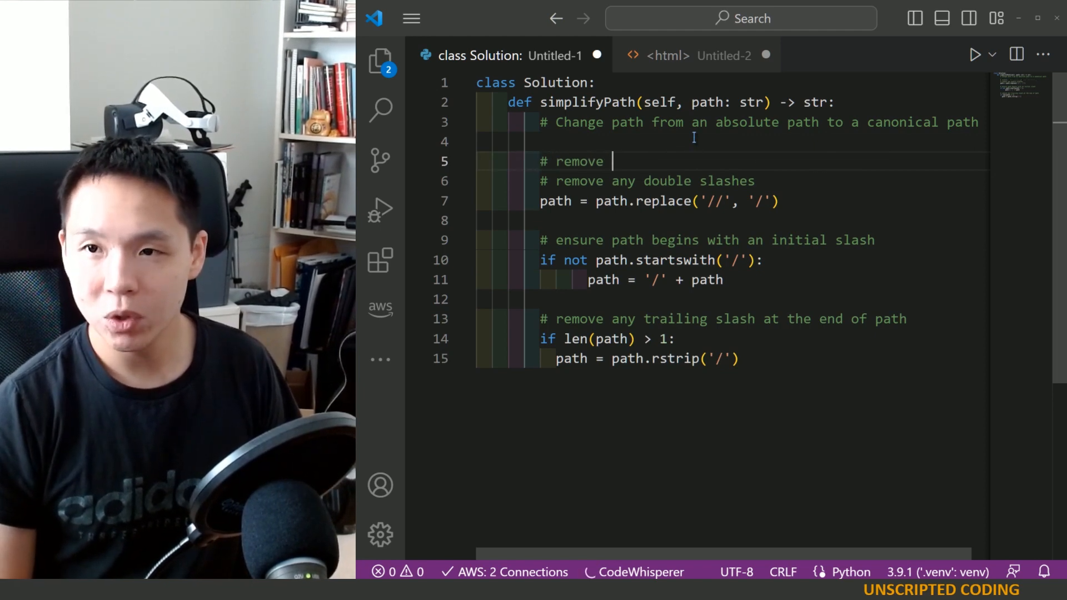
type("any leading and trailing slashes")
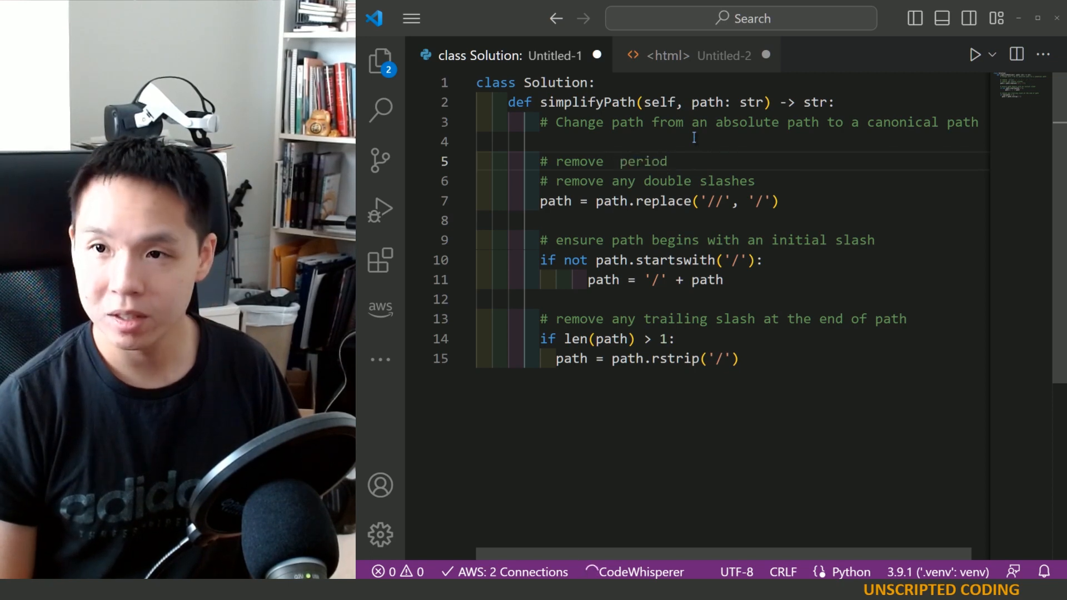
key("Backspace")
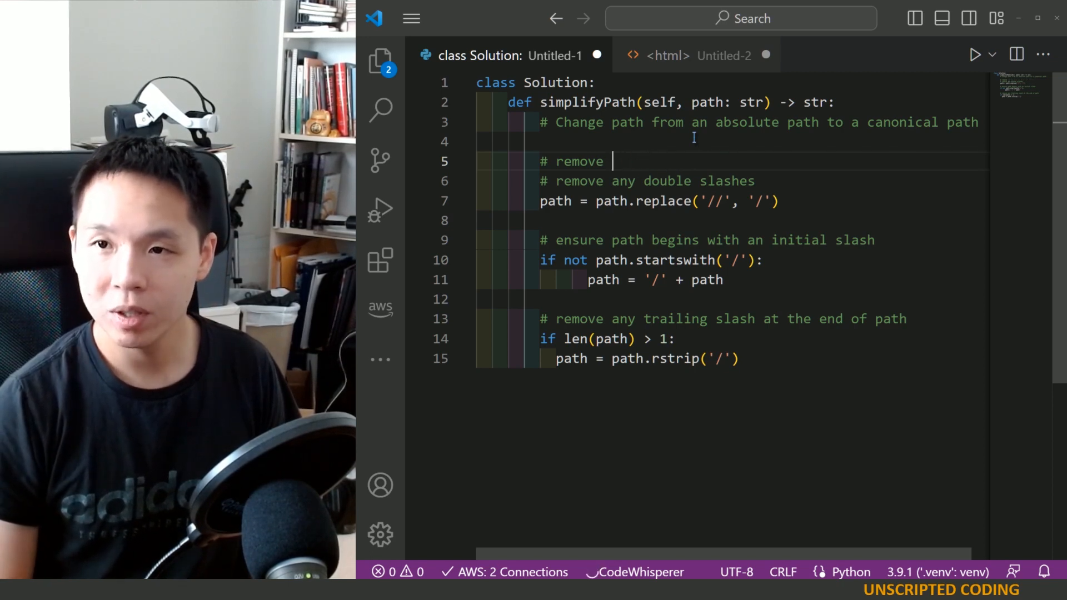
type("periods from path")
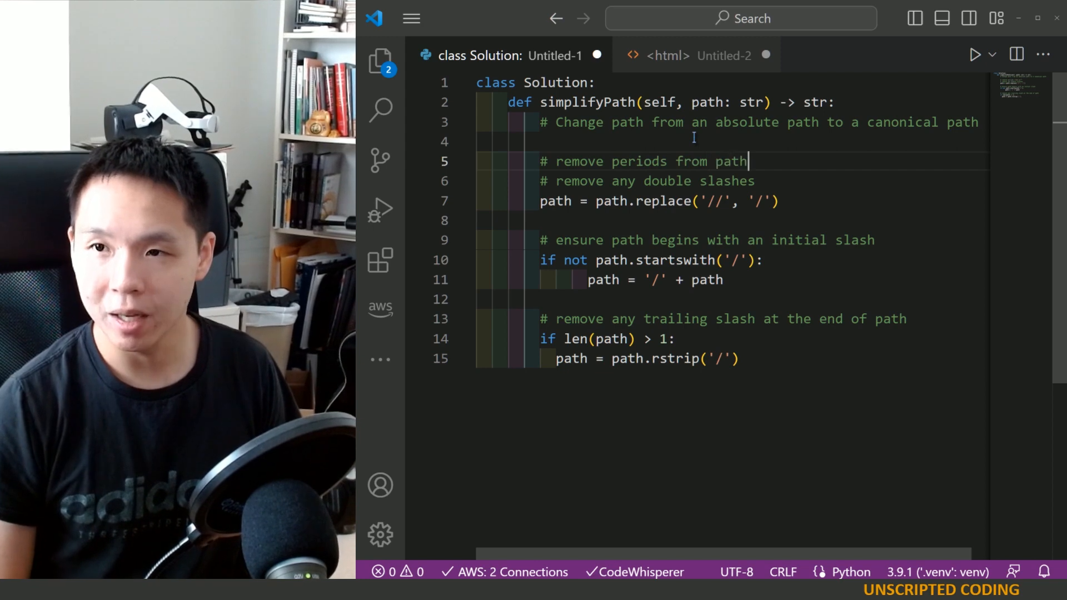
key("Enter")
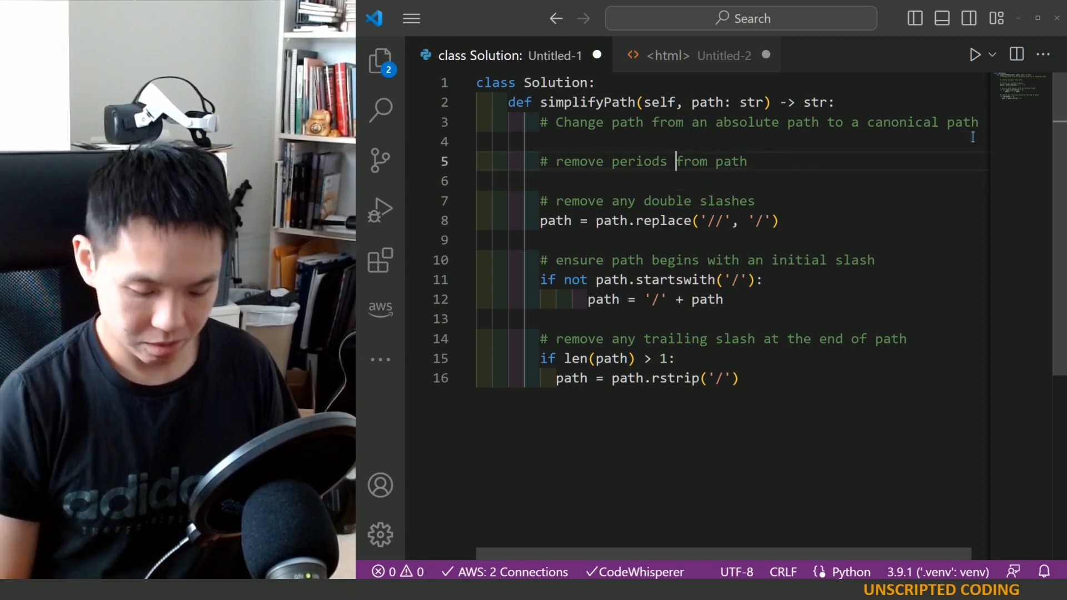
Add "/./" to the comment so it reads '# remove periods "/./" from path', leaving a blank line for code.
type("\"/./")
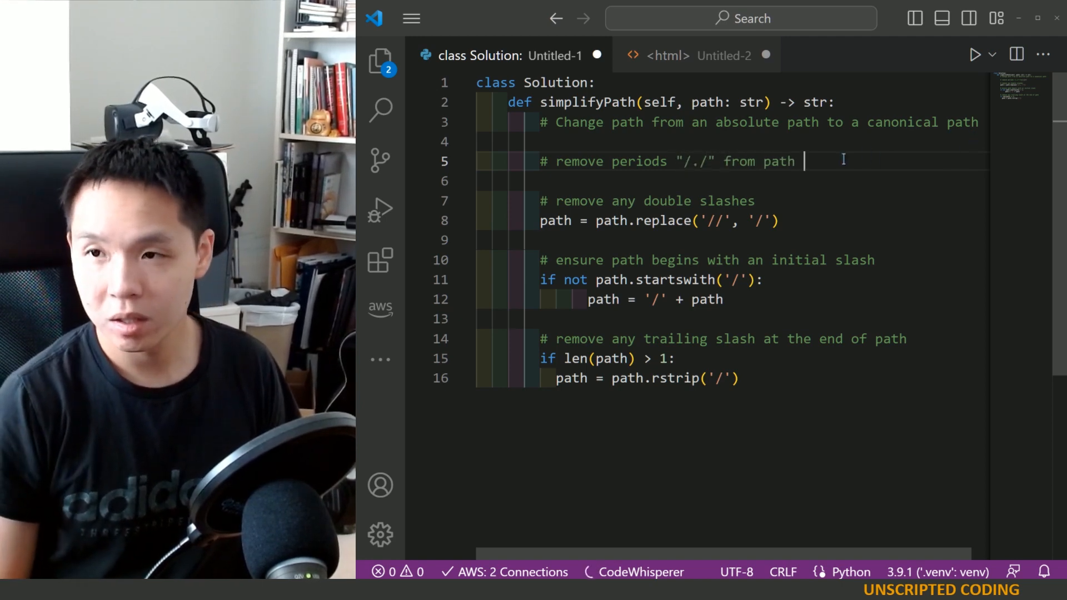
key("Enter")
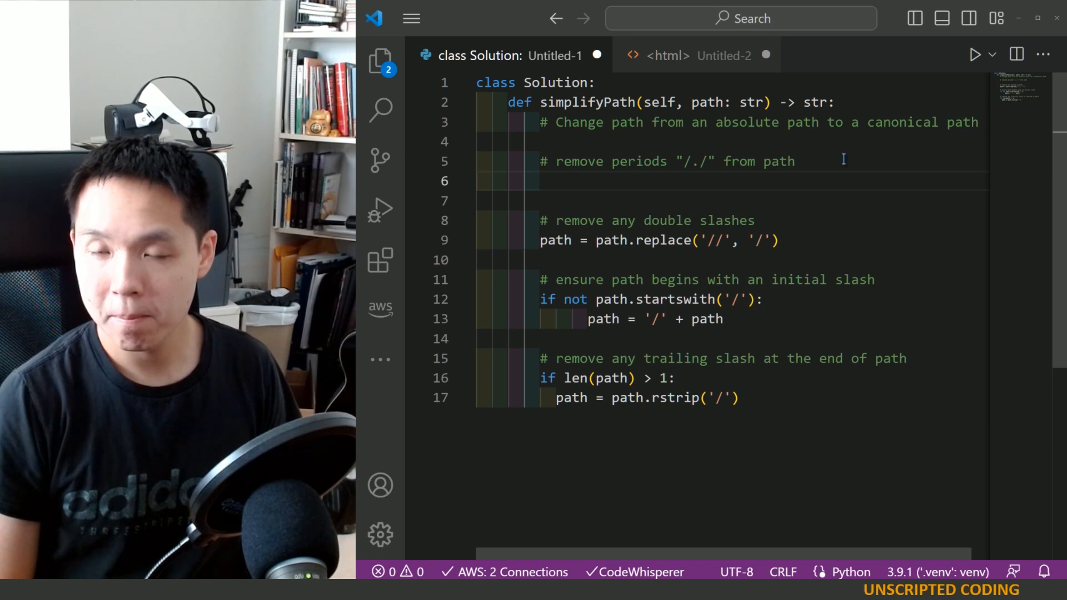
Try a while loop with path.find('/./'), drop it, and use path.replace lines for '/./' and '/../' instead.
type("while True:")
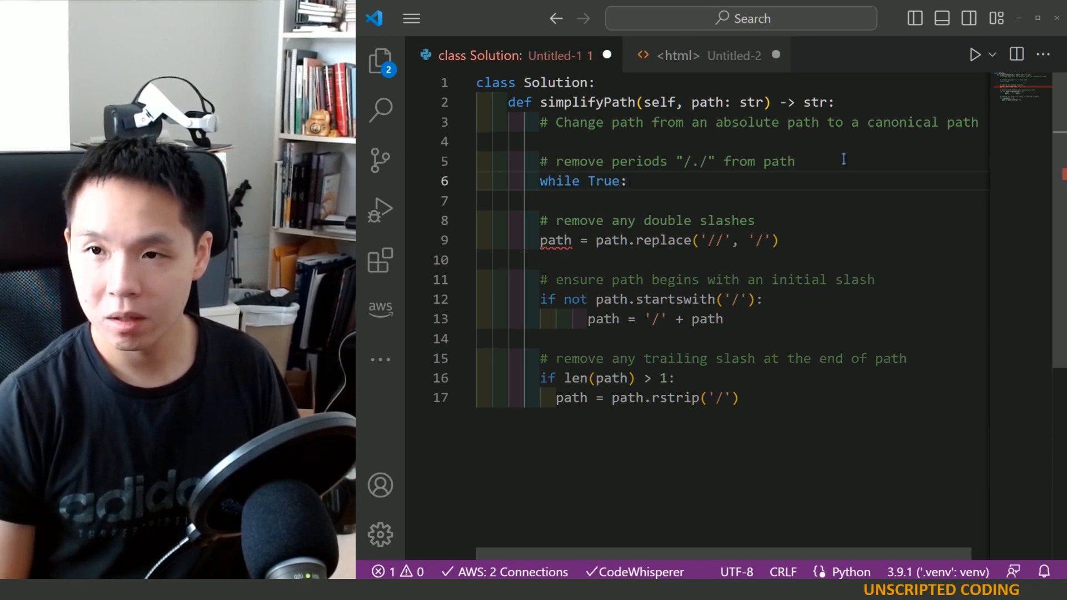
type("if path.find('/./') == -1:")
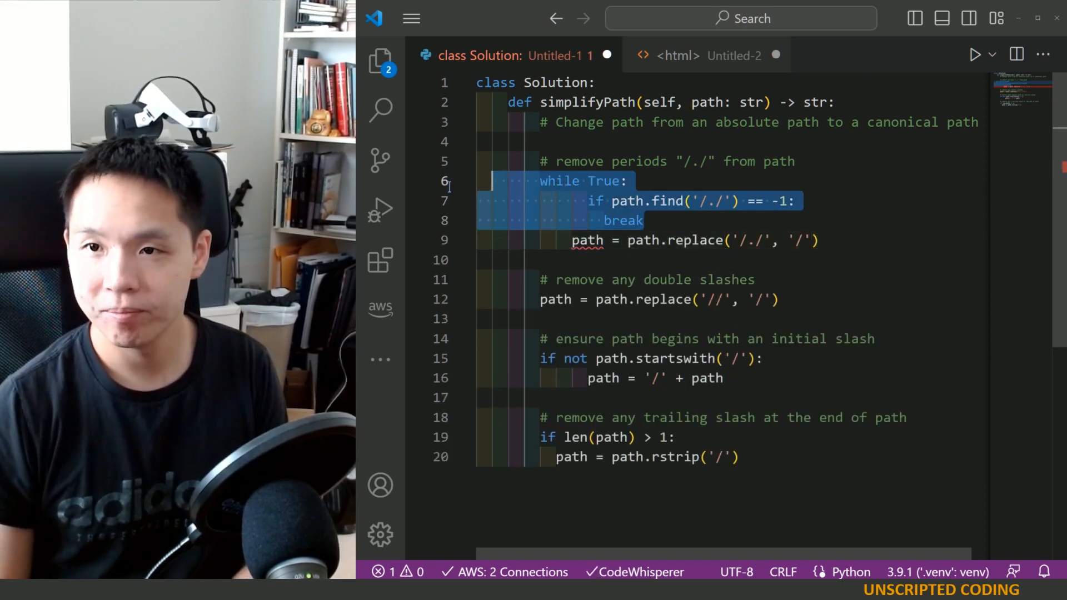
key("Delete")
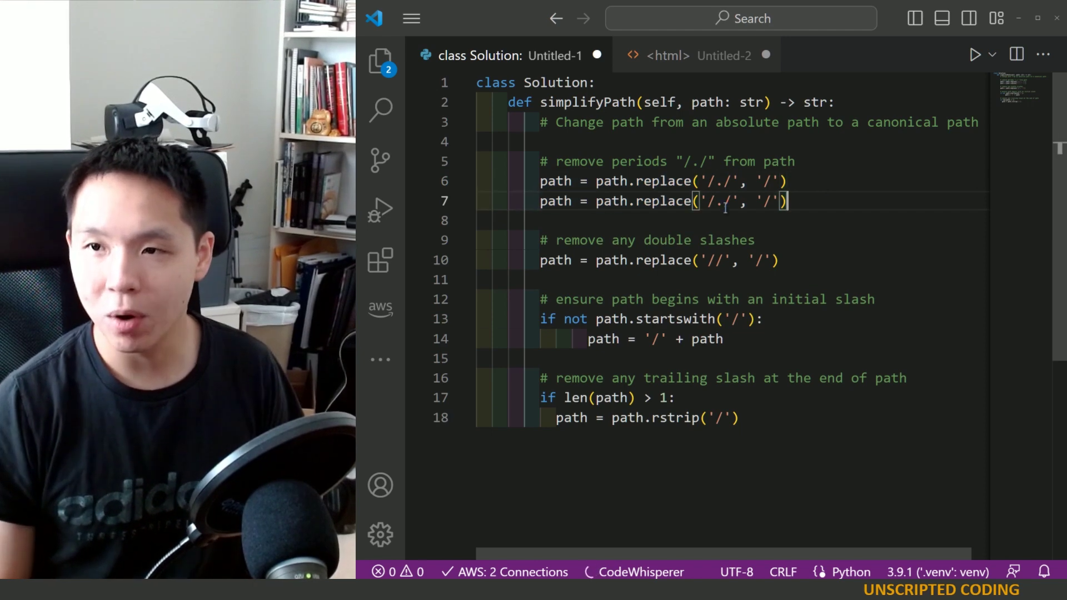
type(".")
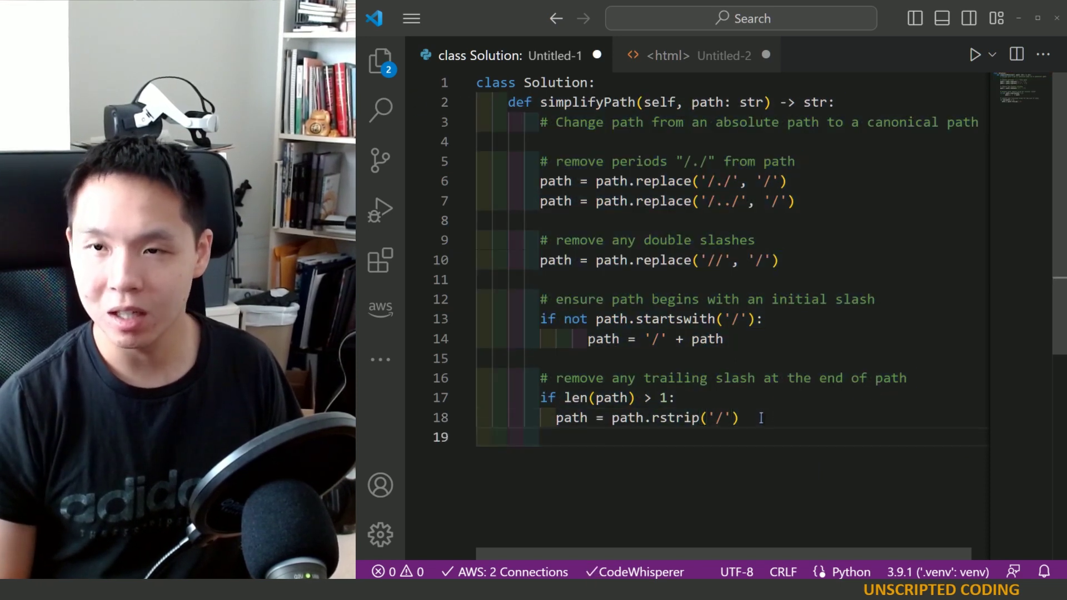
End simplifyPath with return path and select the whole solution for copying.
type("return path")
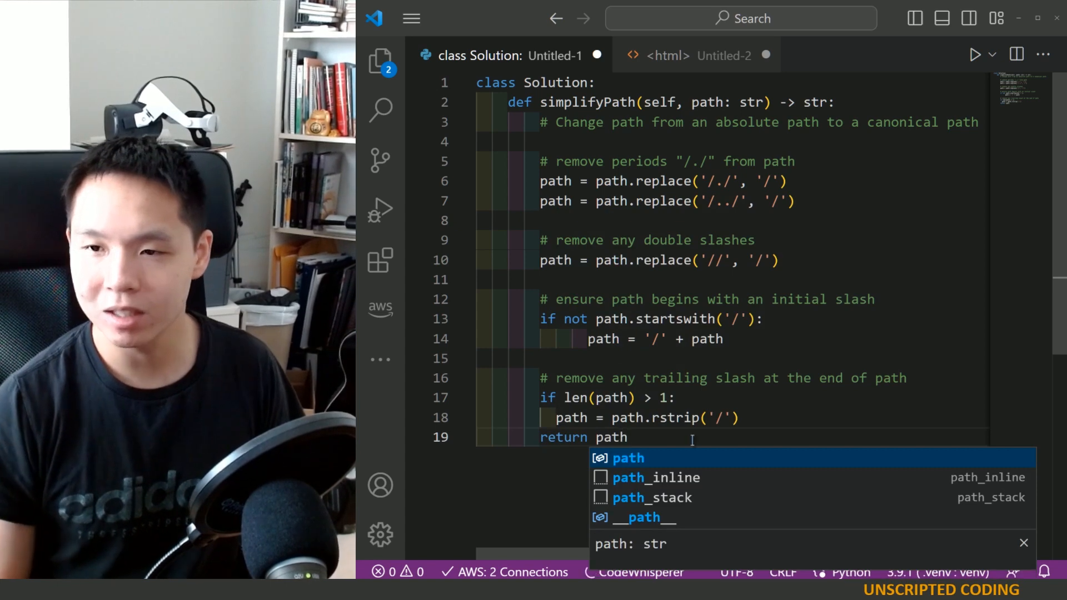
key("ctrl+a")
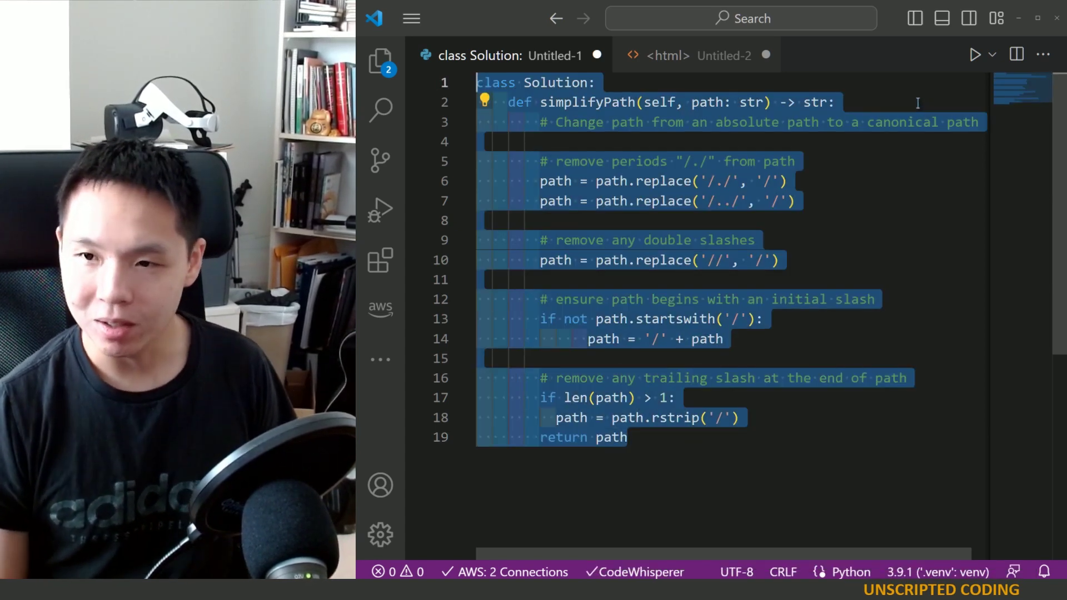
mouse_move(1034, 211)
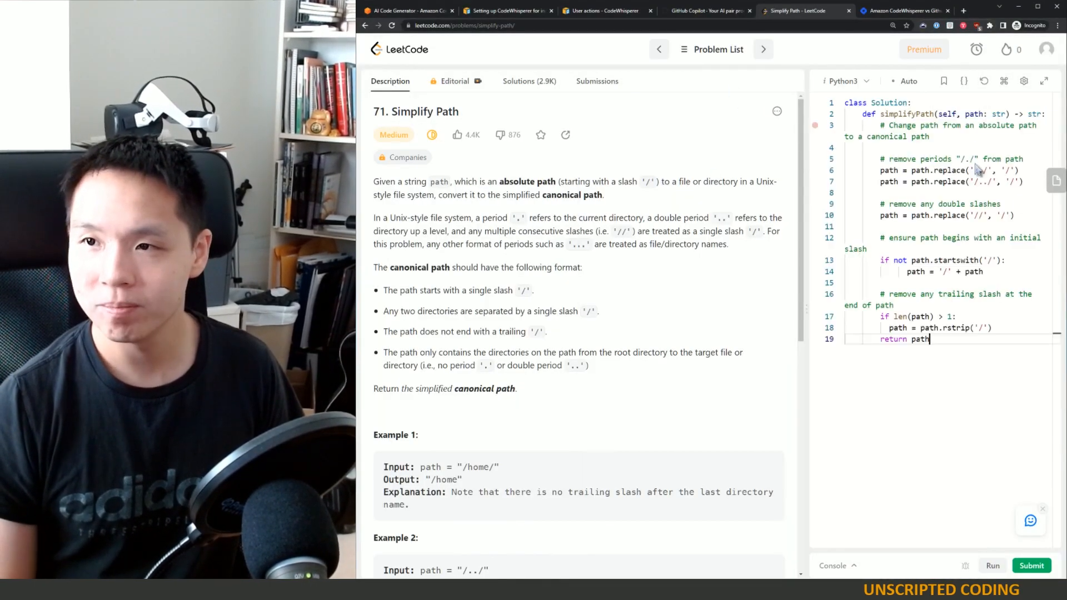
Run the pasted simplifyPath solution on LeetCode's test cases to get Accepted with output "/home".
left_click(992, 565)
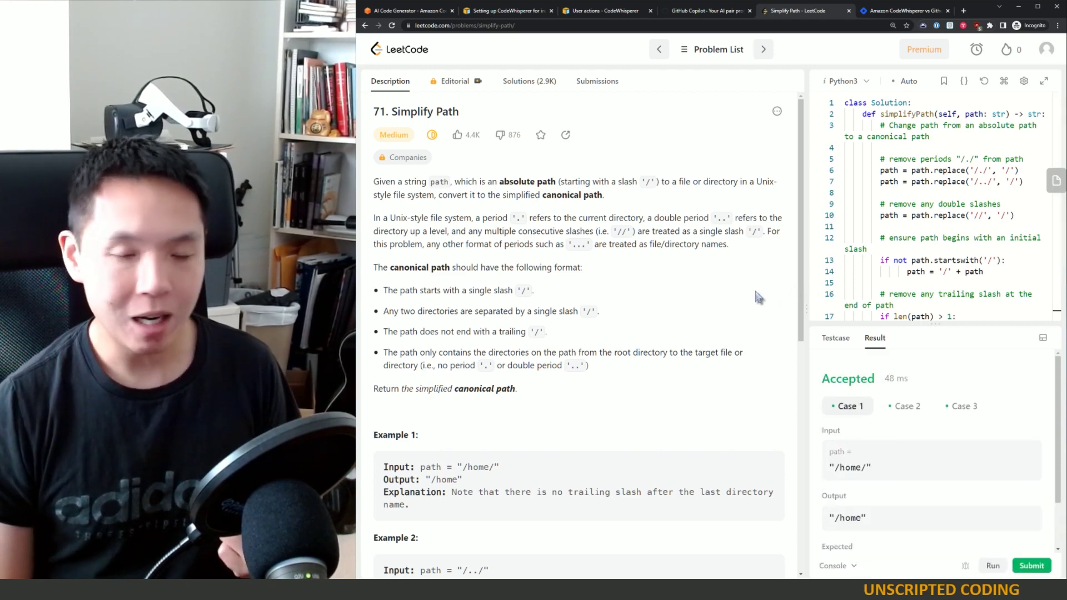
mouse_move(753, 303)
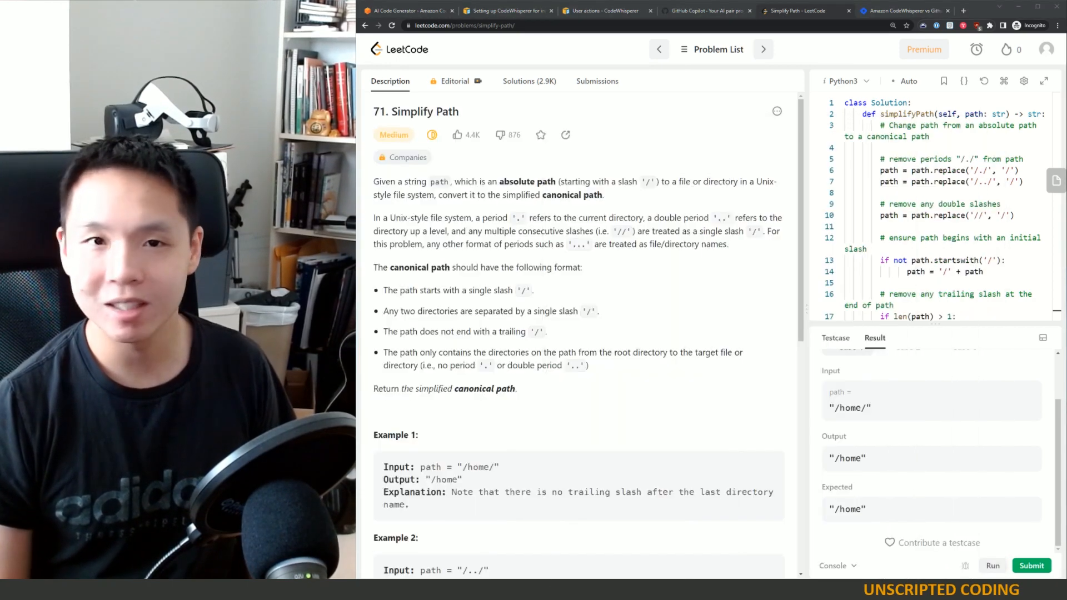
mouse_move(896, 10)
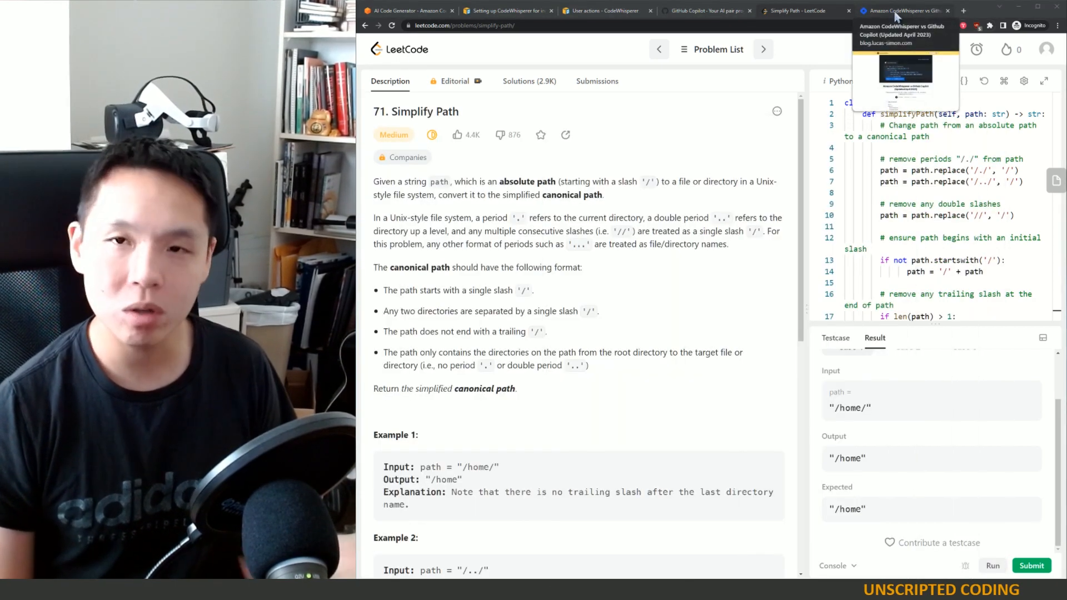
Switch to the Amazon CodeWhisperer vs Github Copilot (April 2023) blog article.
left_click(901, 10)
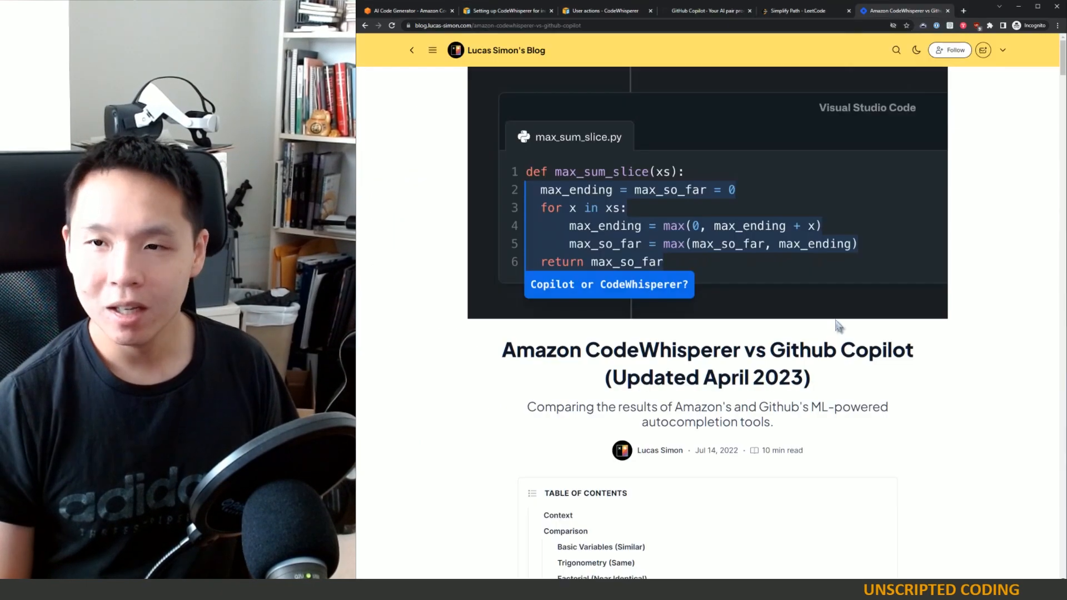
mouse_move(983, 246)
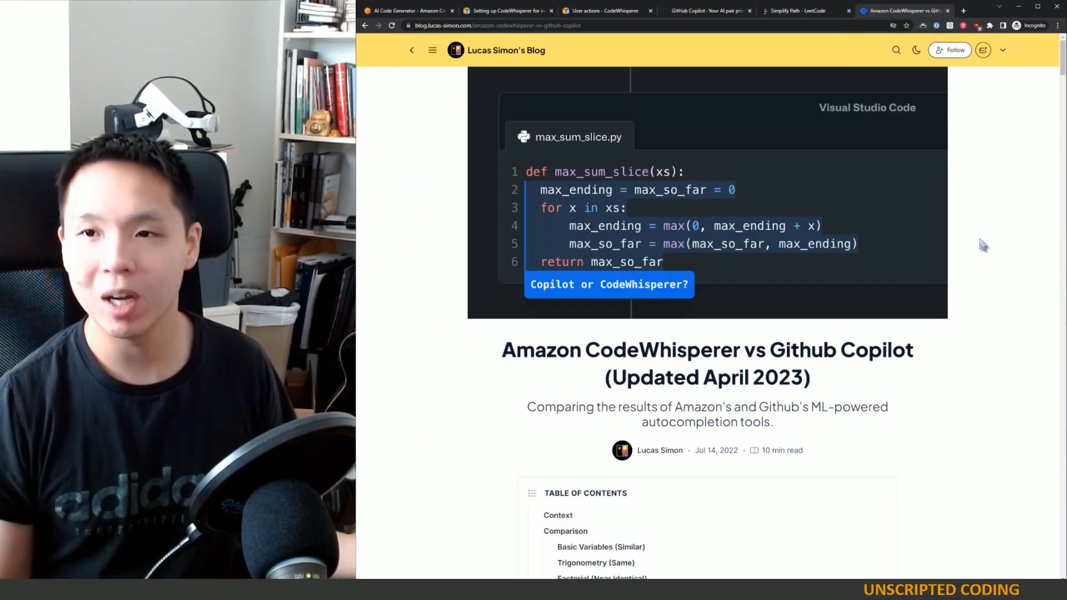
mouse_move(923, 291)
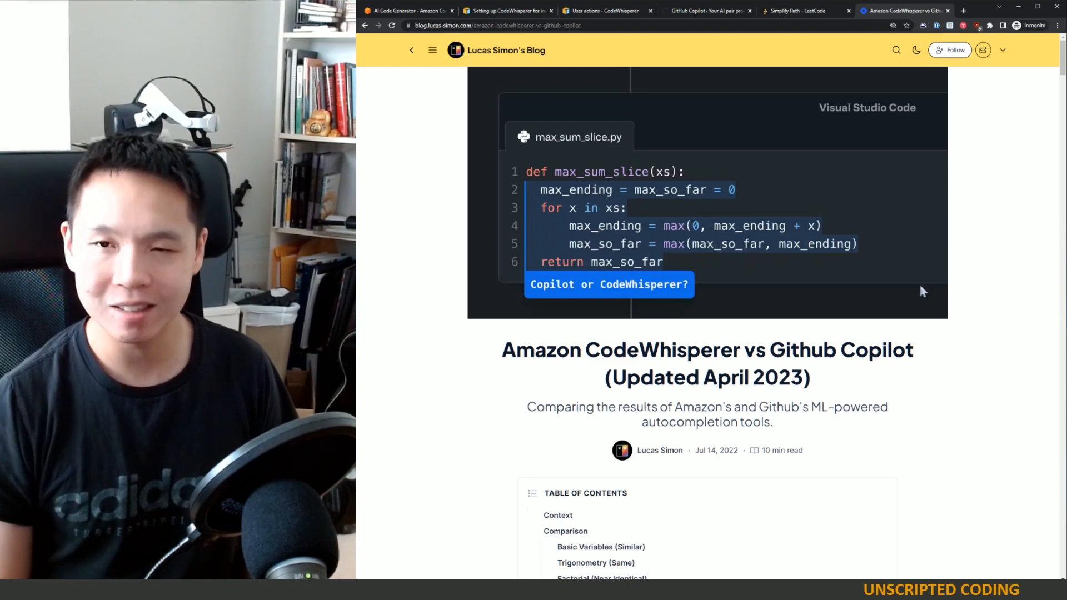
mouse_move(905, 278)
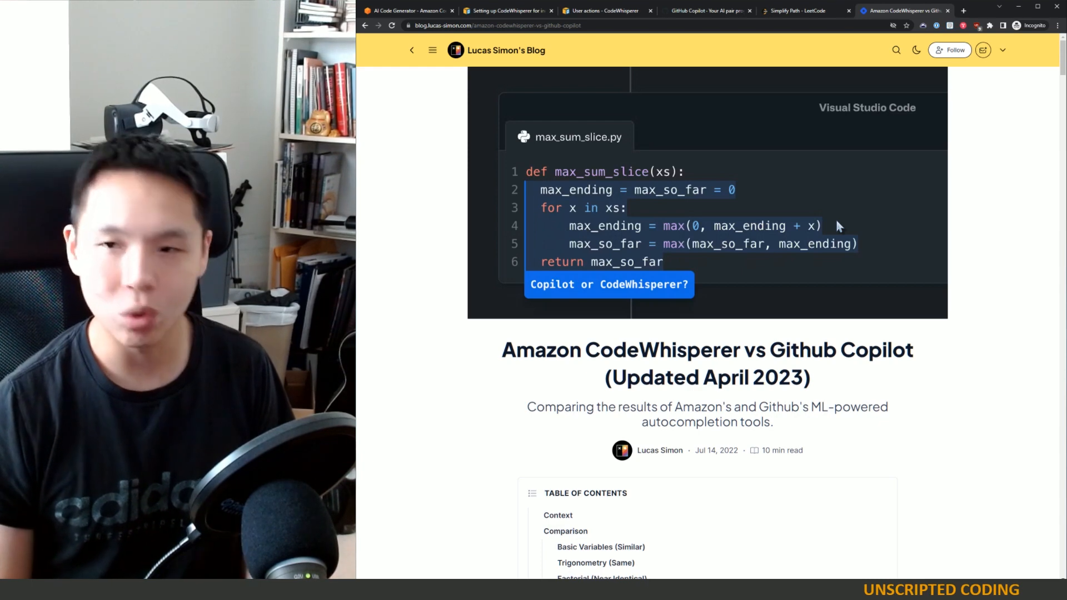
mouse_move(930, 335)
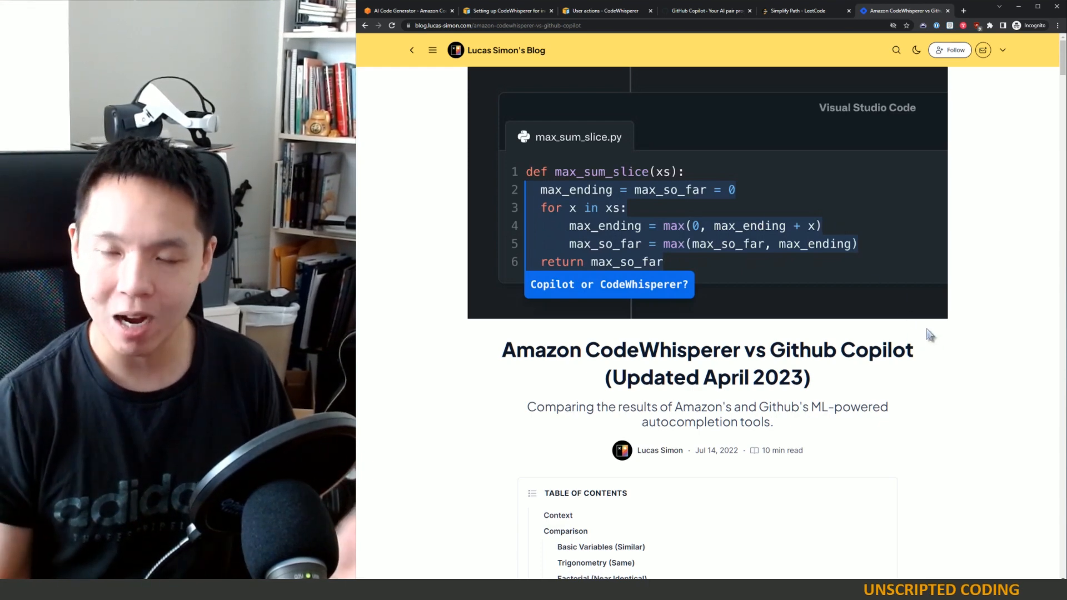
scroll("down", 3)
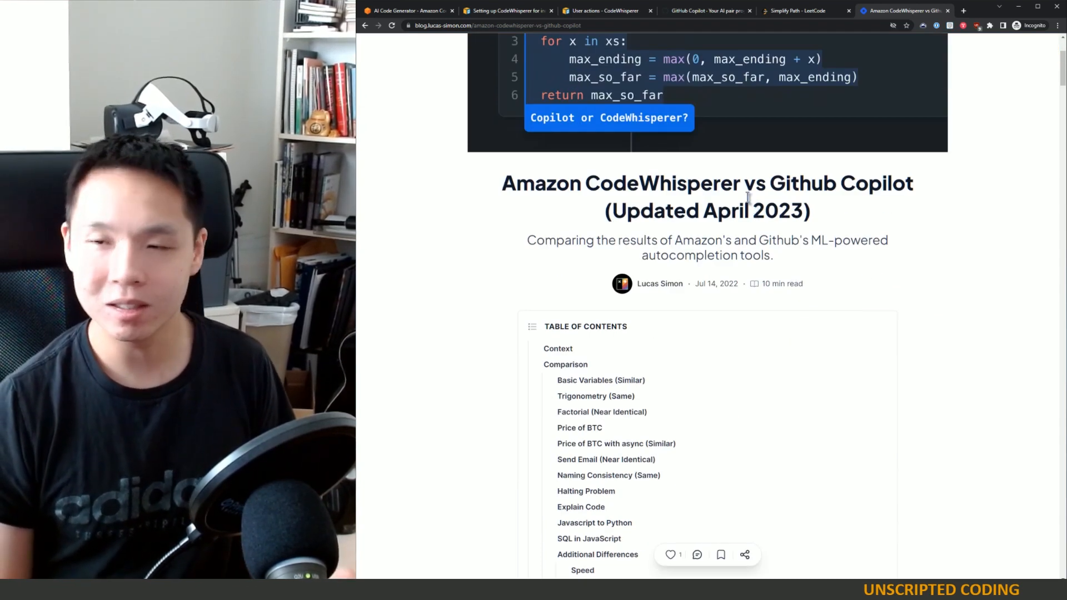
scroll("up", 3)
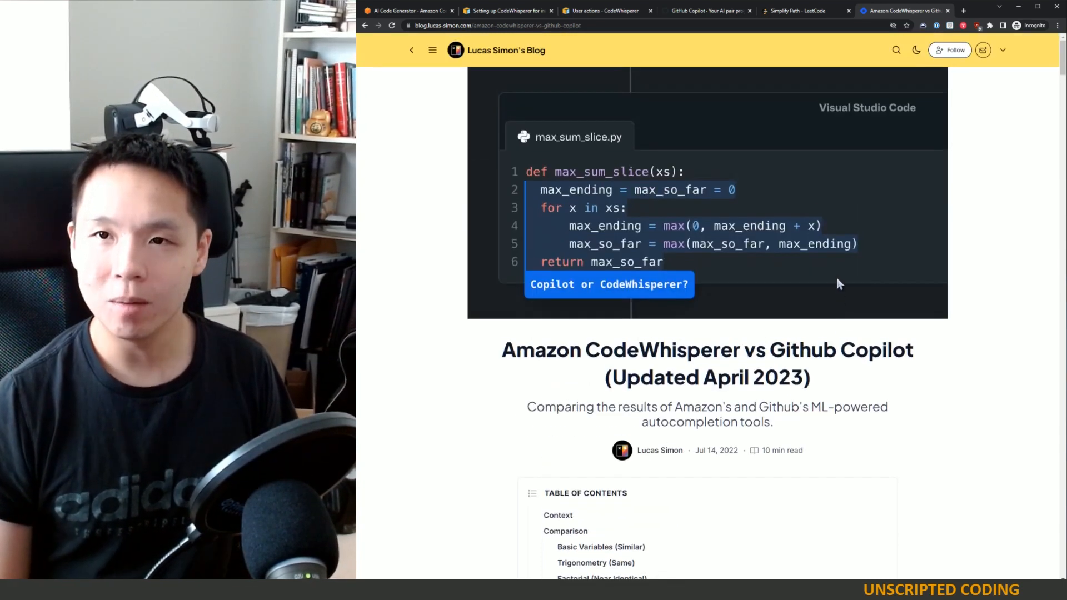
scroll("down", 3)
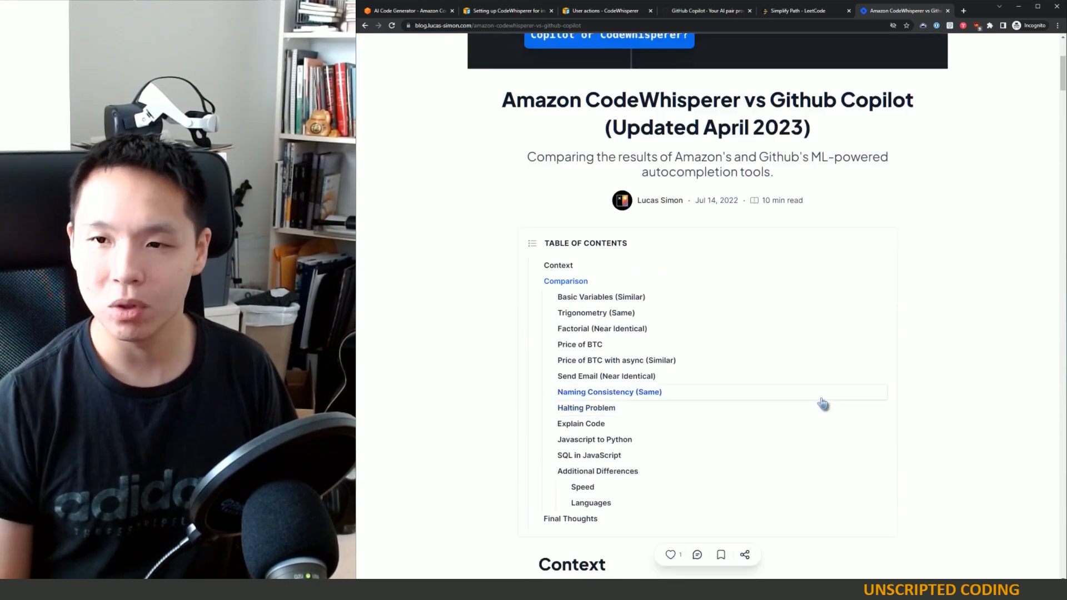
scroll("down", 3)
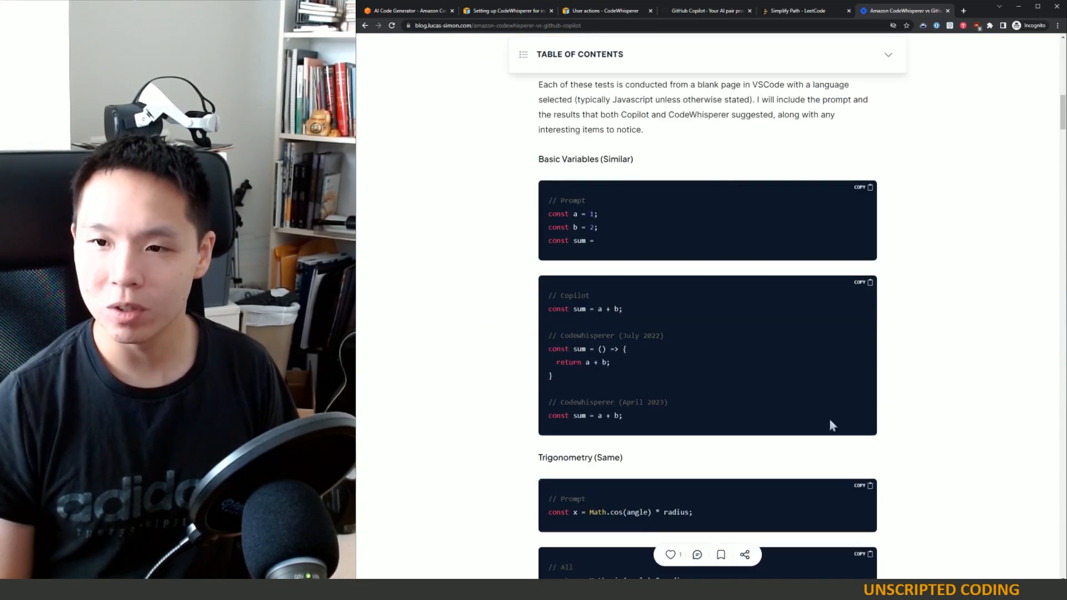
scroll("down", 3)
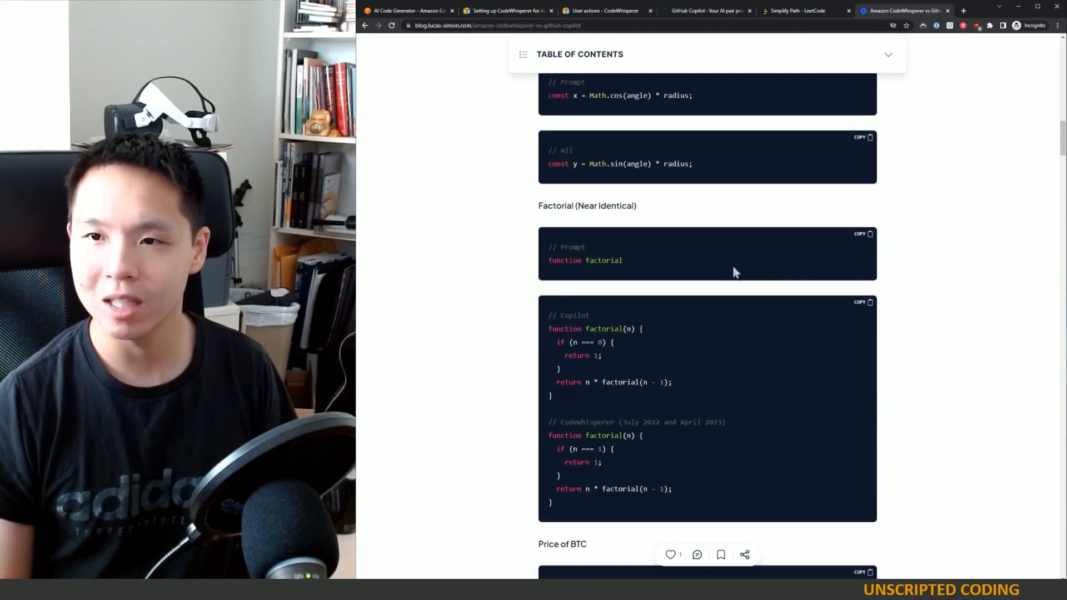
scroll("down", 3)
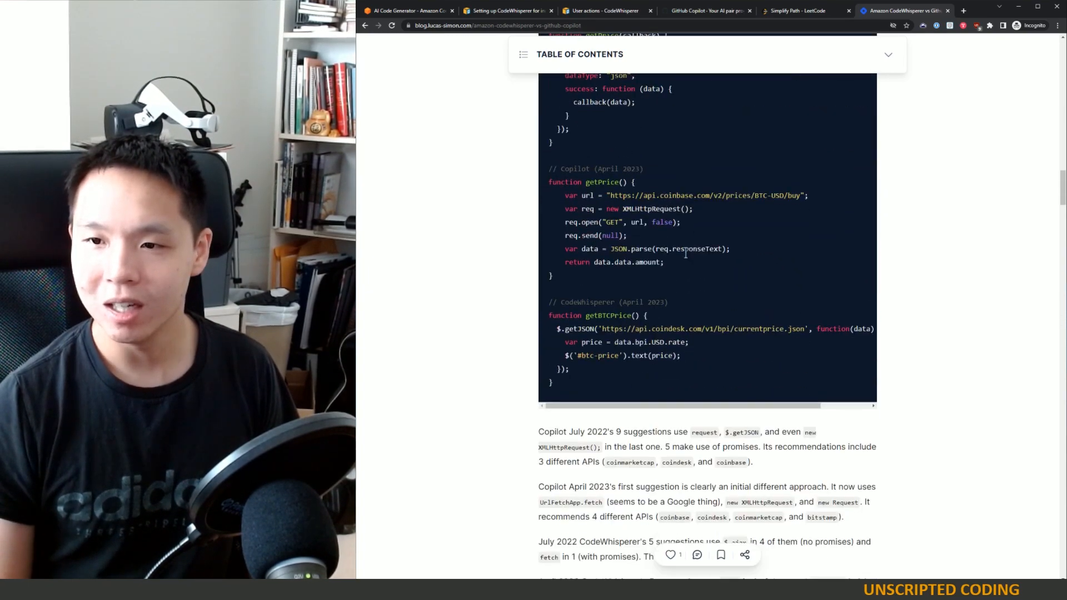
scroll("down", 3)
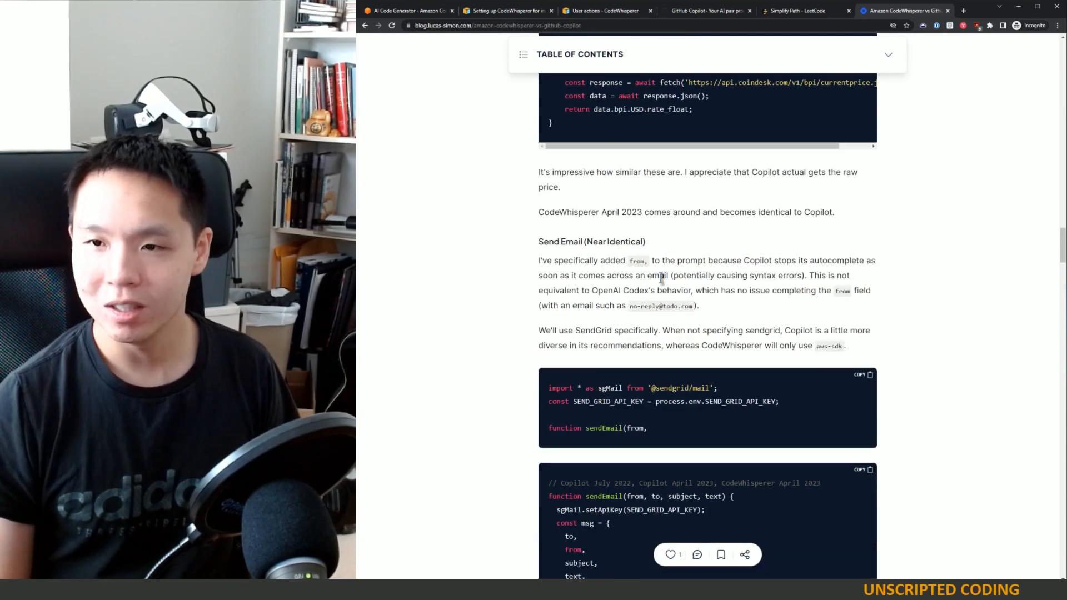
scroll("down", 3)
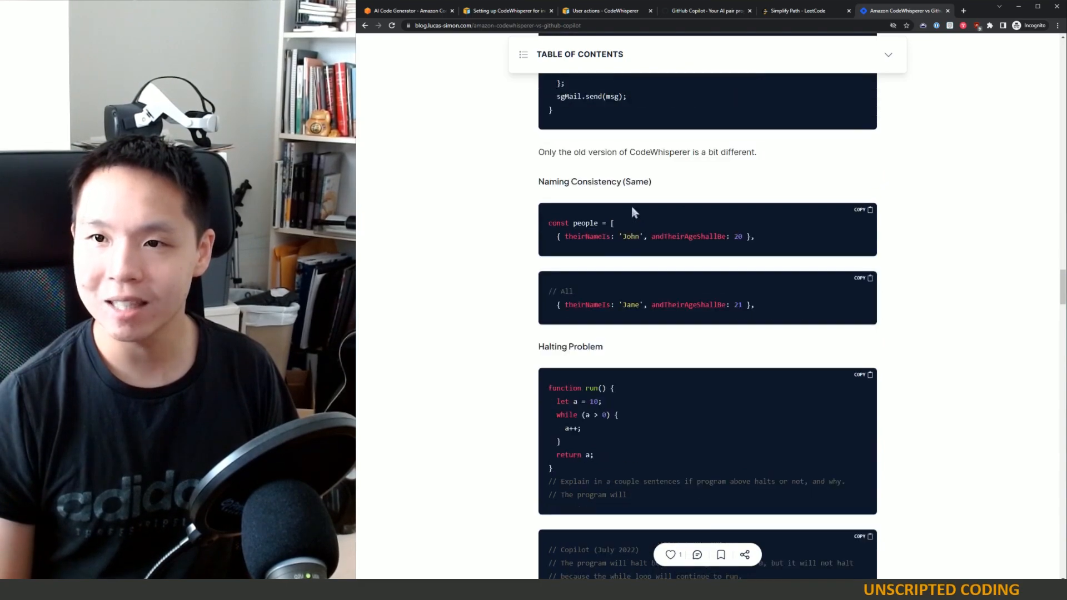
scroll("down", 3)
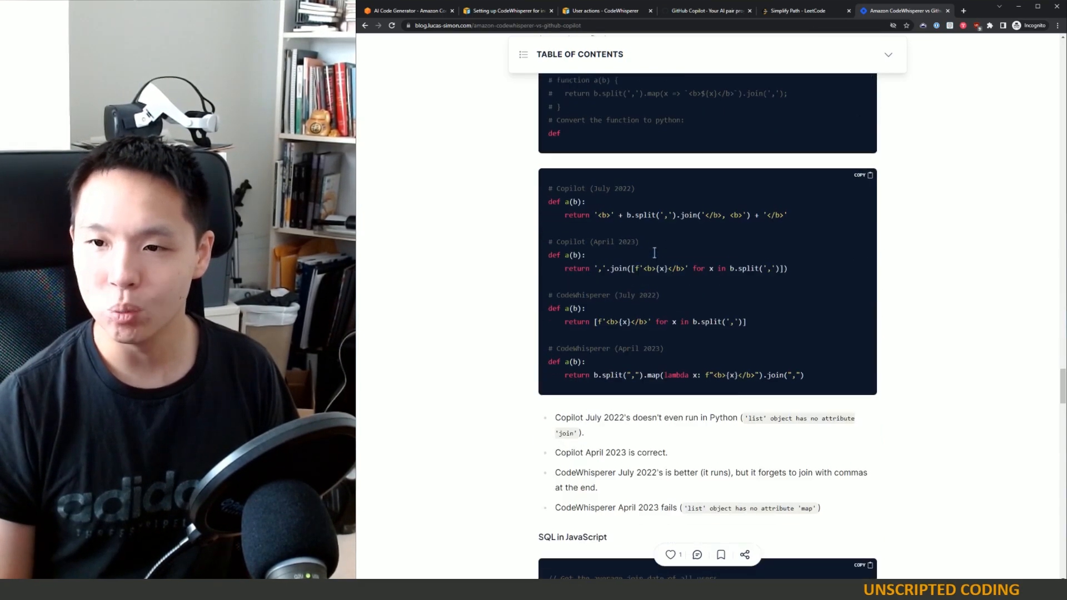
scroll("down", 3)
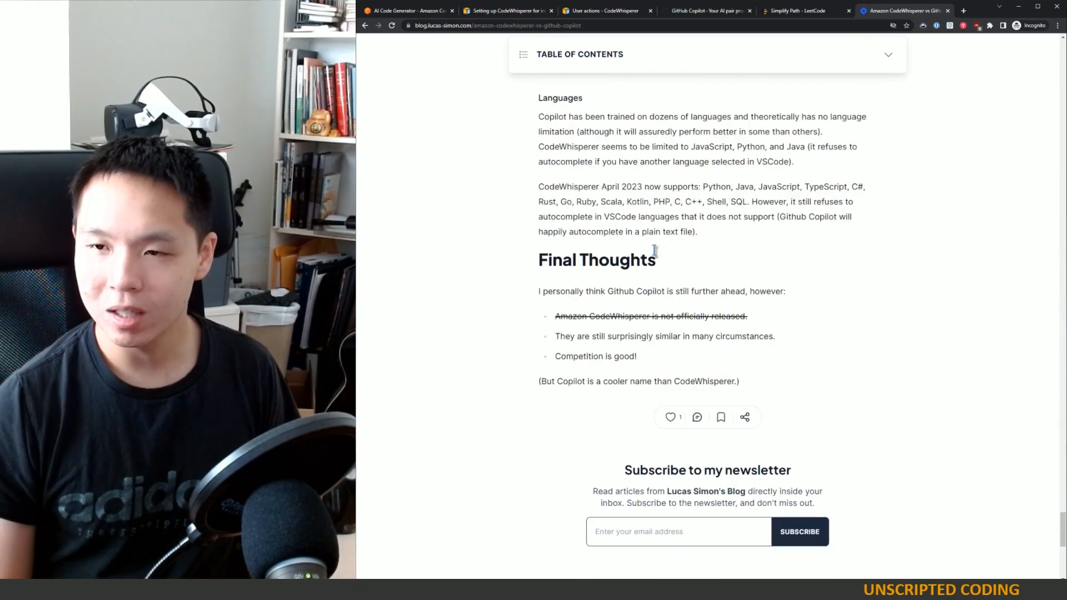
scroll("up", 3)
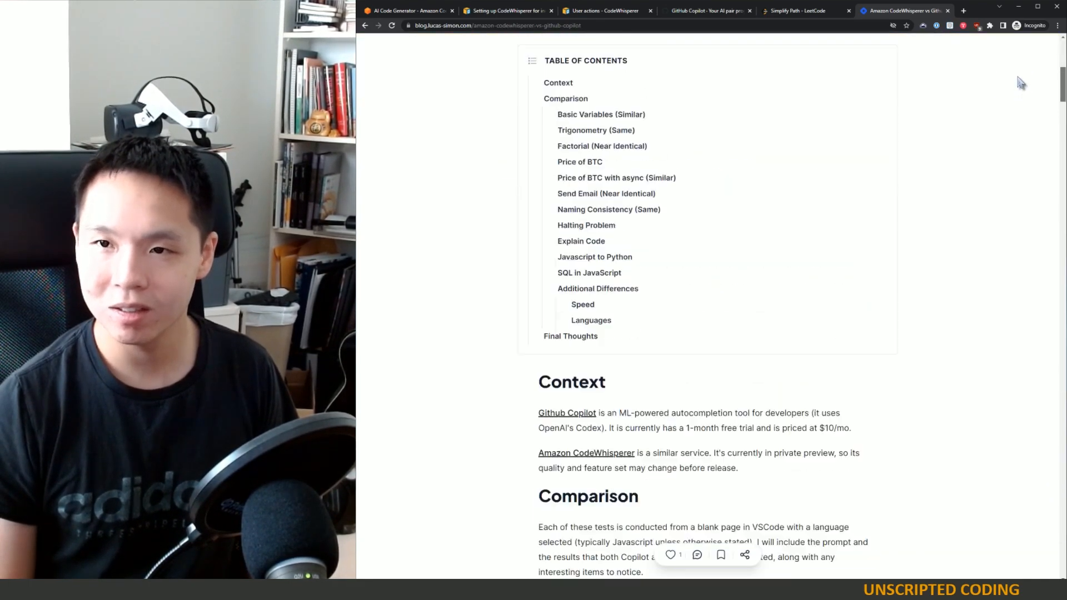
scroll("up", 3)
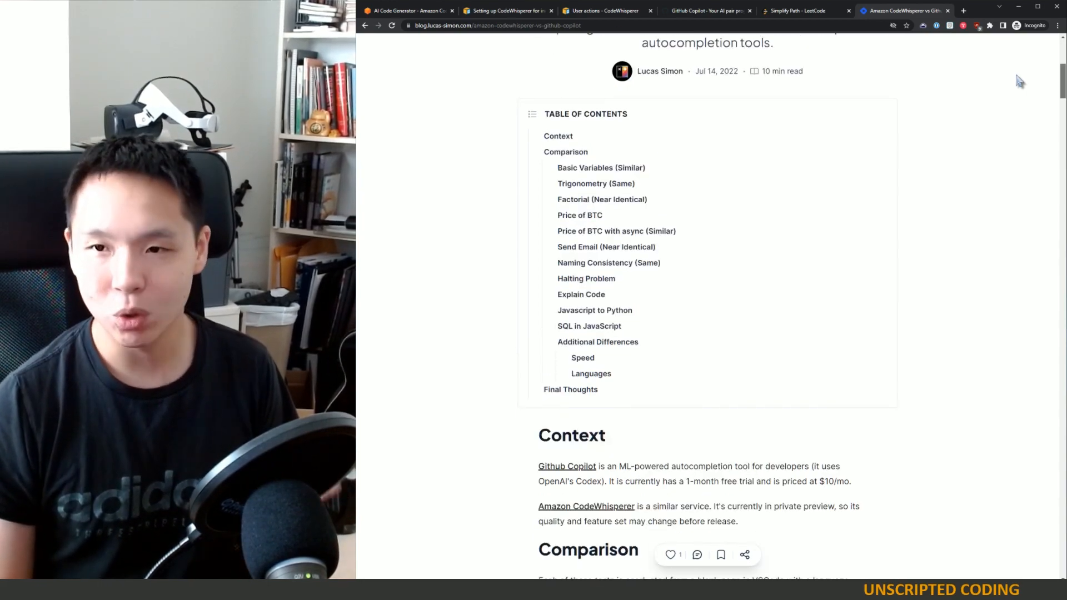
scroll("down", 3)
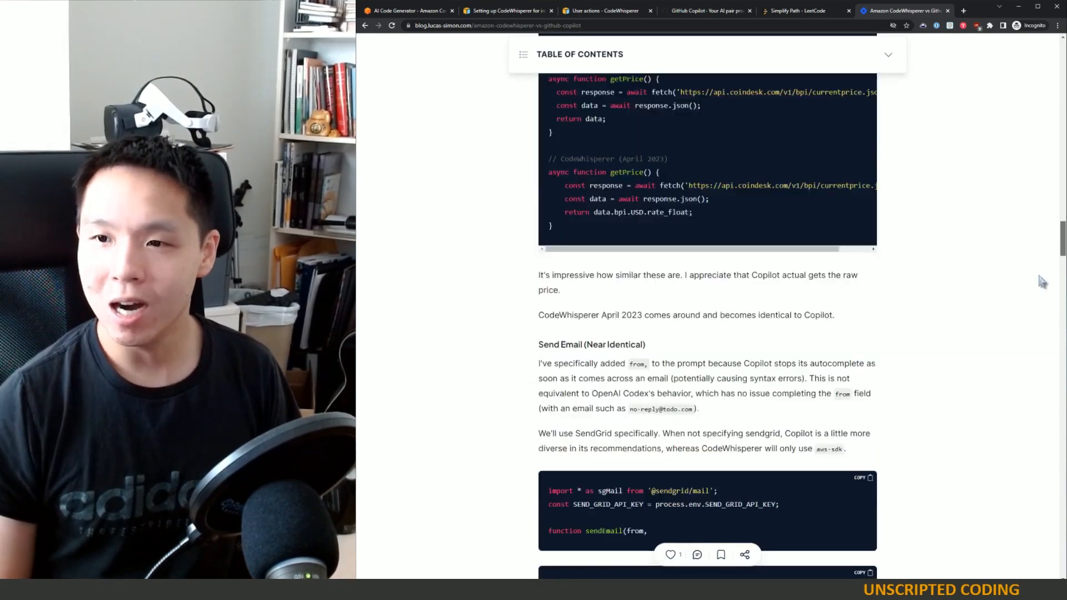
scroll("down", 3)
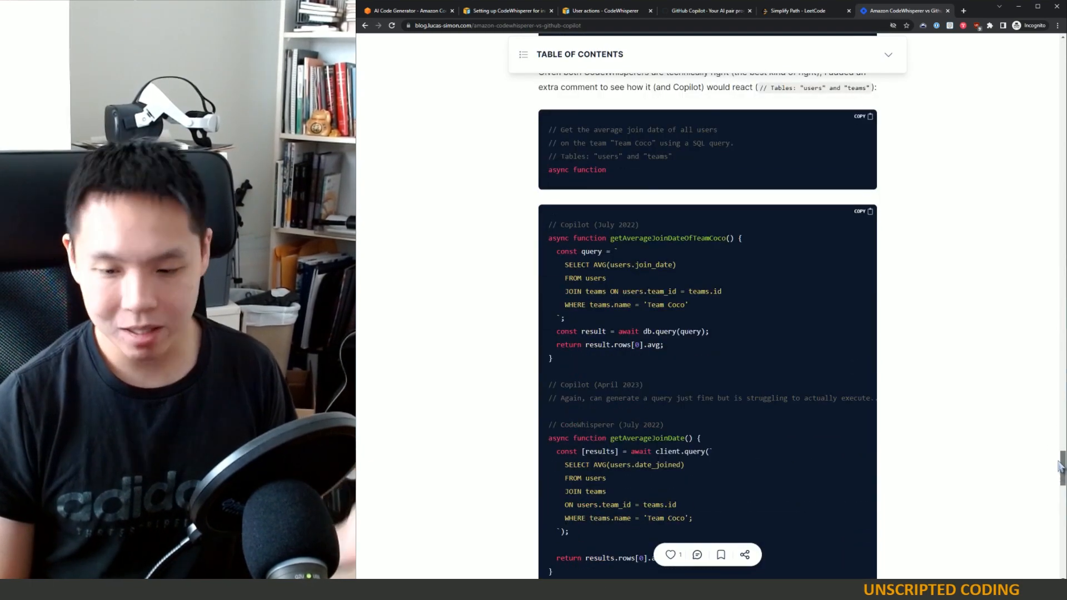
scroll("down", 3)
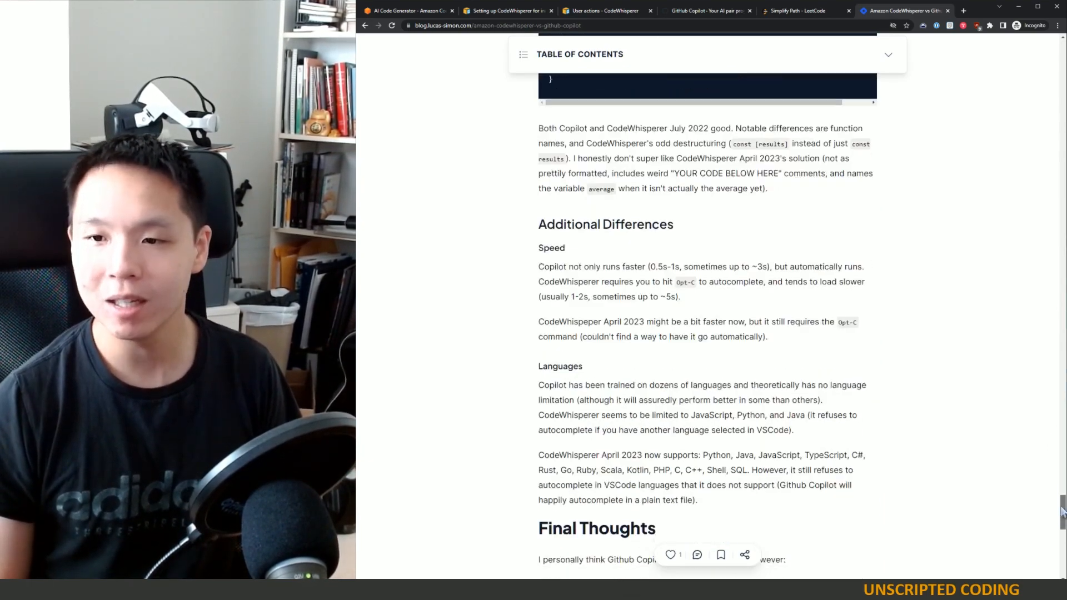
scroll("down", 3)
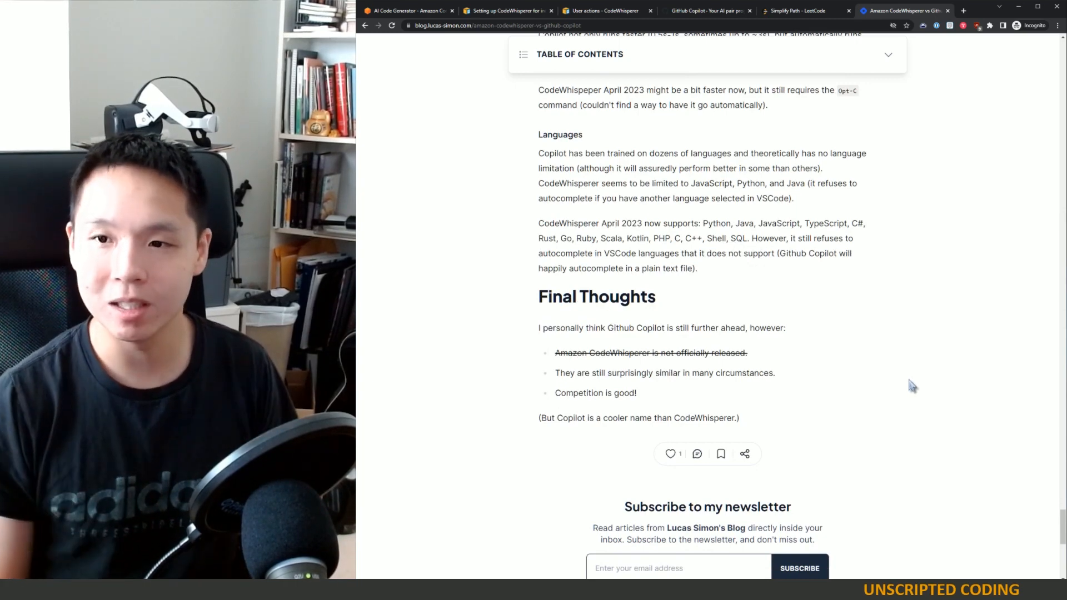
scroll("up", 3)
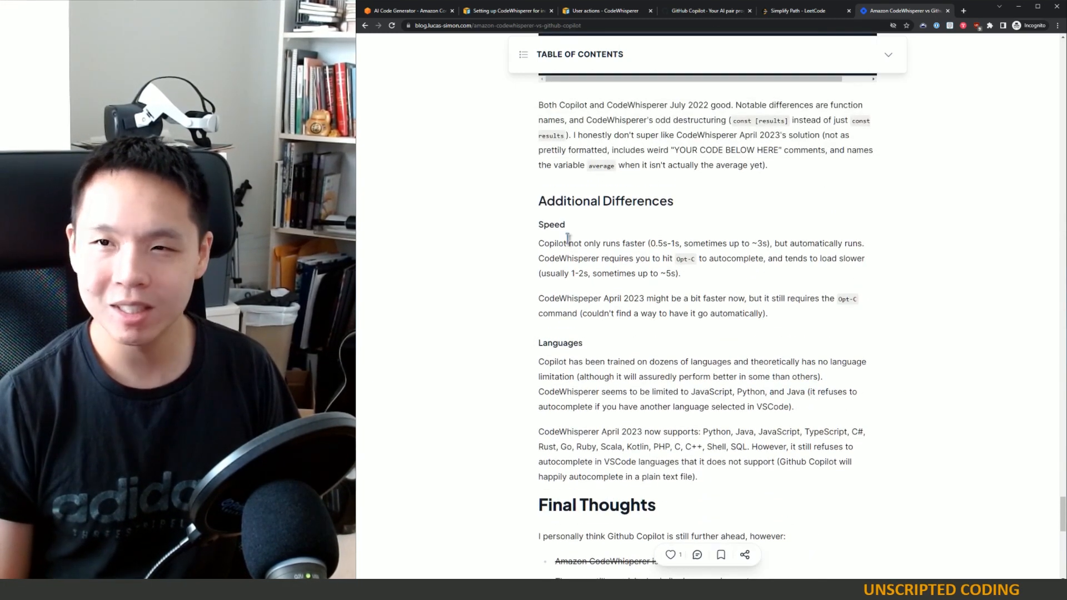
left_click_drag(548, 201, 734, 406)
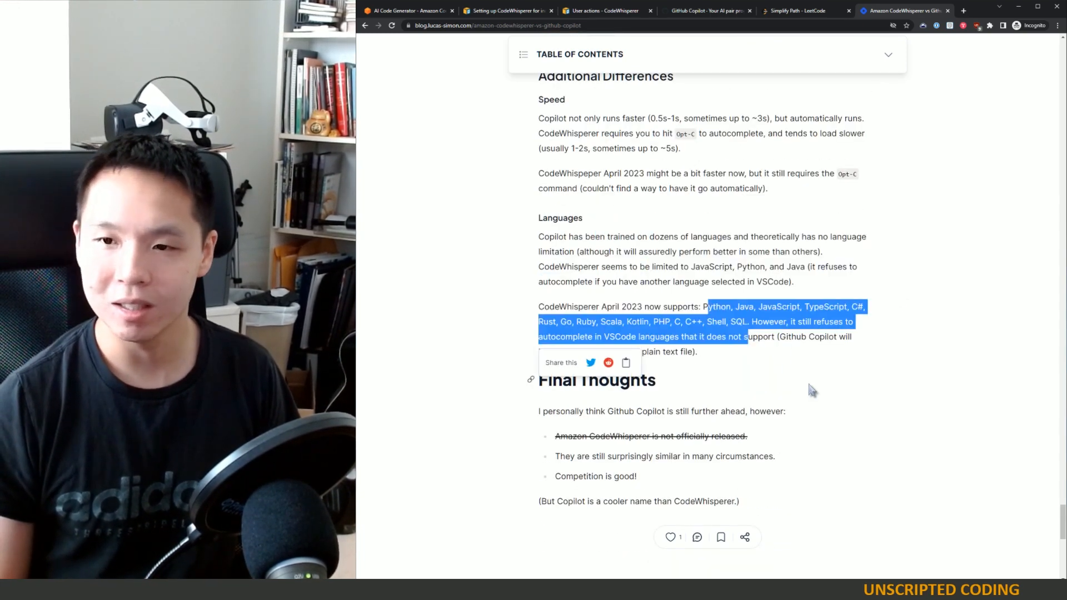
Clear the highlighted supported-languages passage and switch to the CodeWhisperer pricing page.
left_click(827, 367)
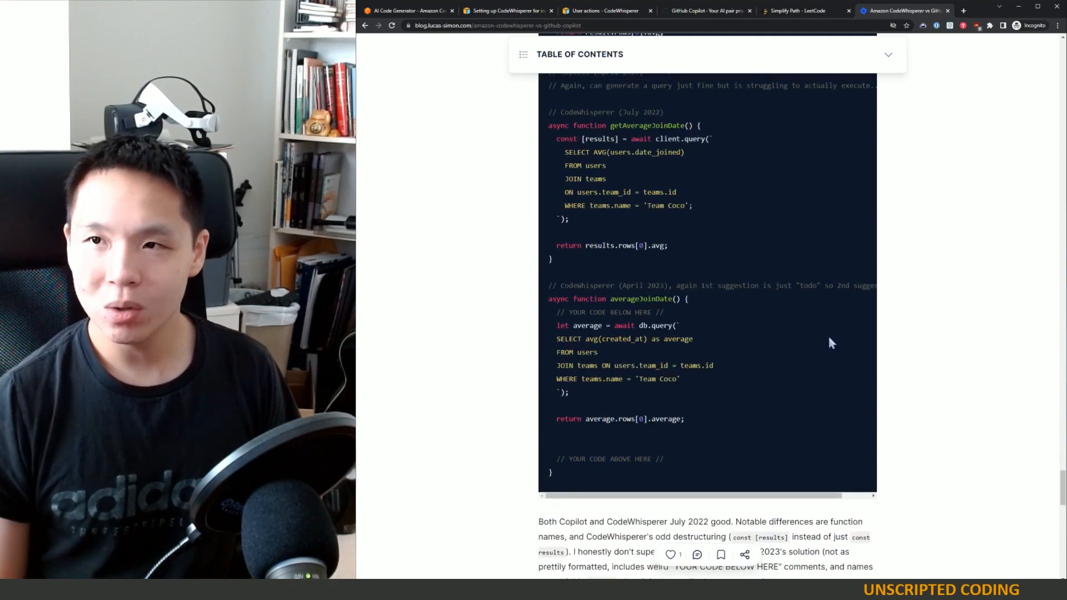
left_click(408, 10)
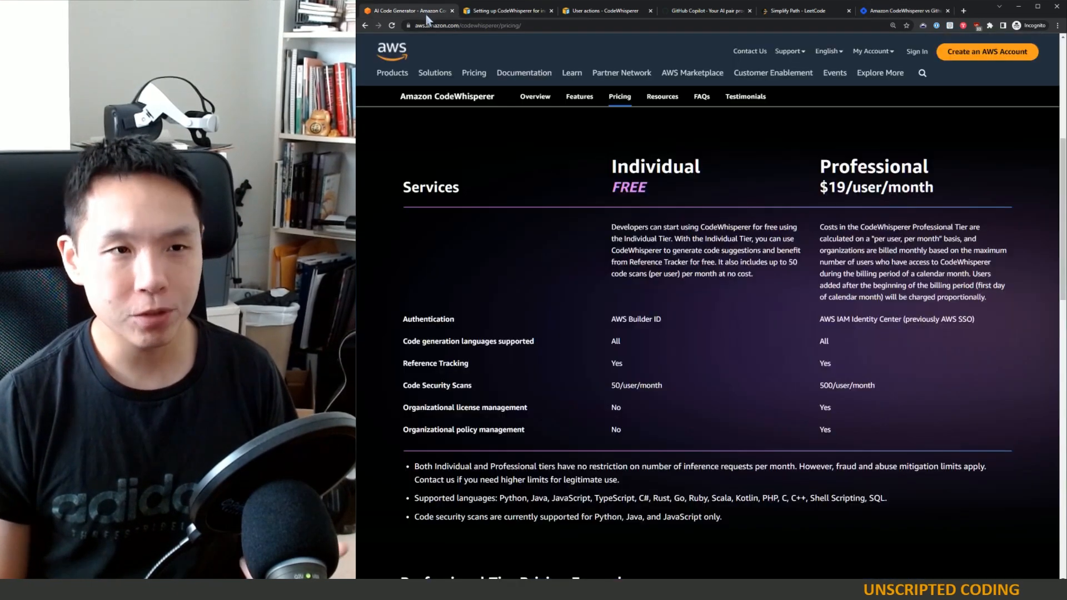
mouse_move(812, 192)
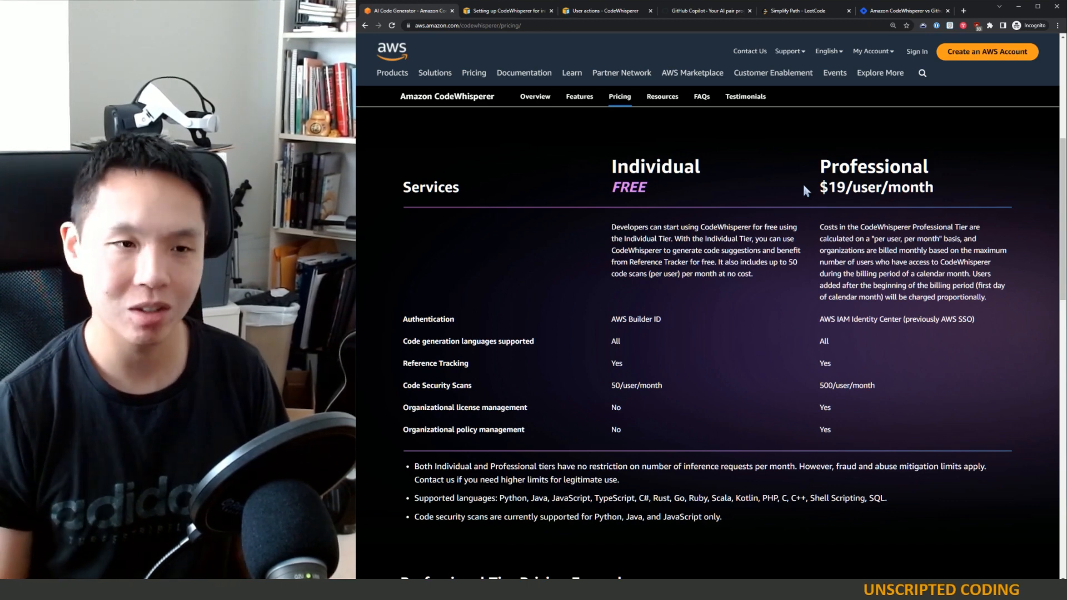
mouse_move(792, 191)
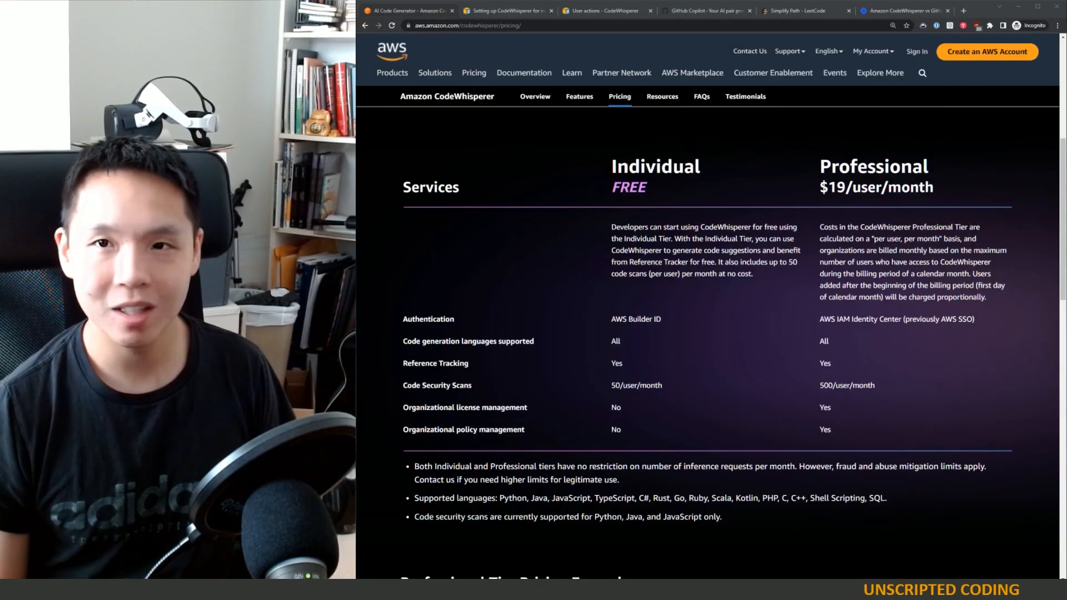
Leave the pricing comparison and load the Amazon CodeWhisperer Overview page from the sub-navigation.
scroll("up", 3)
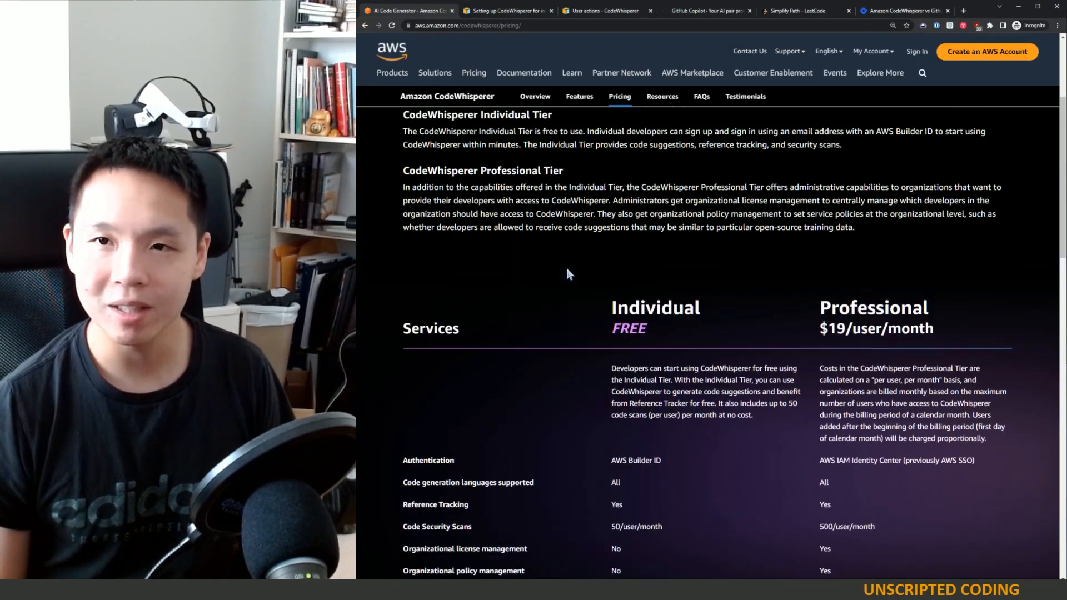
scroll("up", 3)
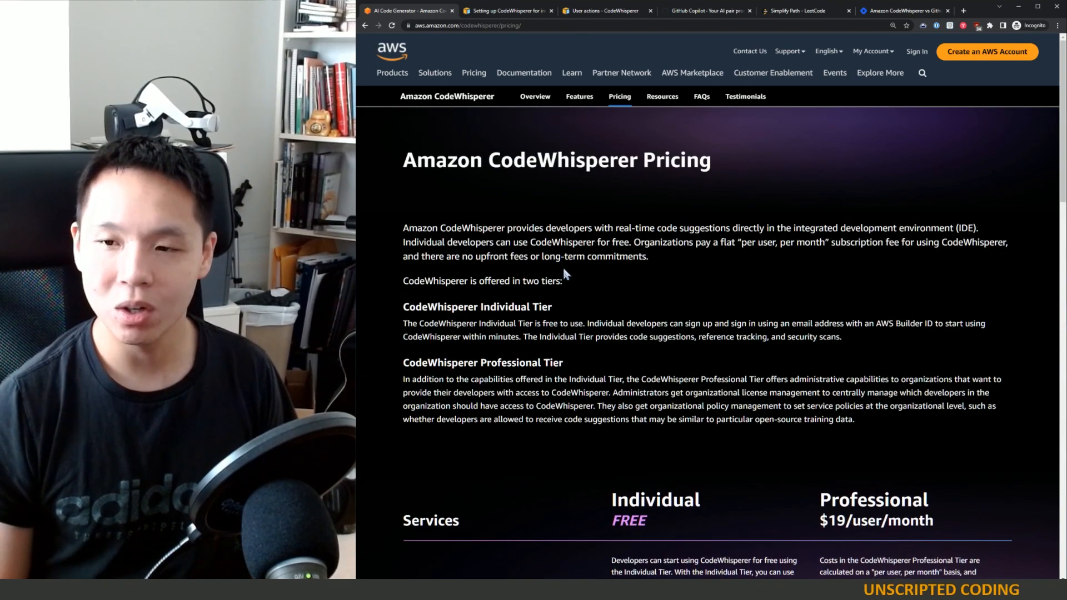
scroll("down", 3)
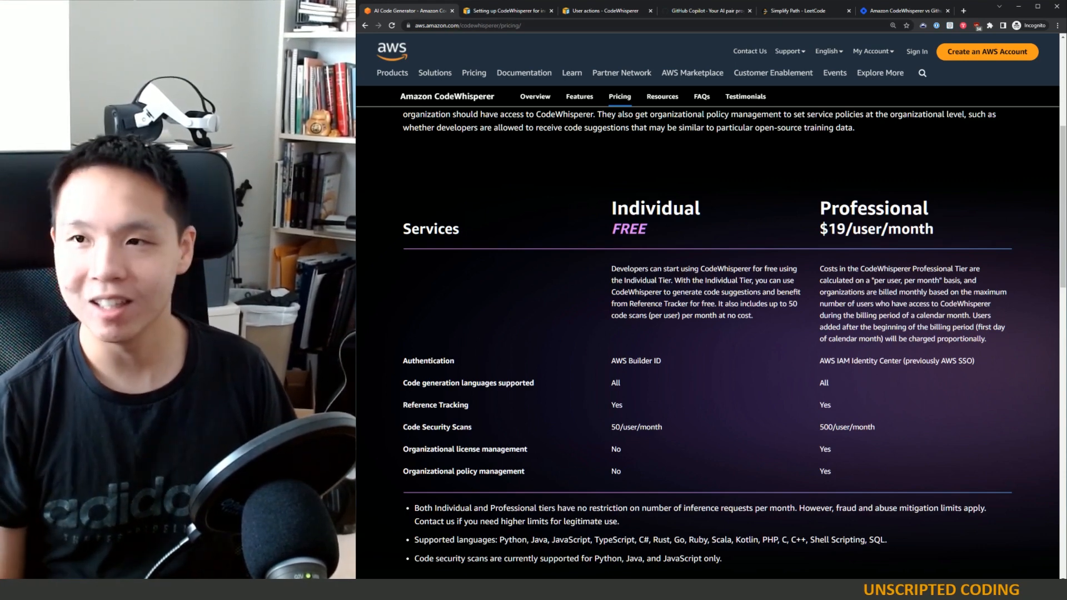
left_click(534, 95)
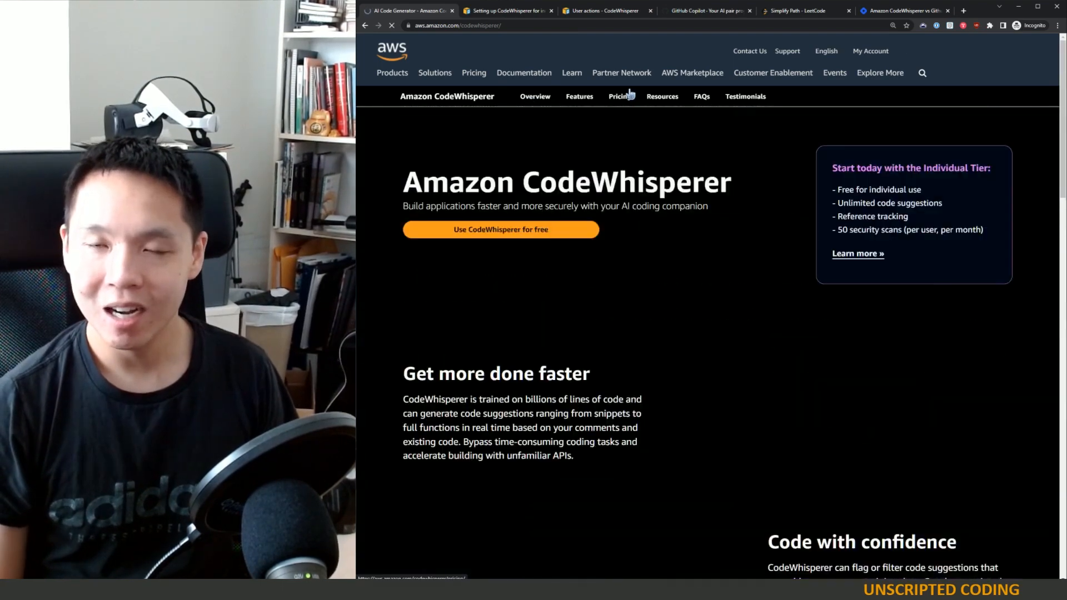
left_click(621, 73)
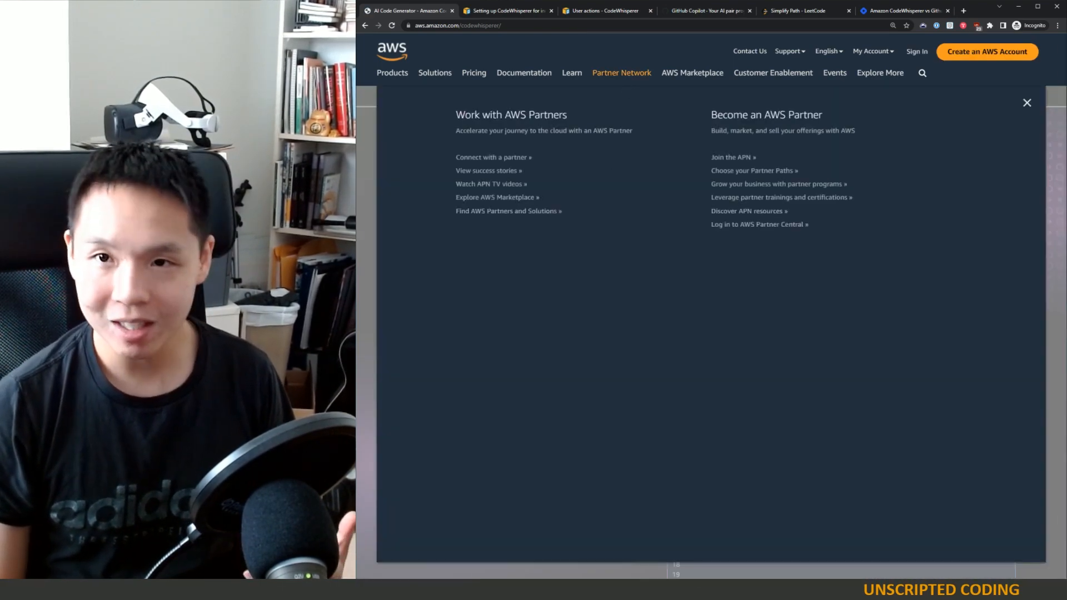
left_click(1027, 102)
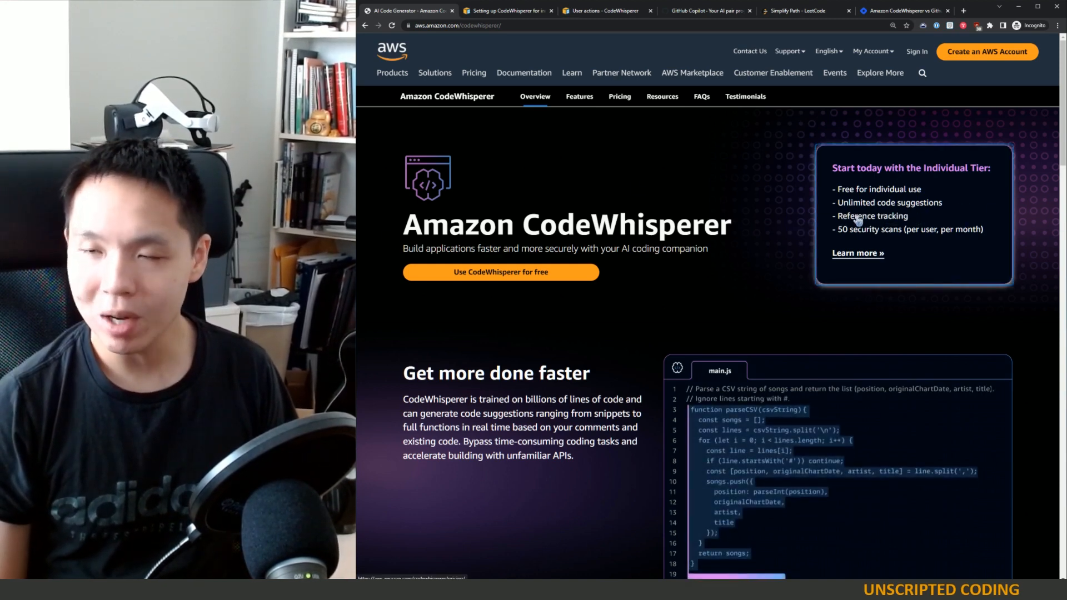
mouse_move(847, 213)
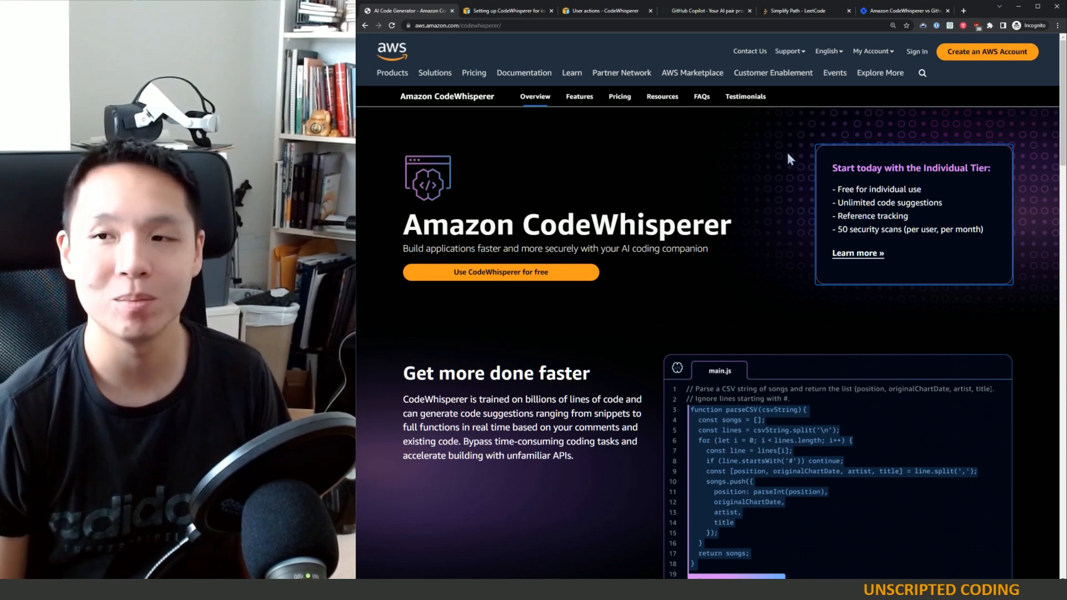
mouse_move(784, 171)
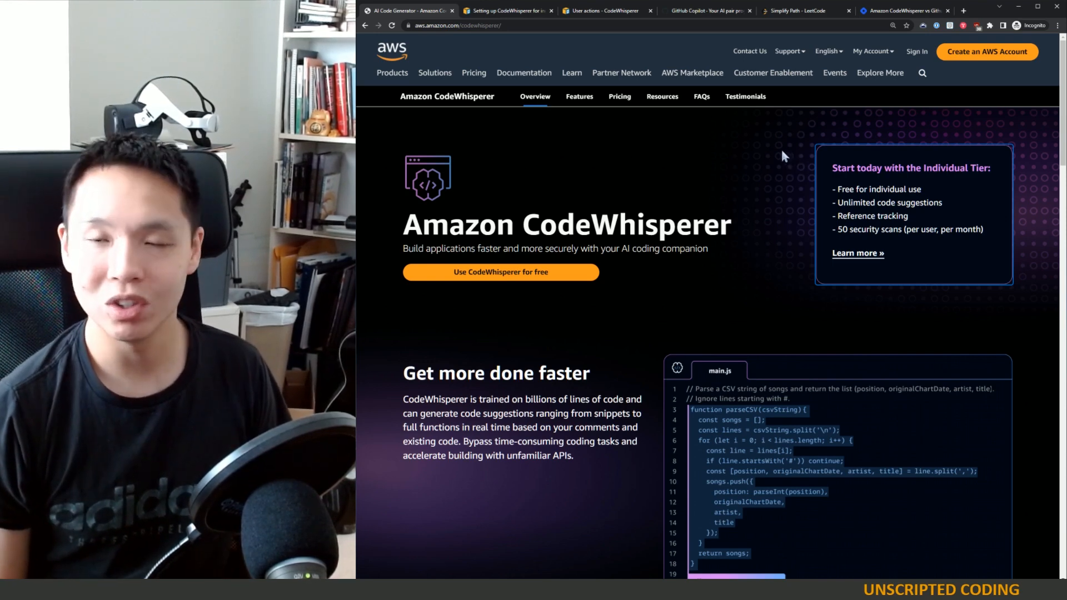